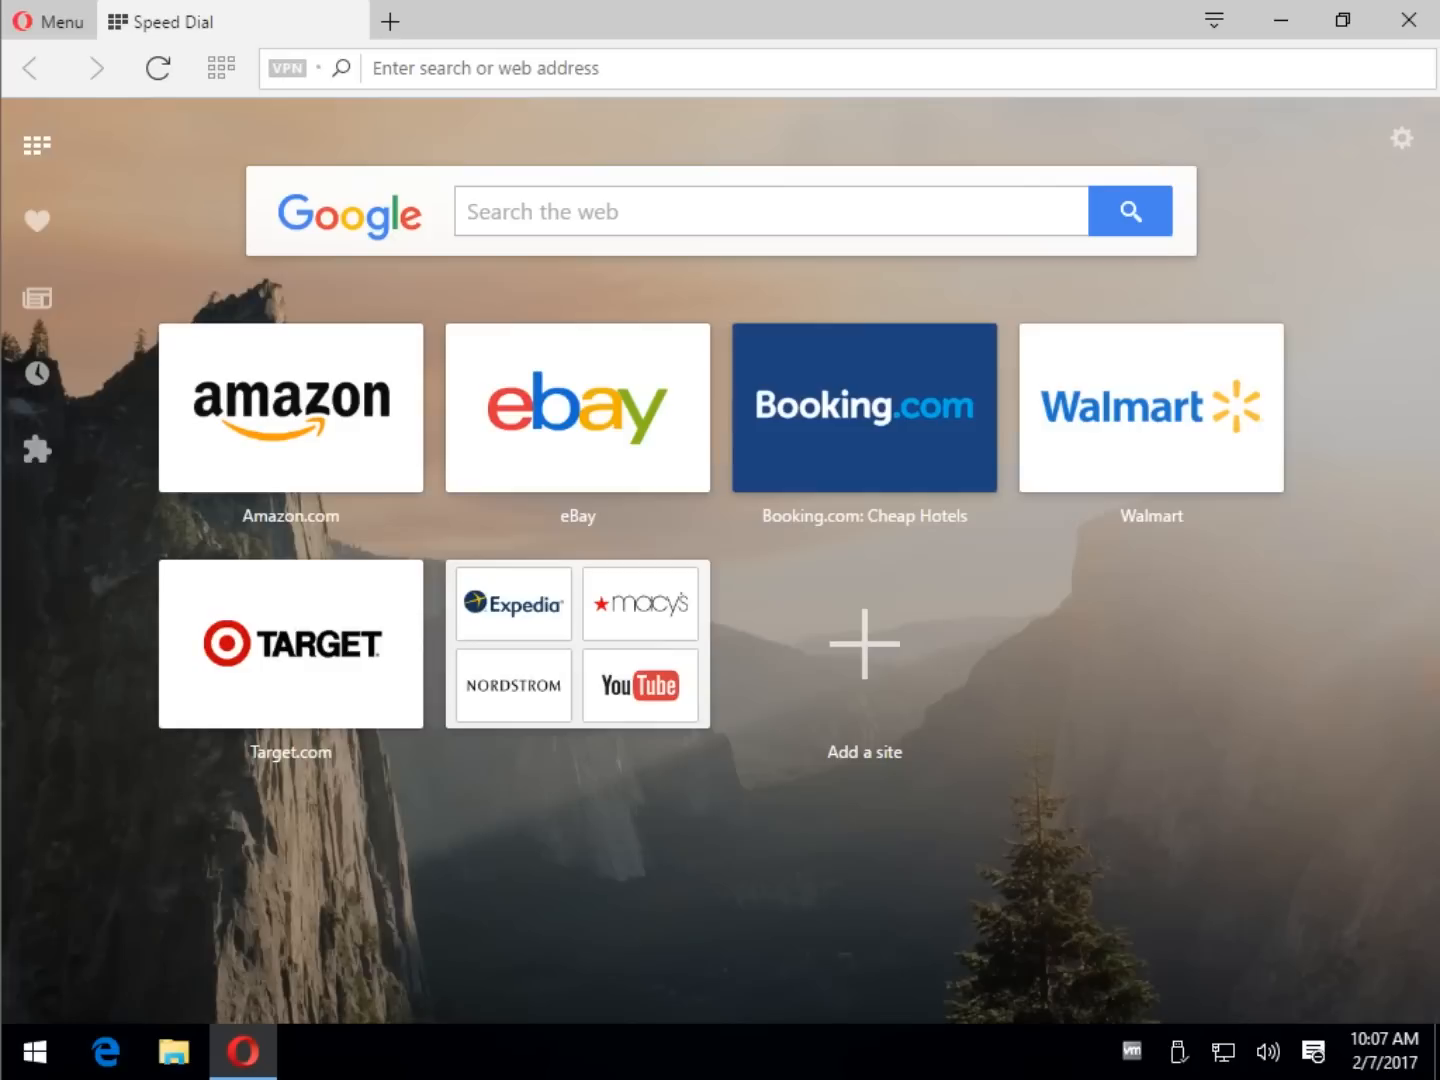
mouse_move(1002, 400)
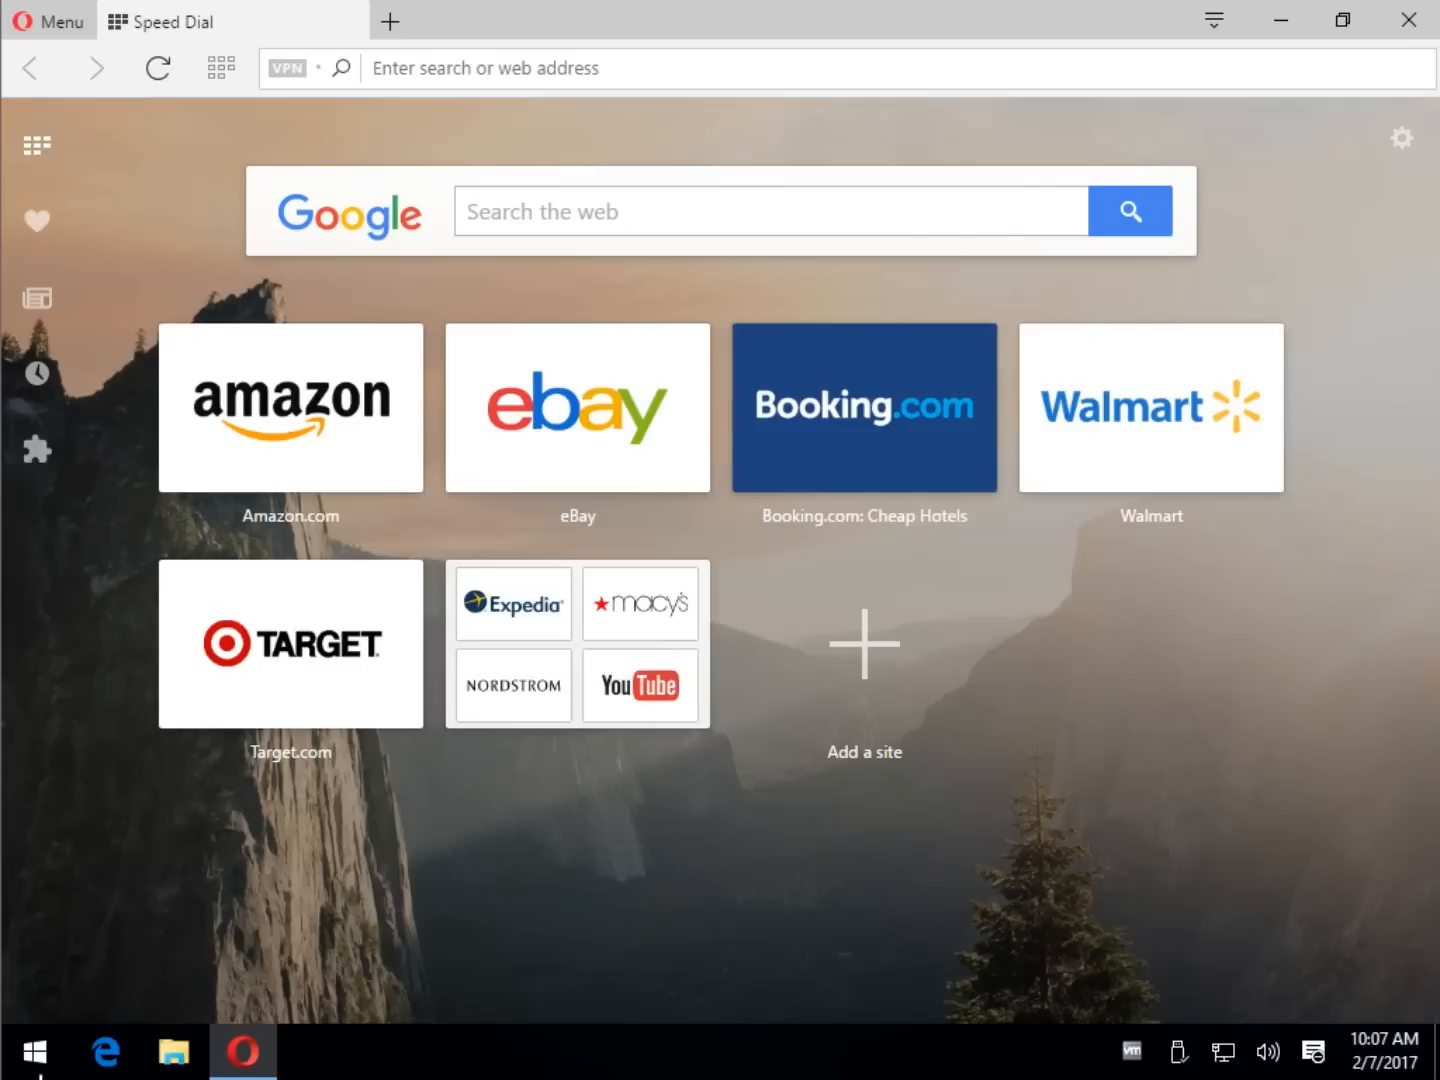
- Load majorgeeks and bookmark the page, checking its folder list with Speed Dial chosen
click(36, 1052)
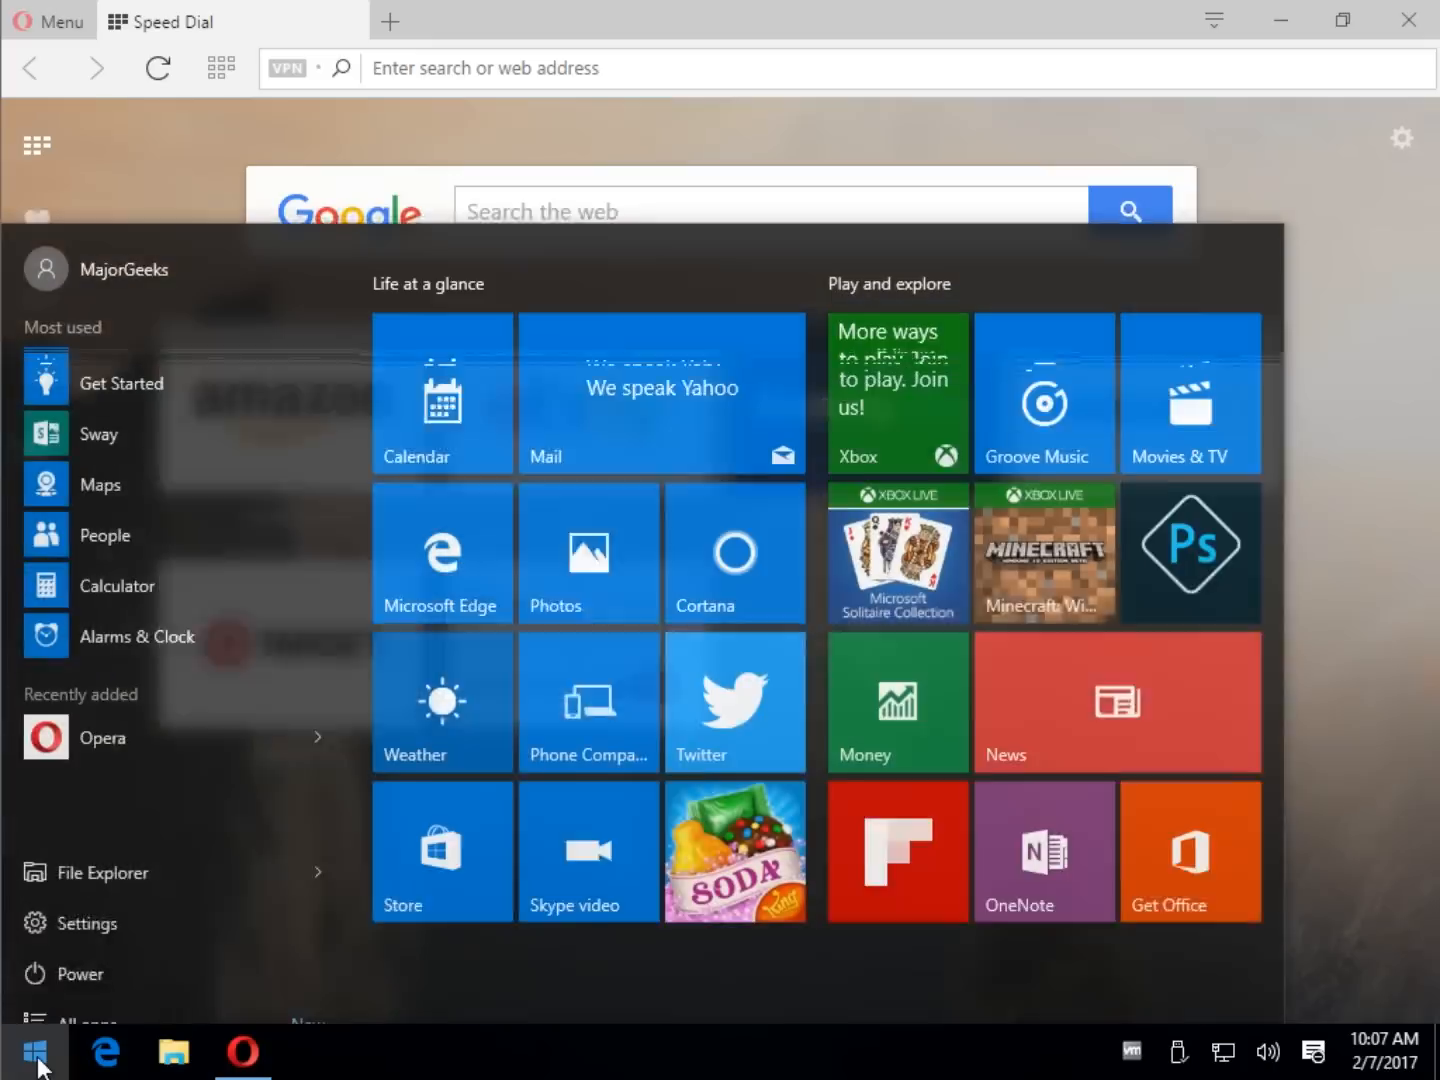
click(36, 1052)
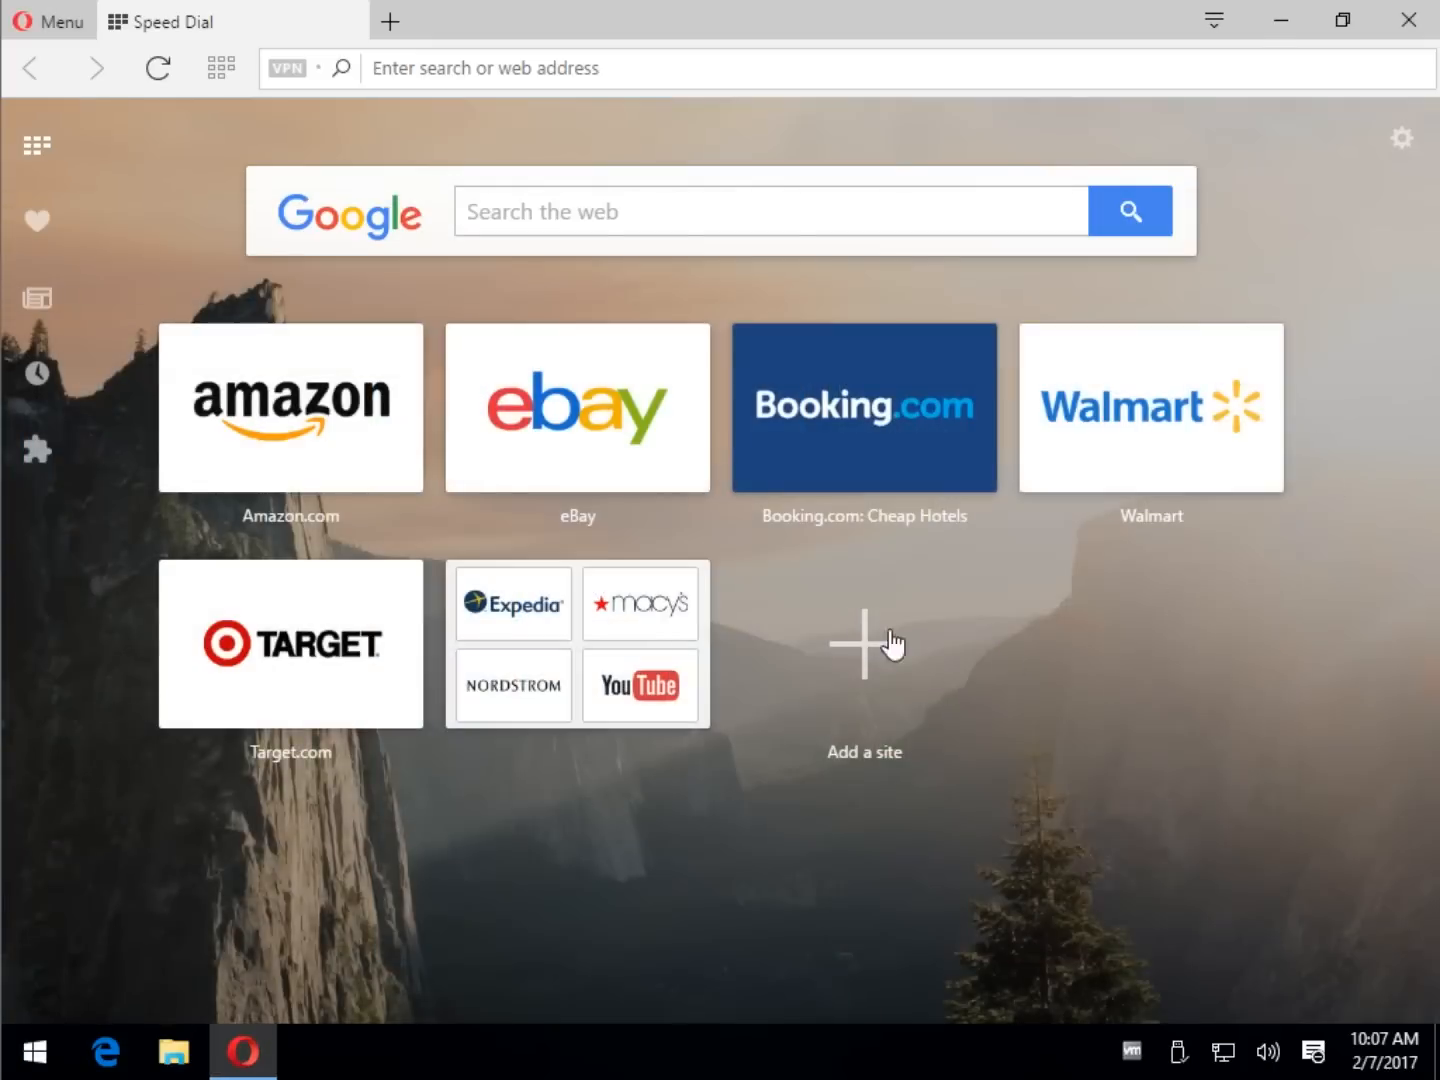
mouse_move(848, 530)
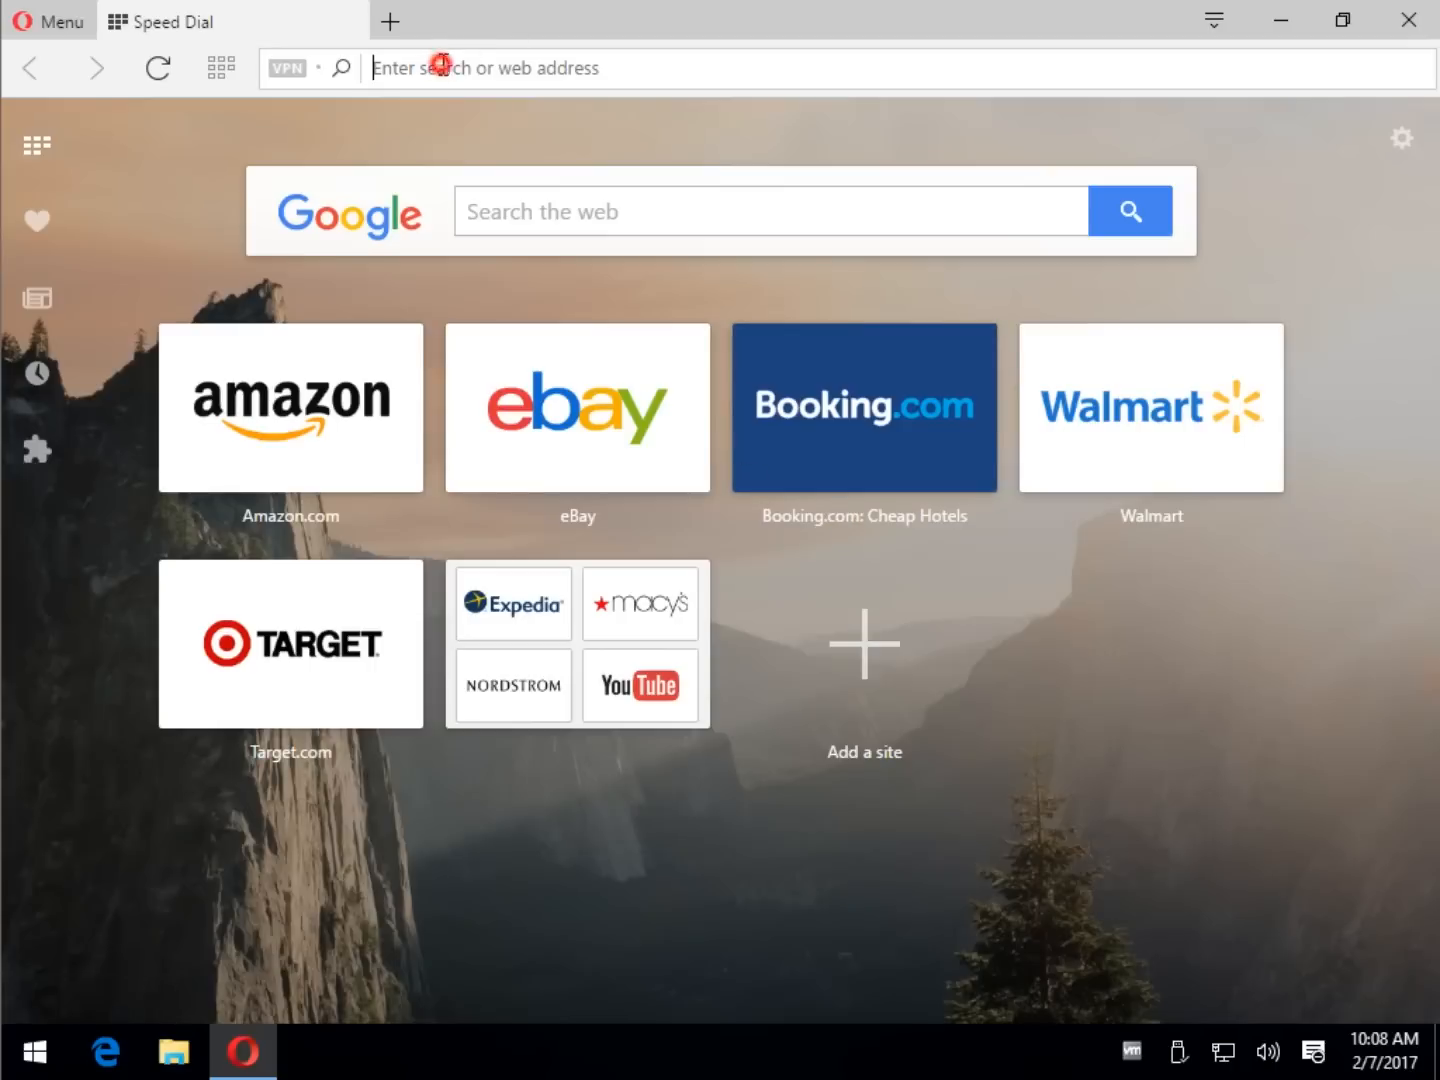
text(majorgeeks.com)
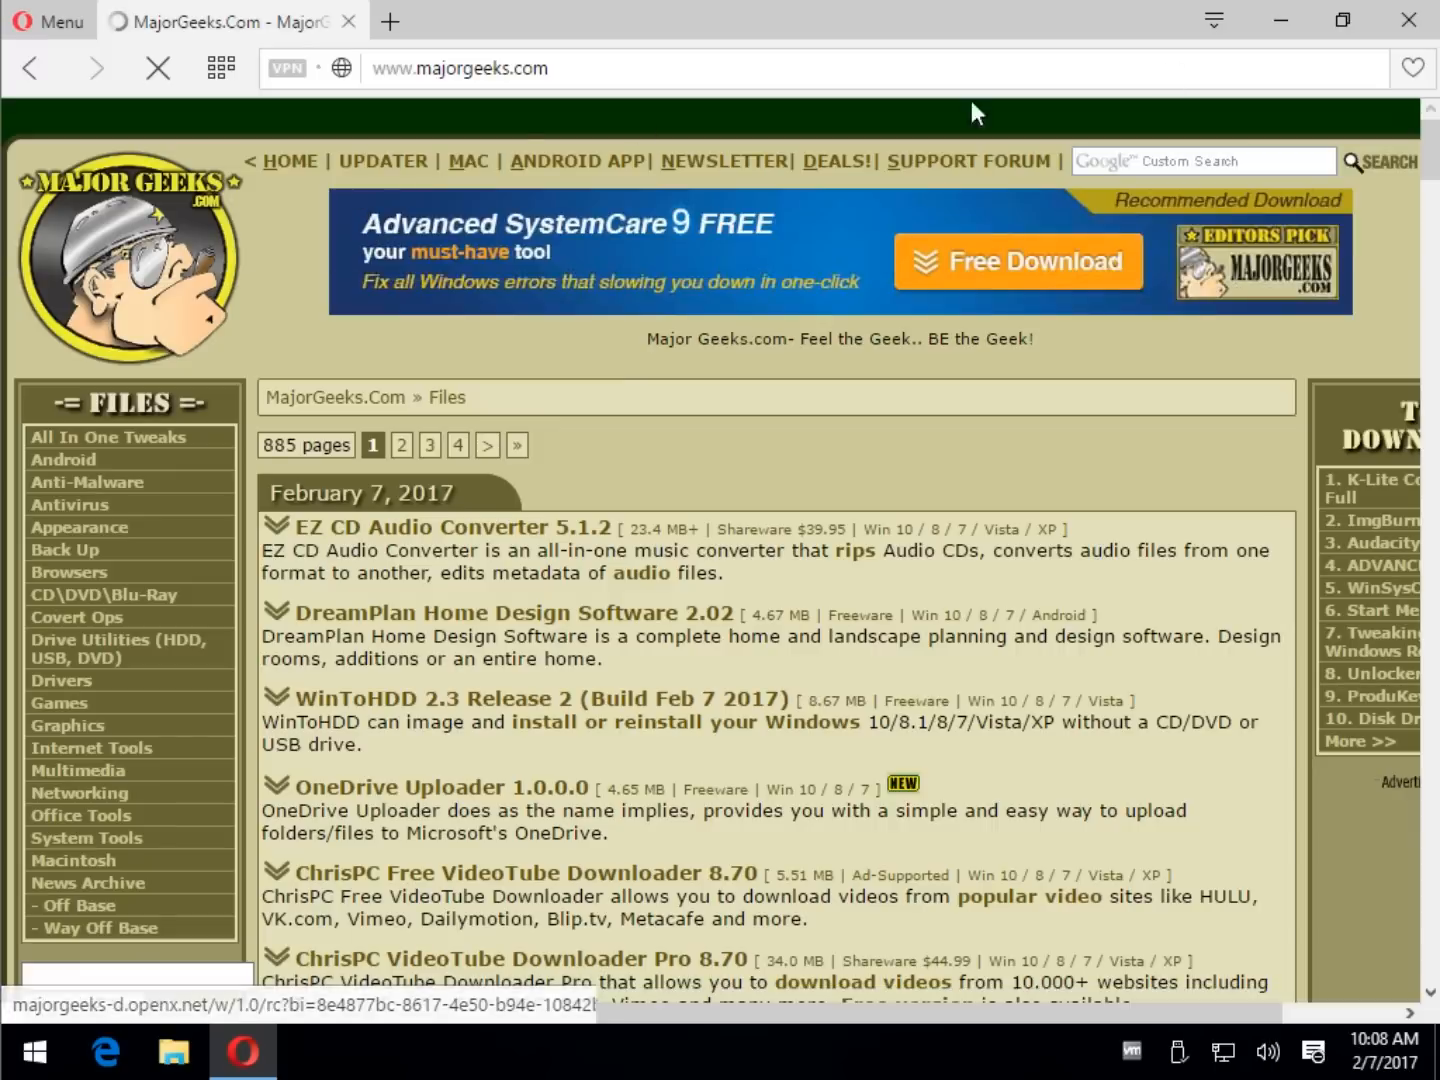
click(1412, 68)
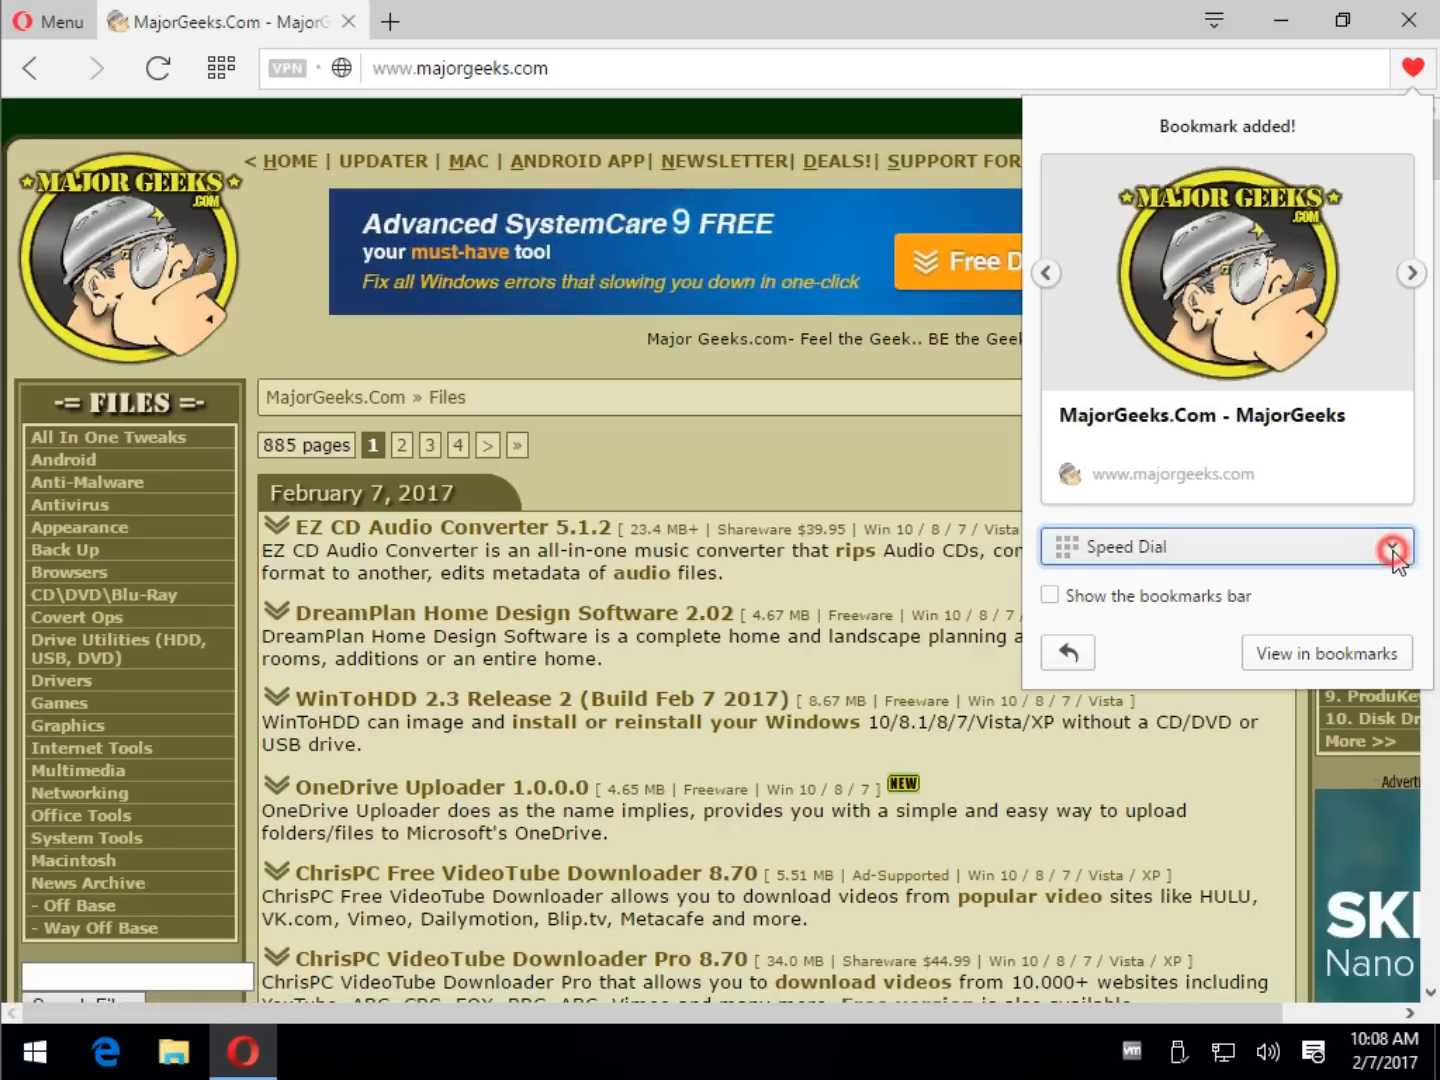
click(1392, 548)
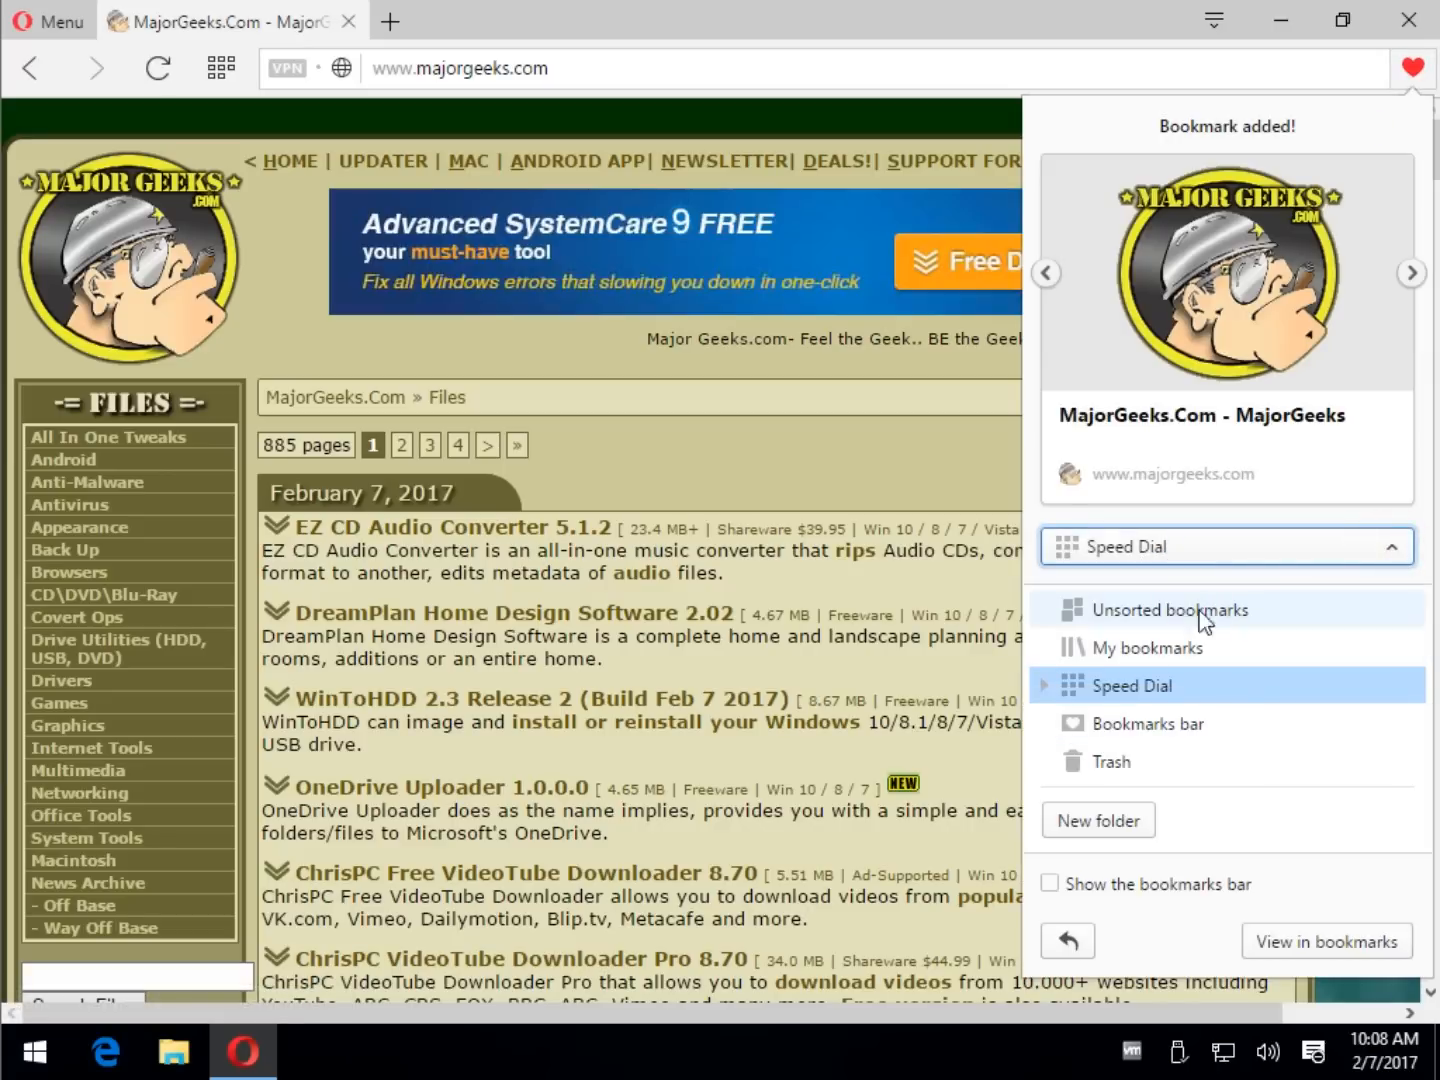
mouse_move(1132, 686)
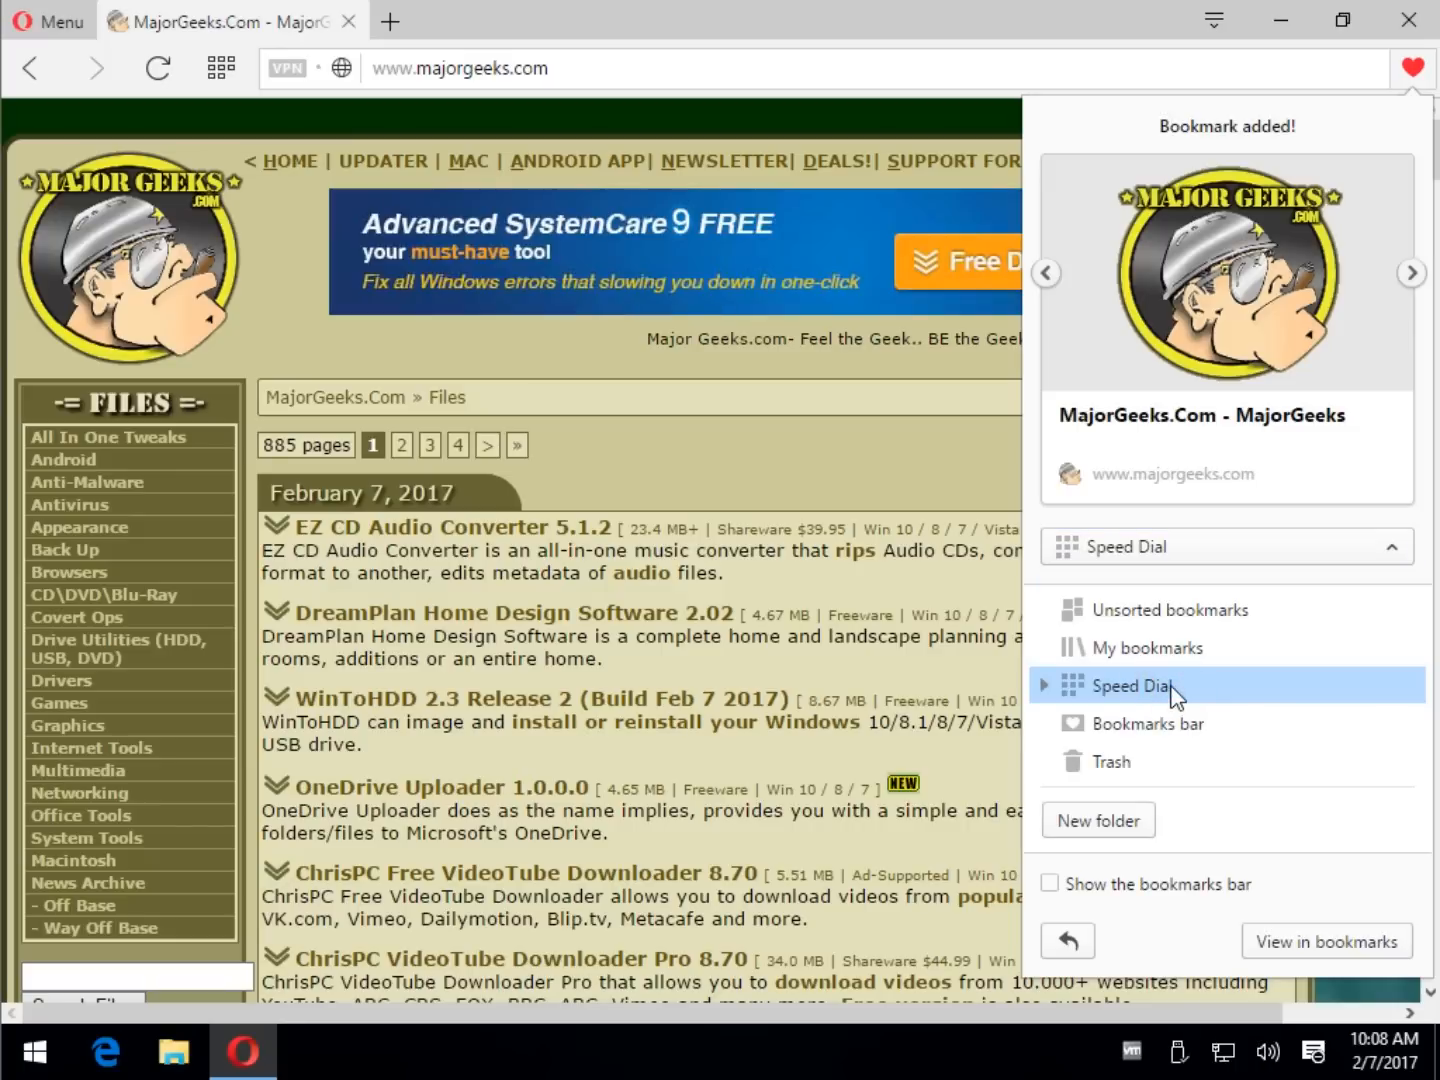
mouse_move(1380, 556)
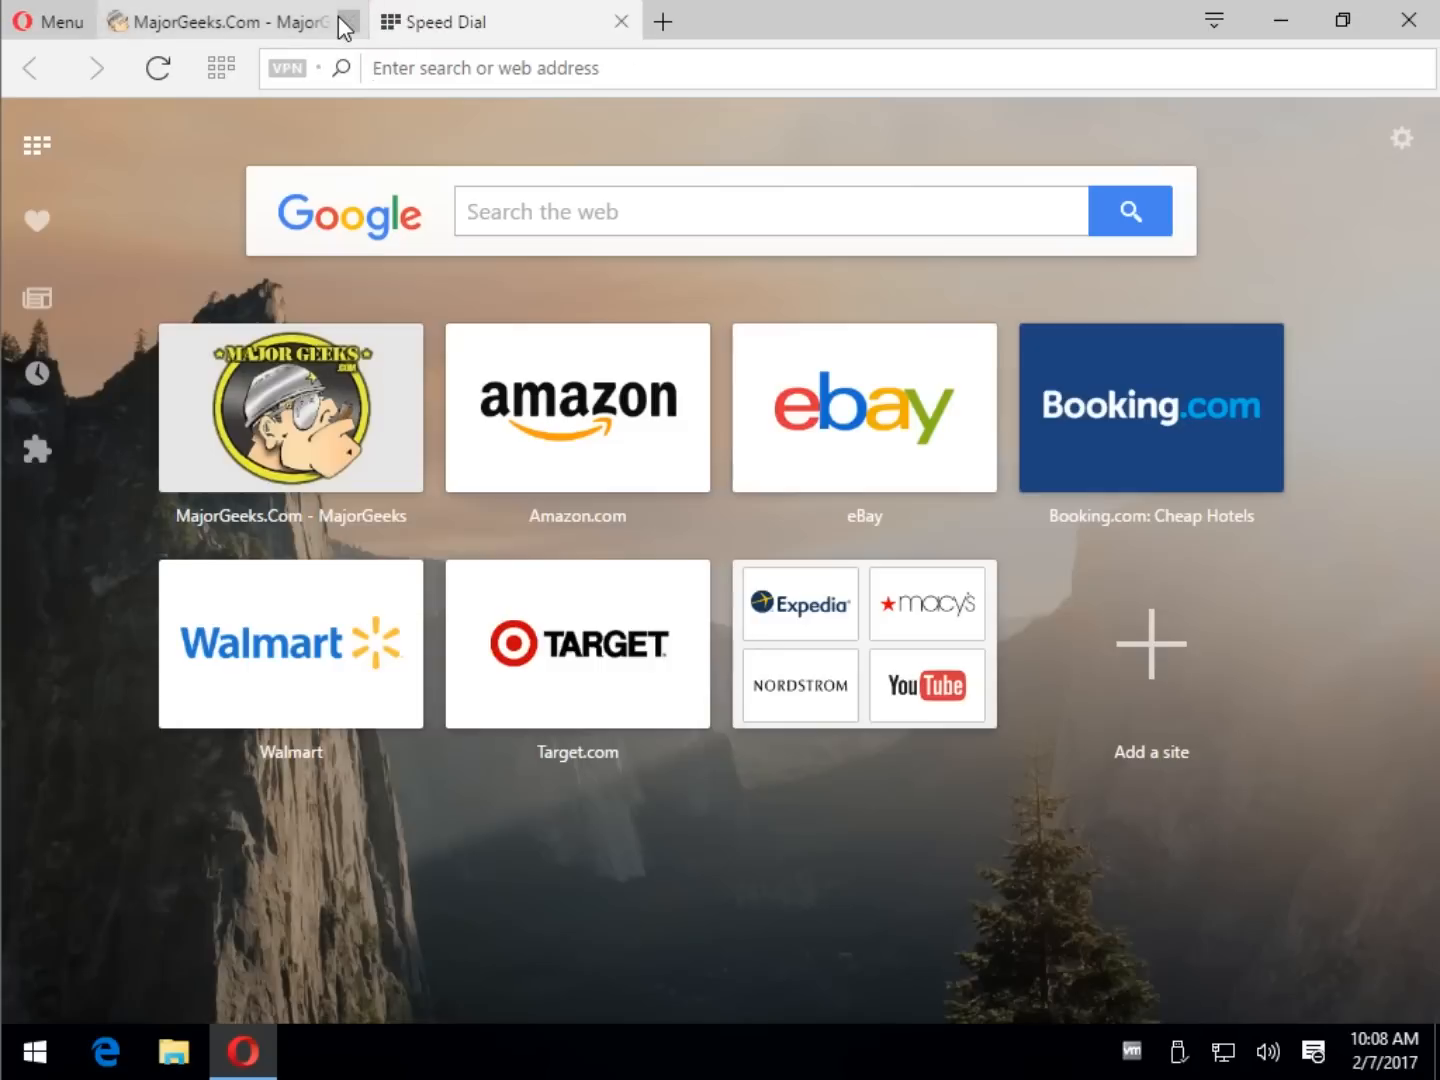
- Close the MajorGeeks tab and an extra Speed Dial tab, leaving one Speed Dial page
click(348, 20)
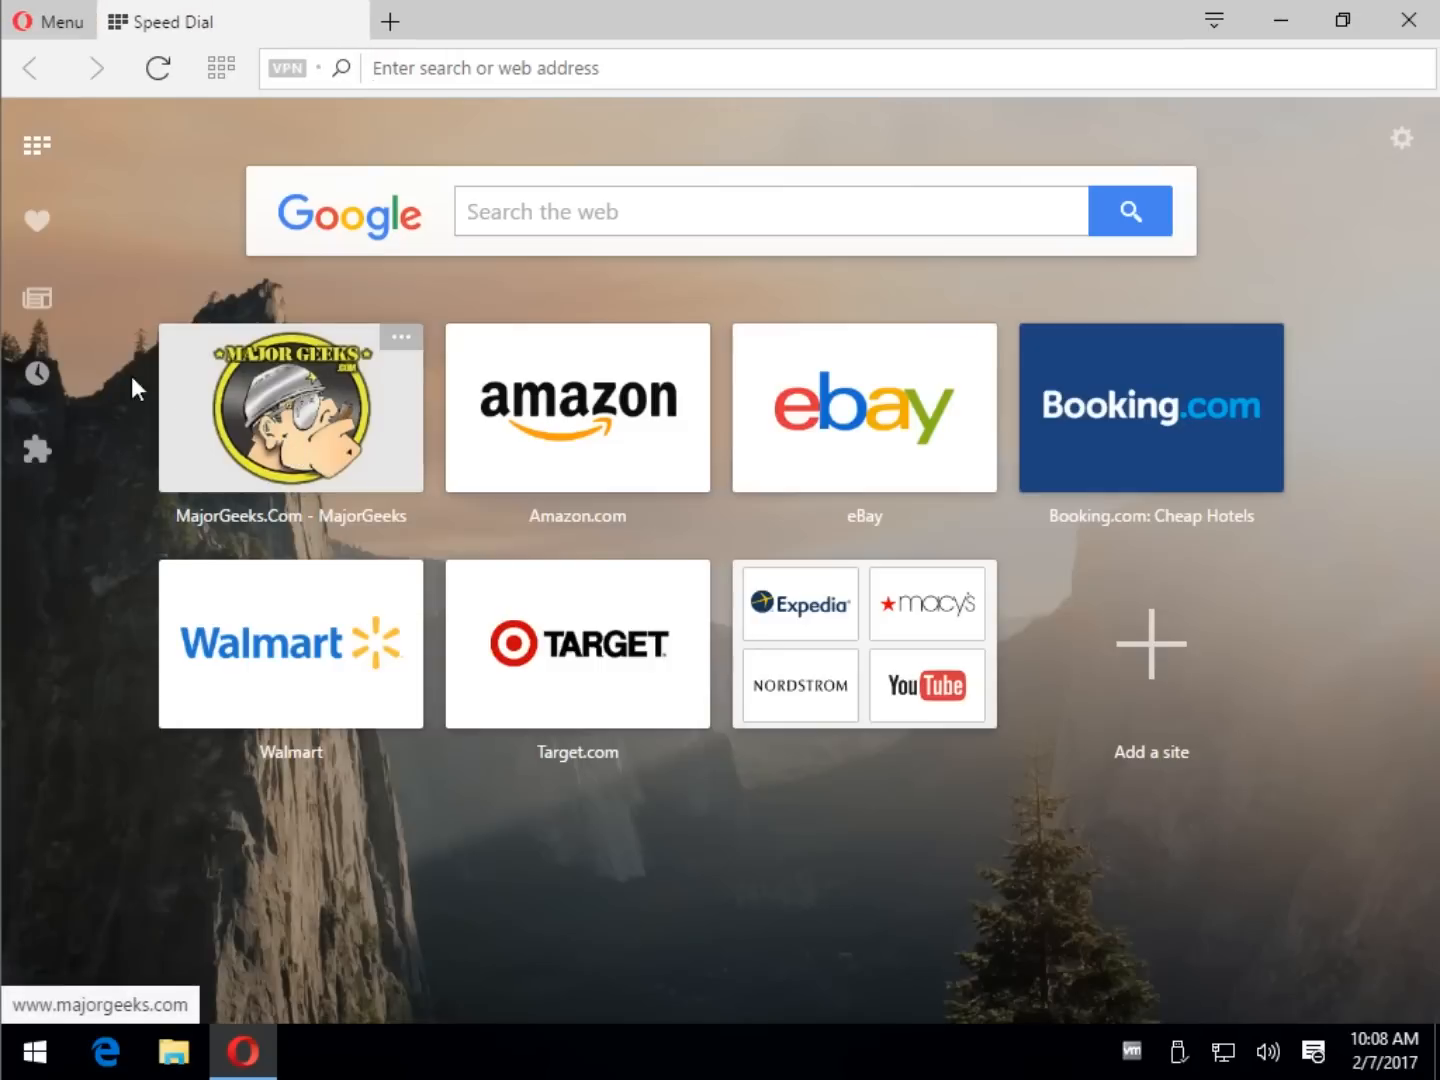
mouse_move(36, 146)
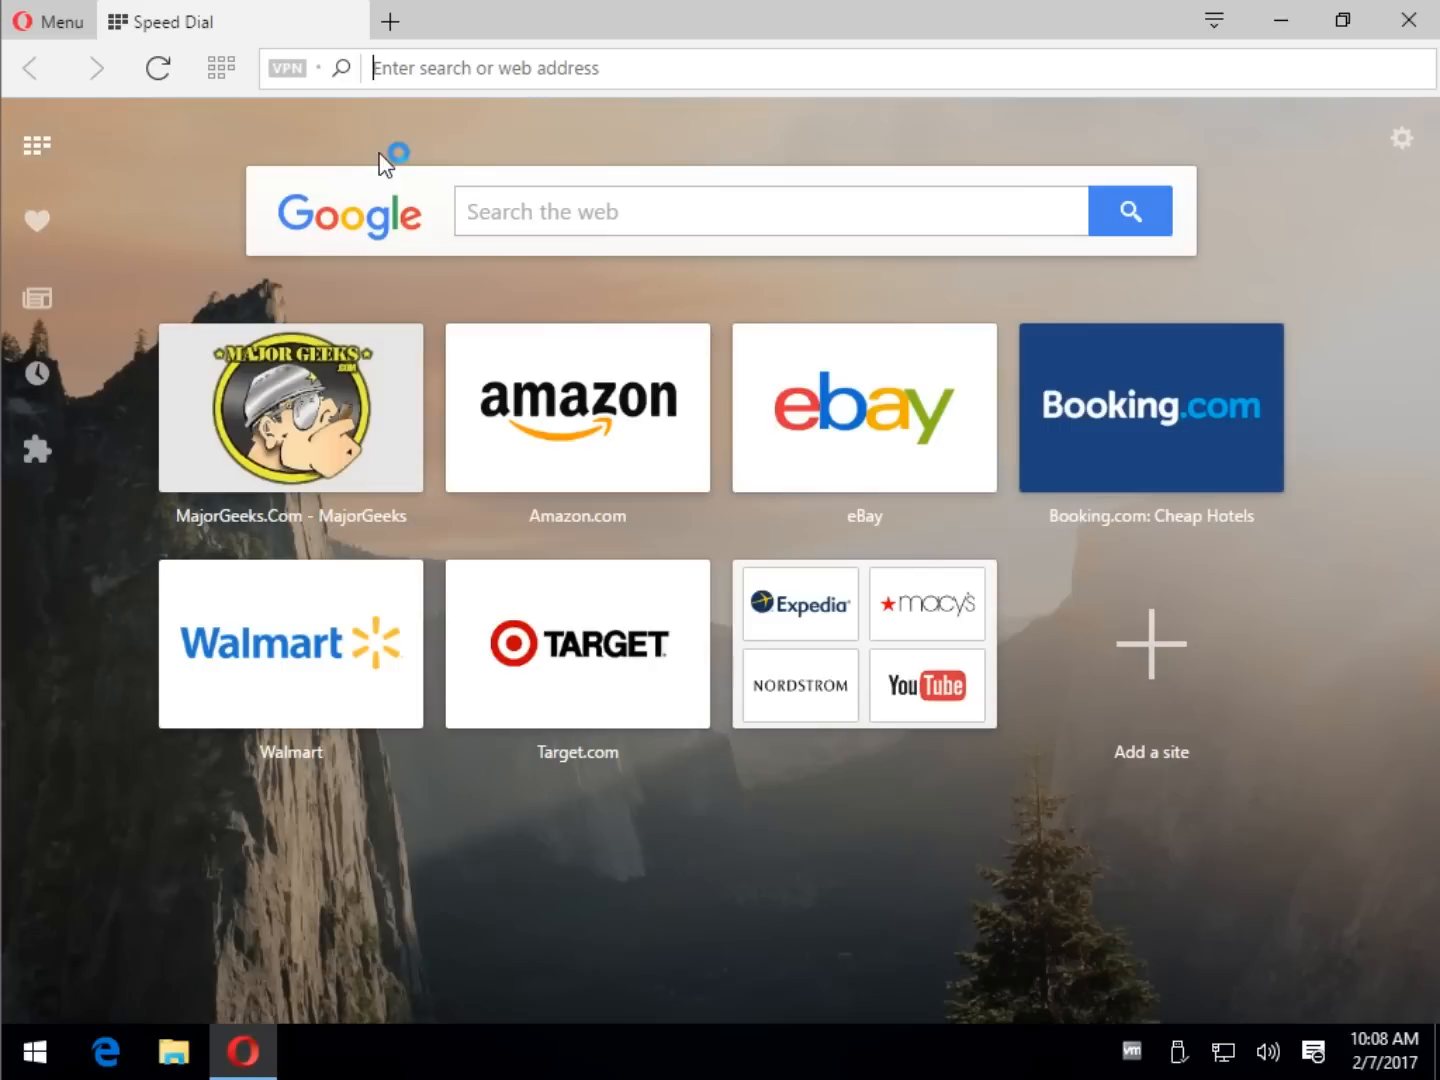
mouse_move(442, 148)
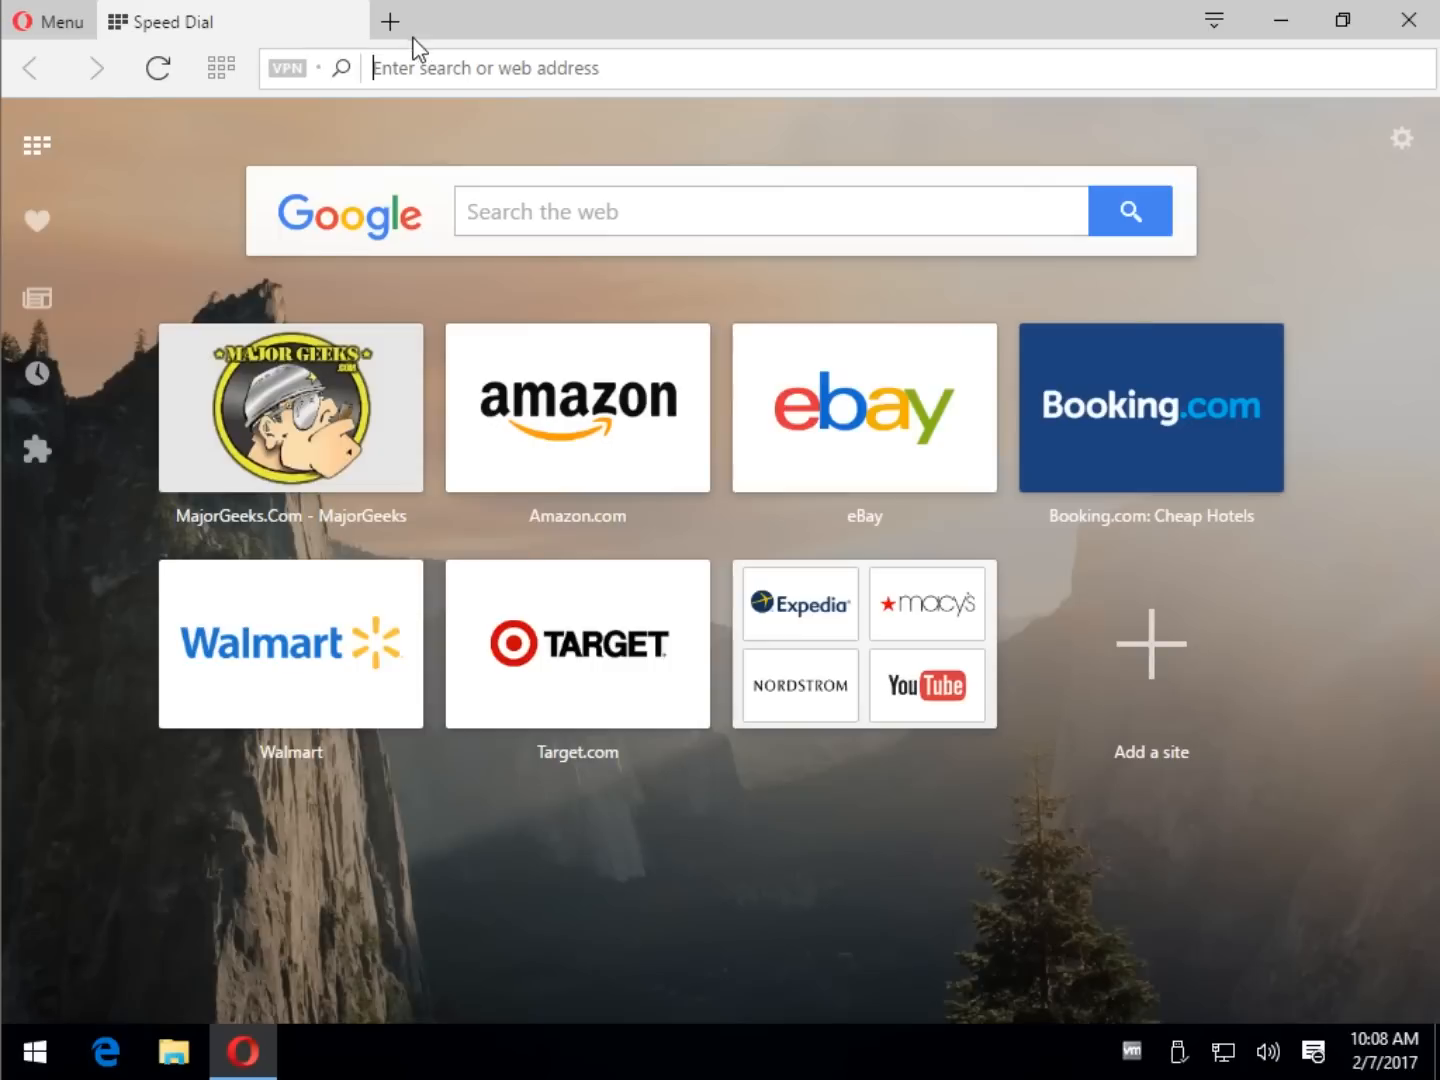
click(388, 20)
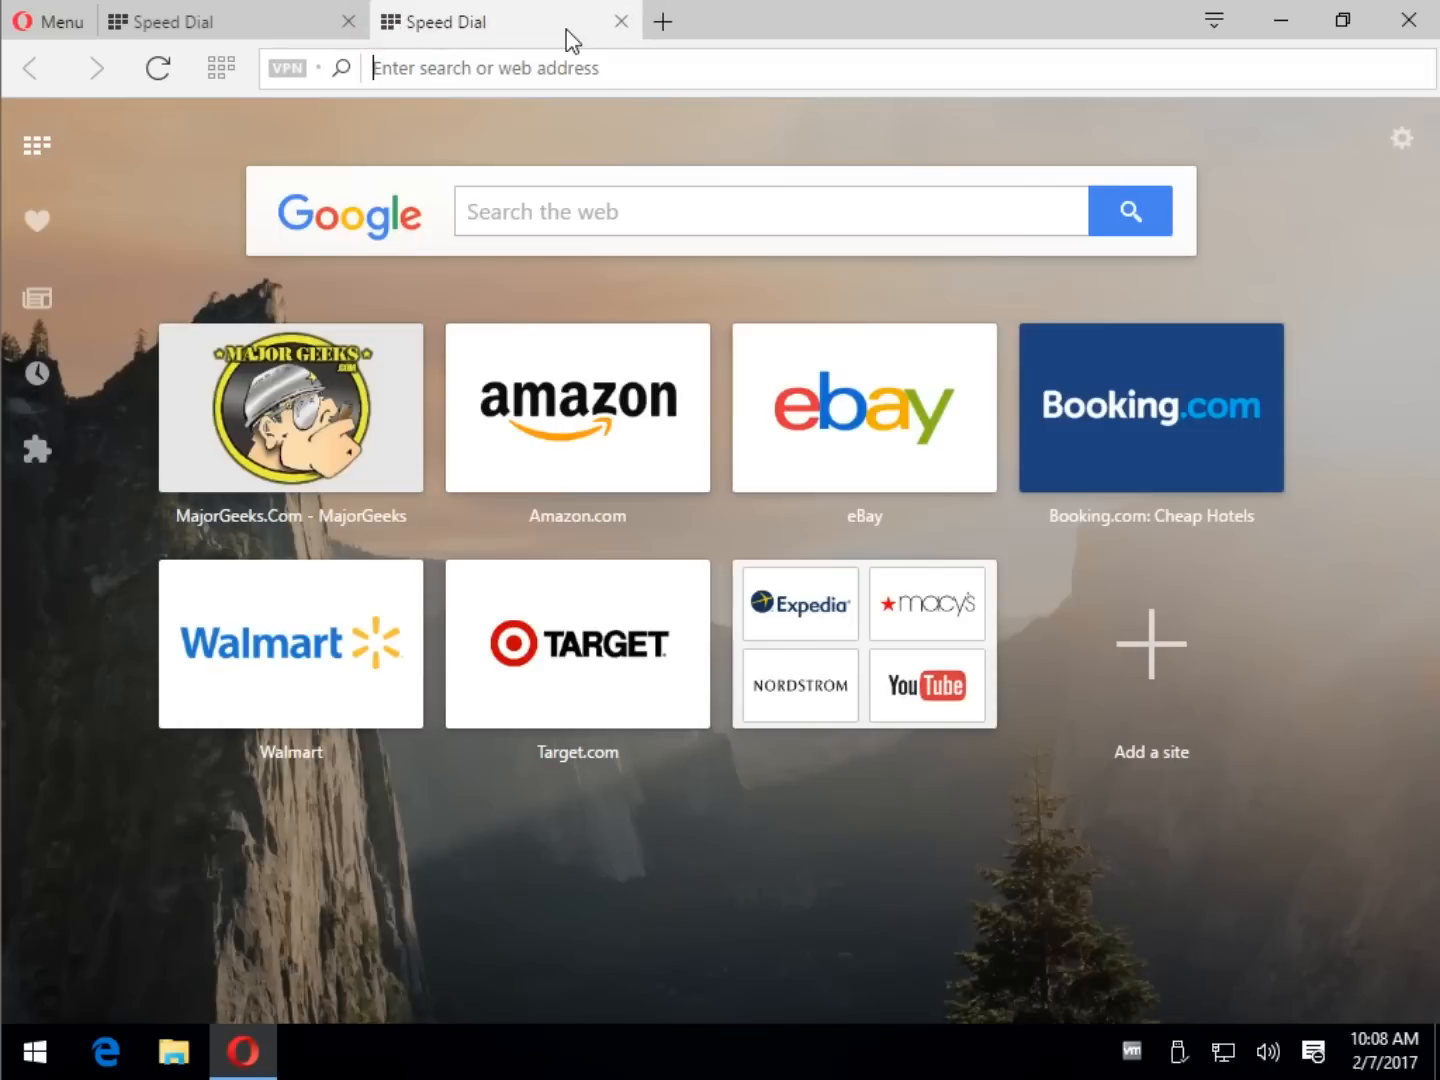
click(620, 20)
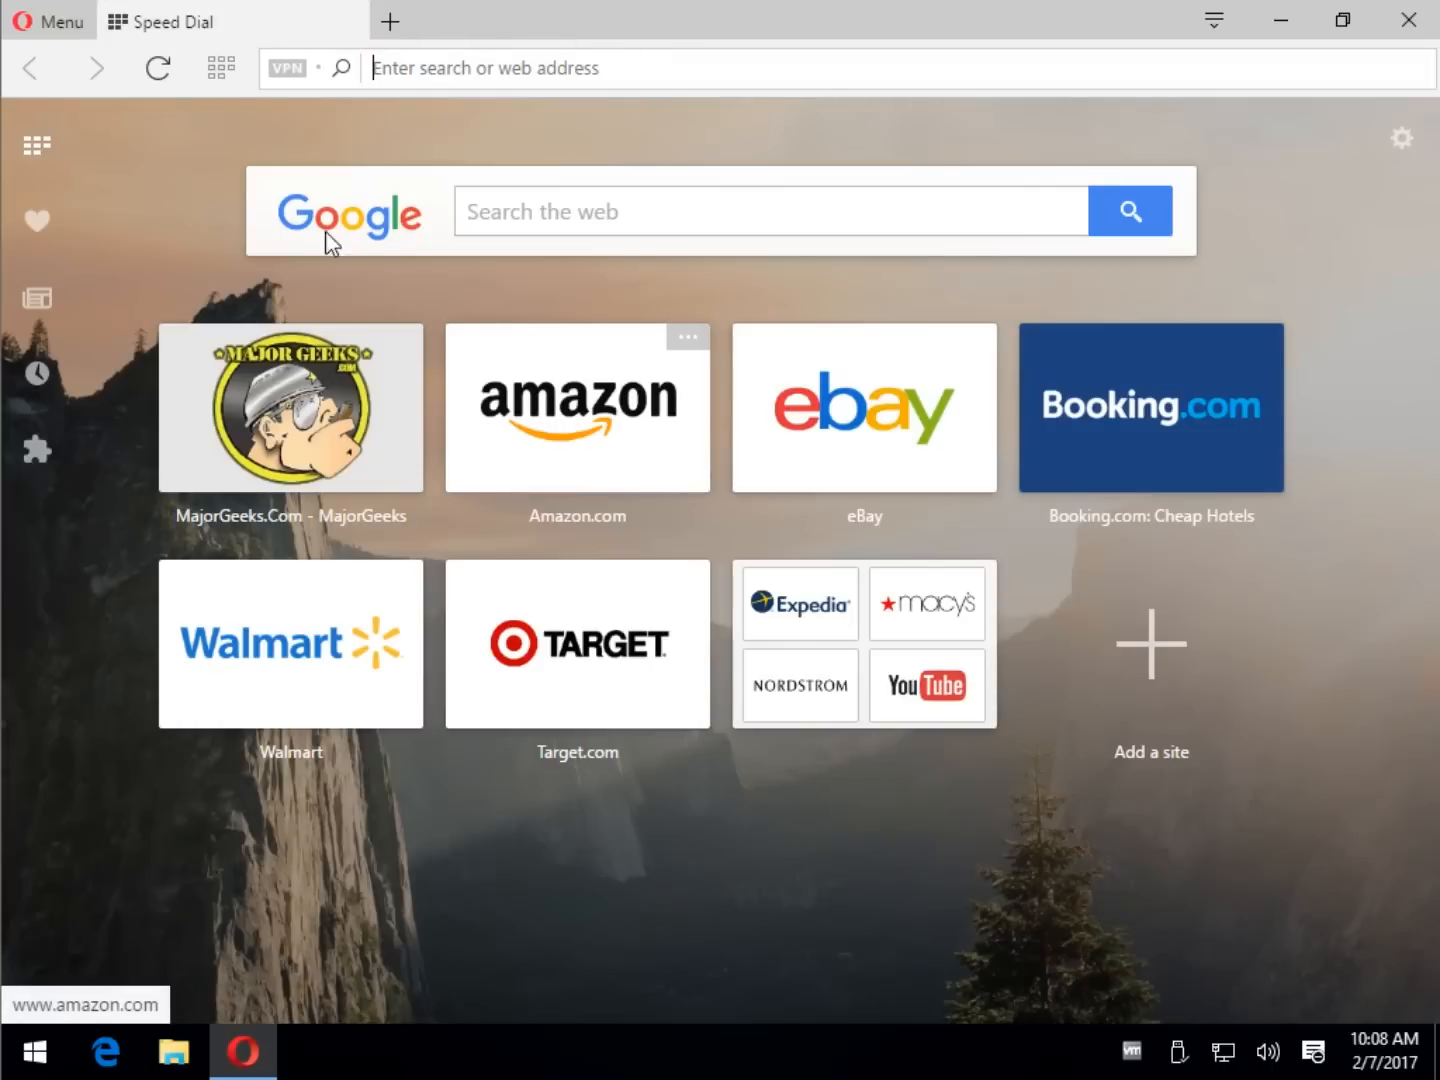
mouse_move(36, 146)
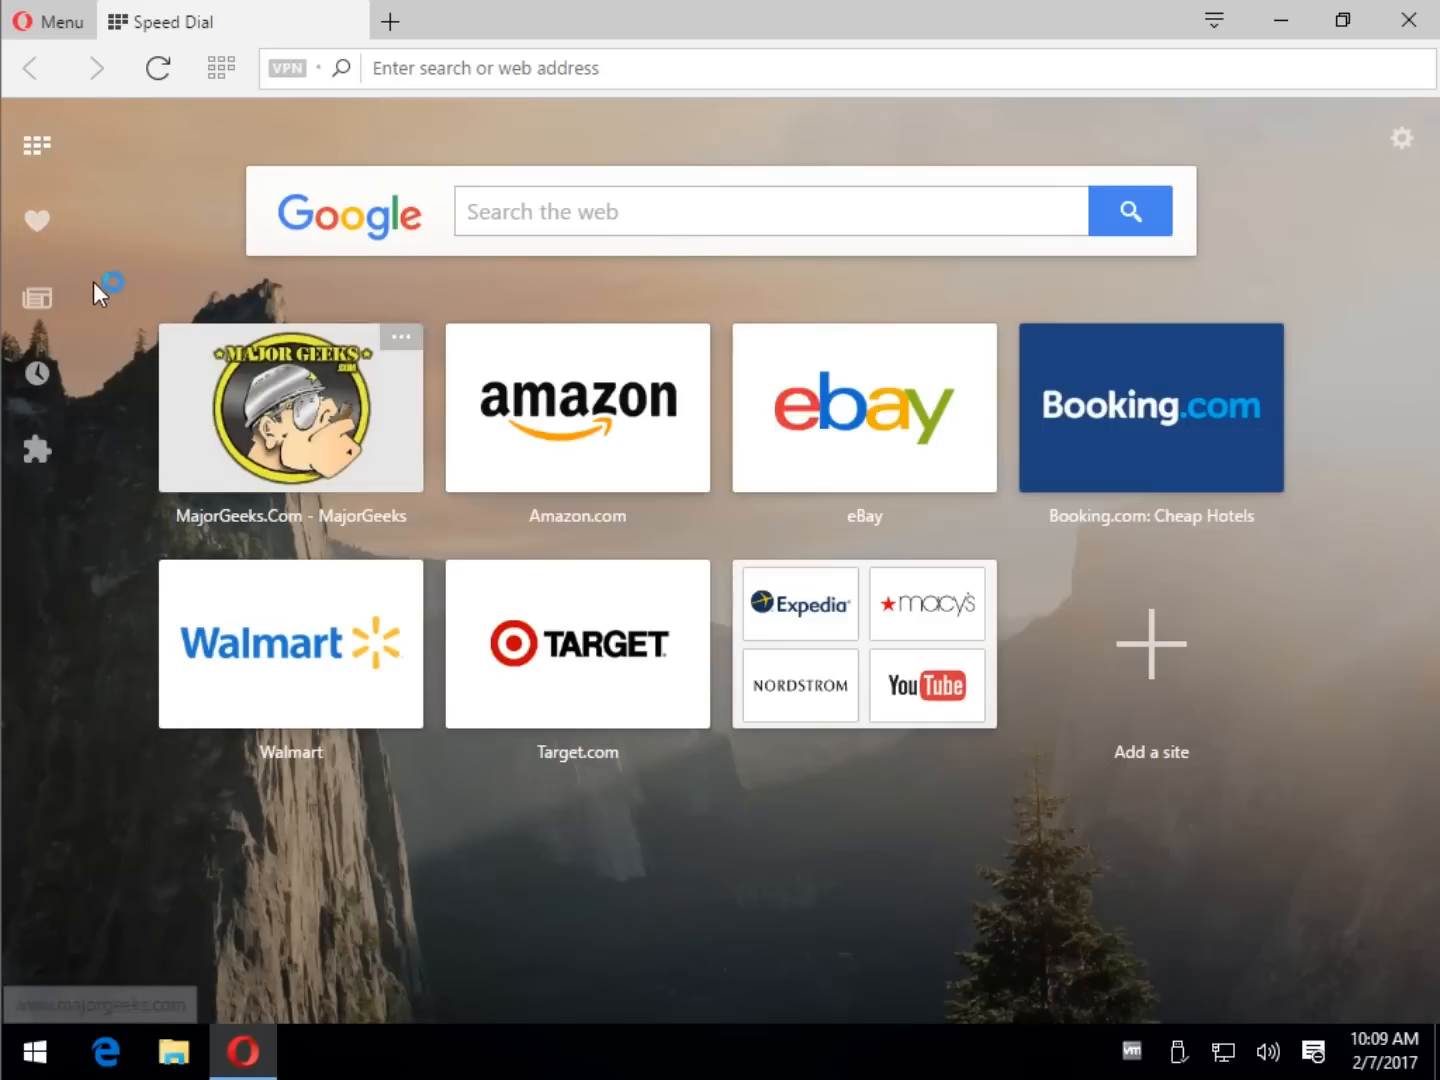
mouse_move(36, 296)
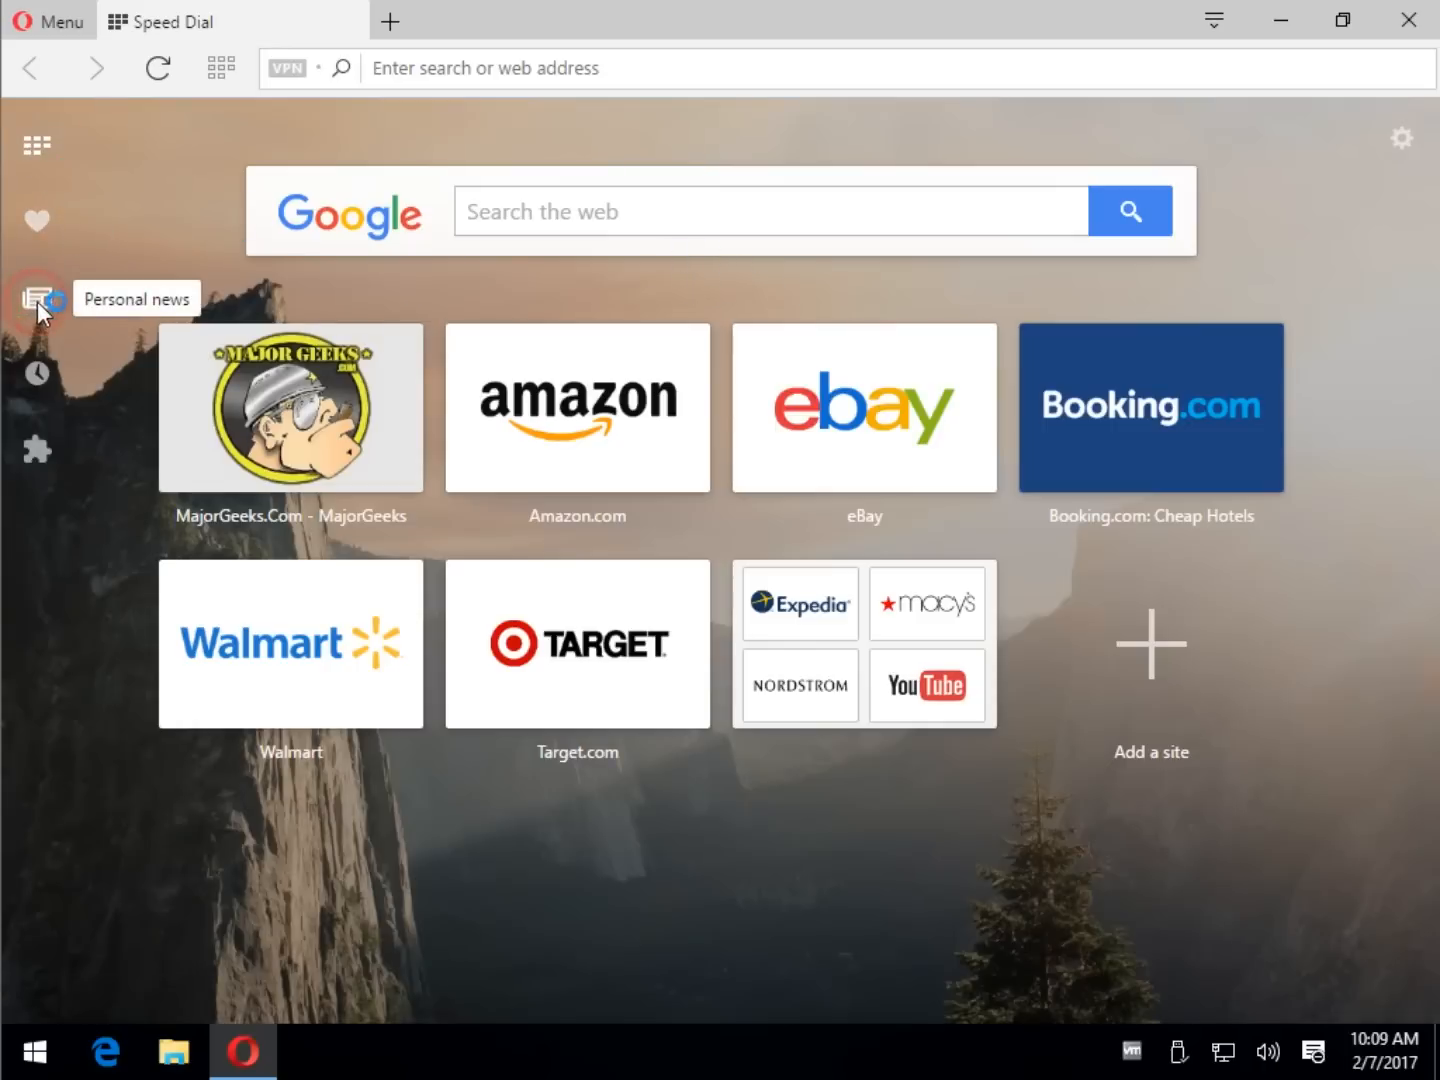
- Show the Personal news feed with its Top 50 stories from the sidebar
click(36, 296)
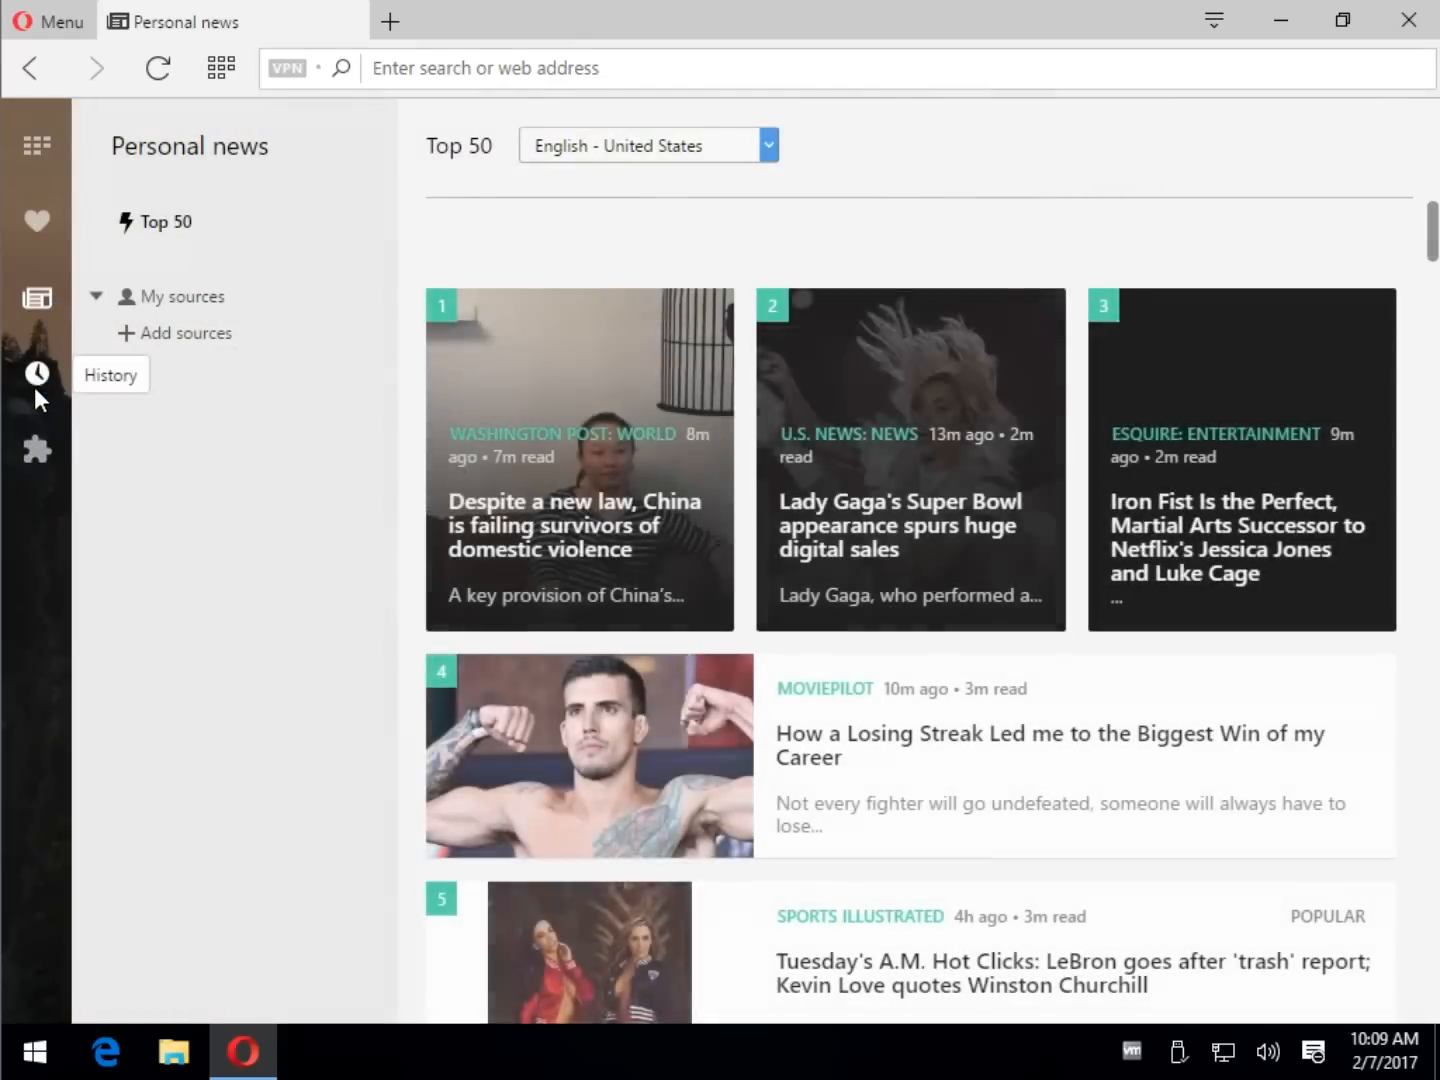
mouse_move(36, 450)
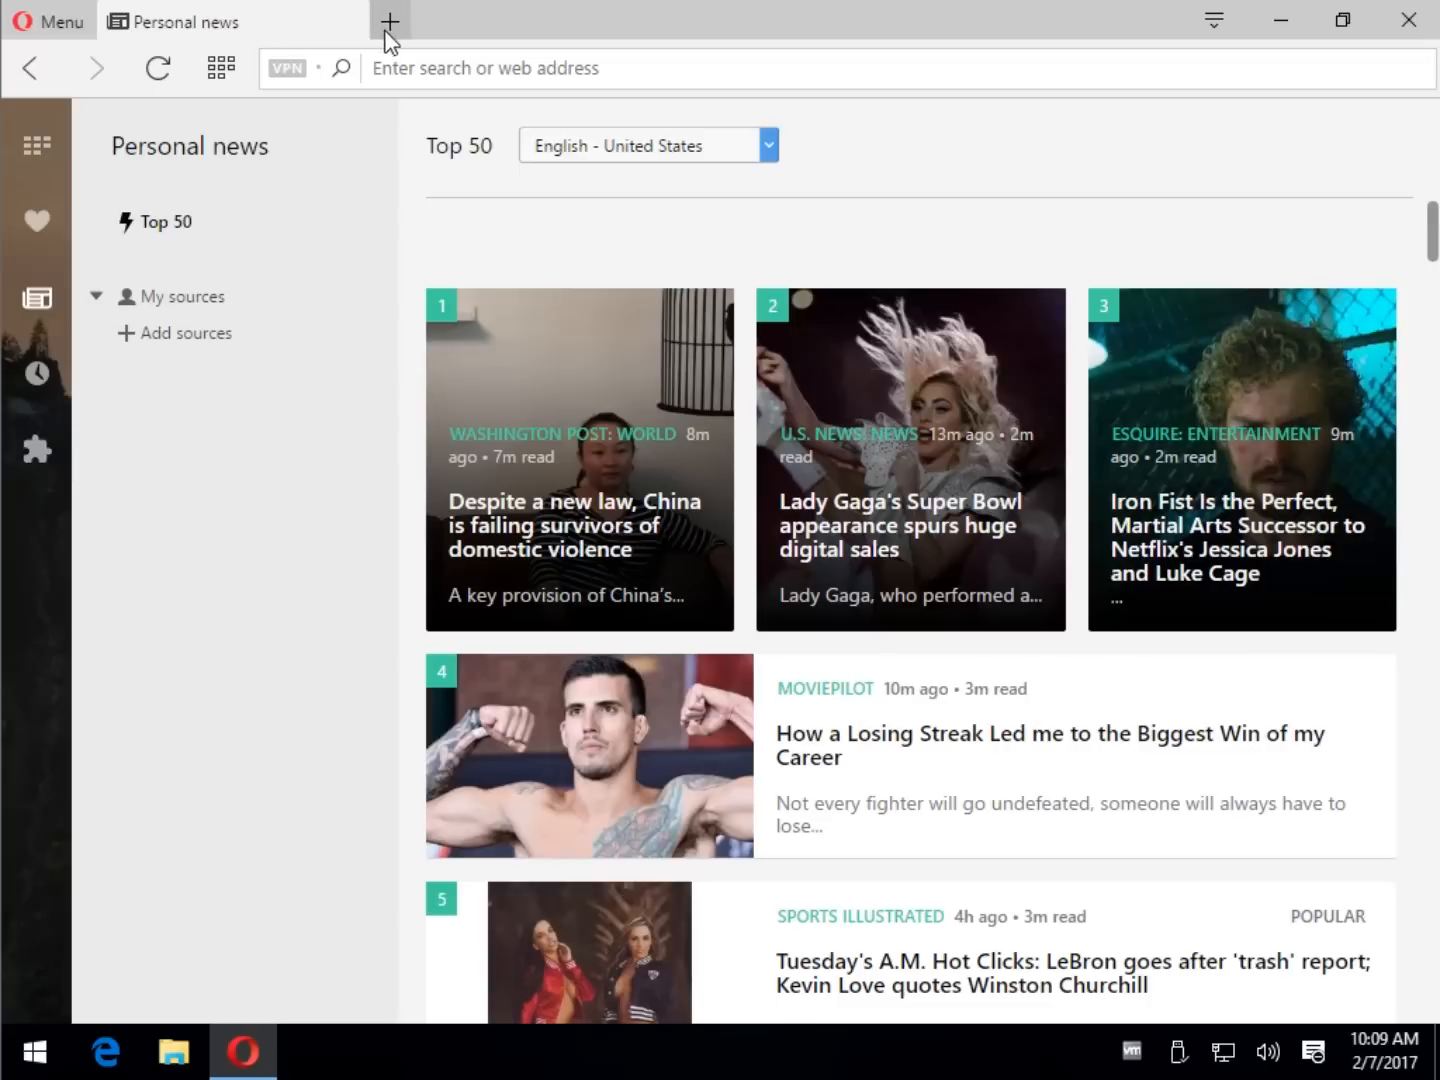
mouse_move(1036, 72)
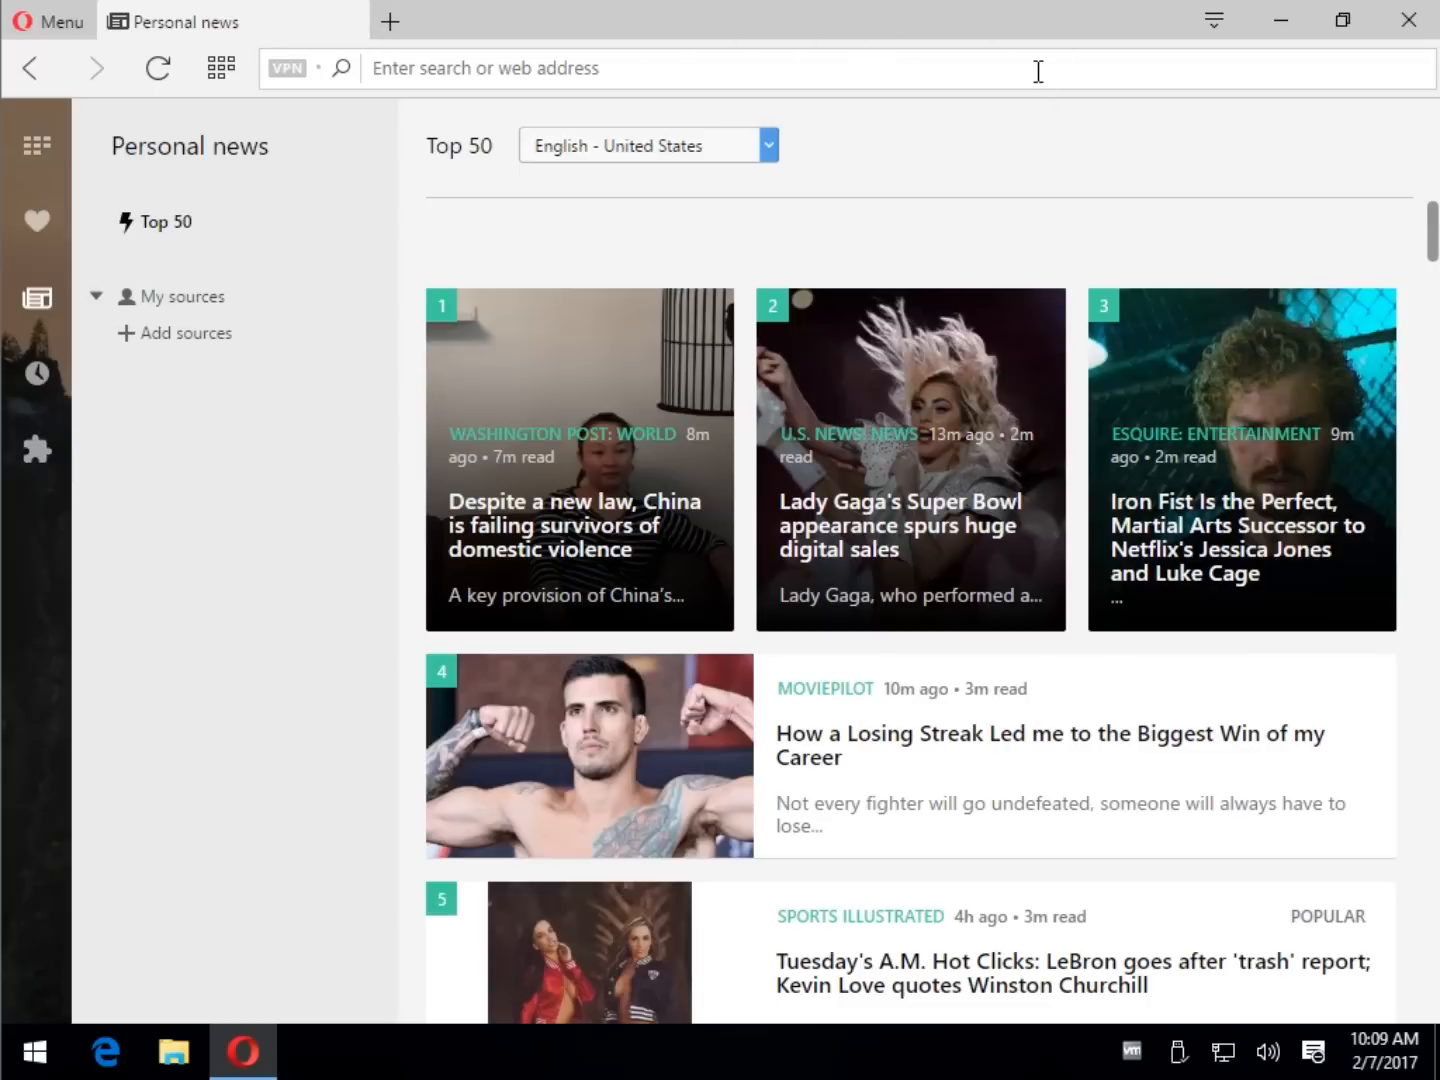
mouse_move(1212, 20)
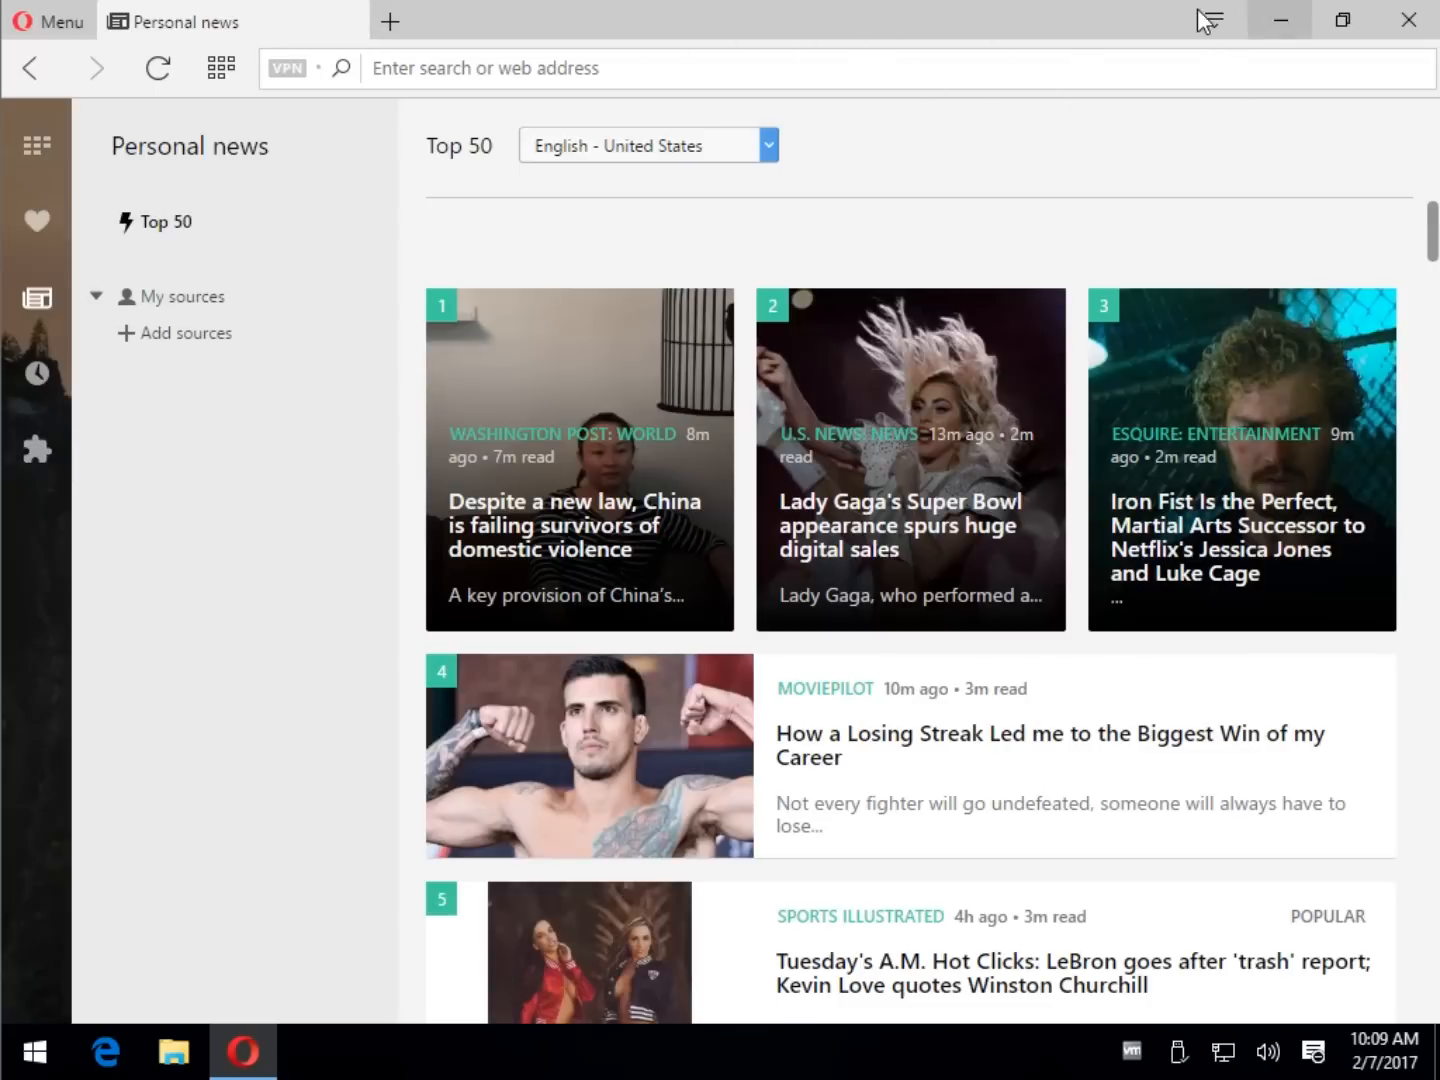
click(1214, 20)
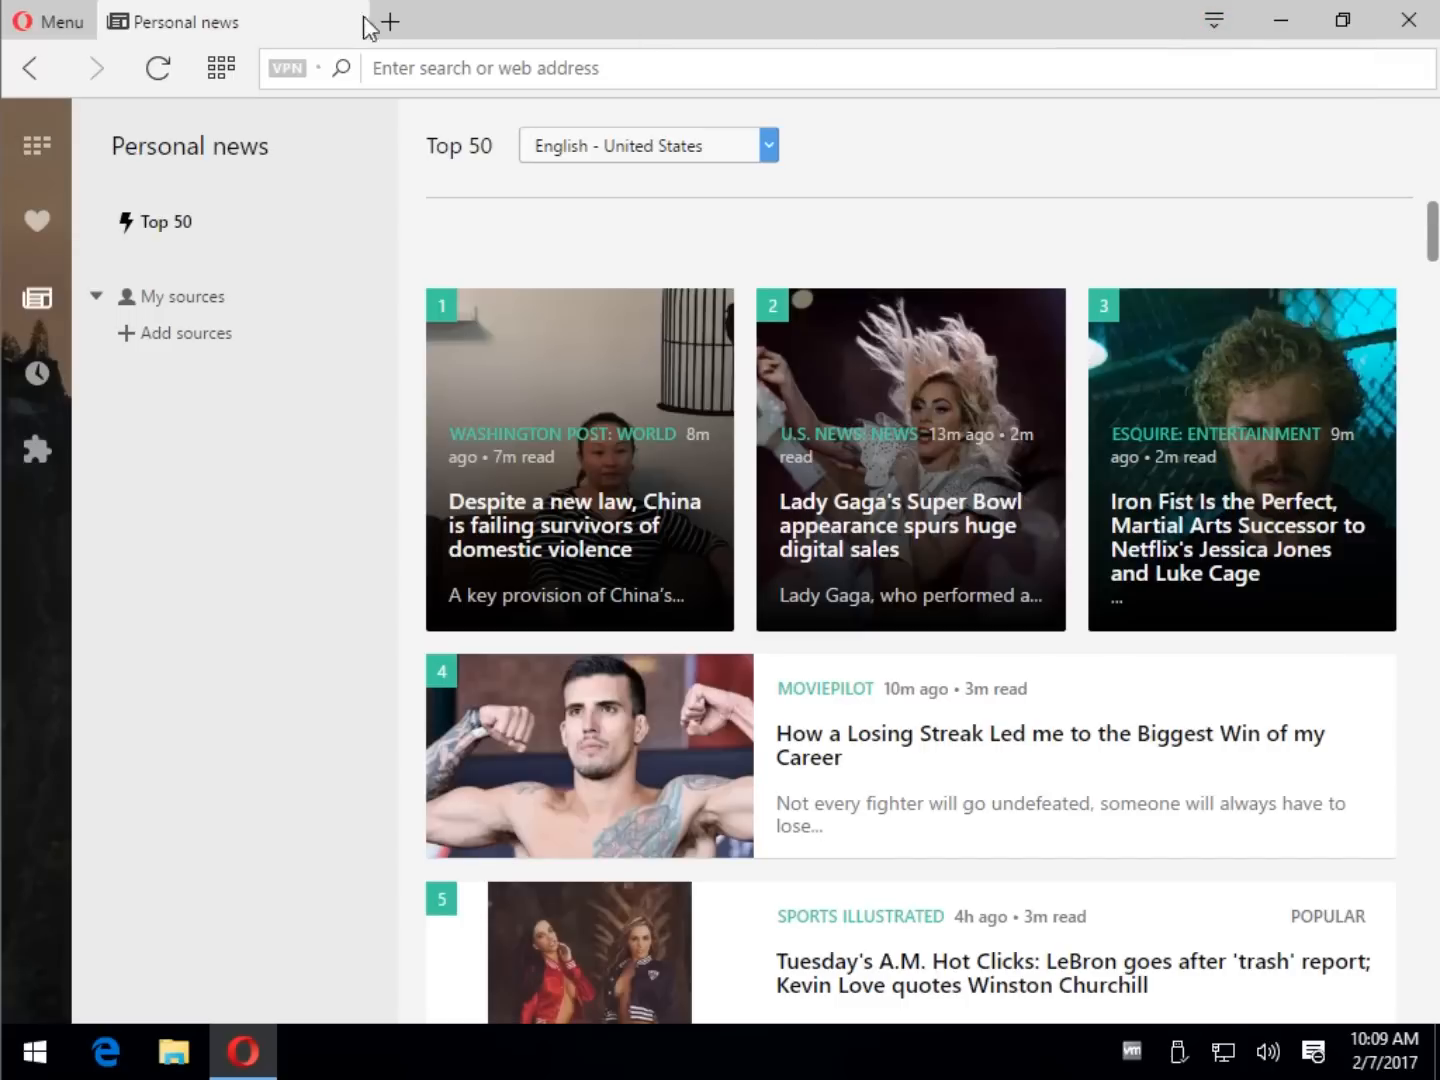
click(50, 20)
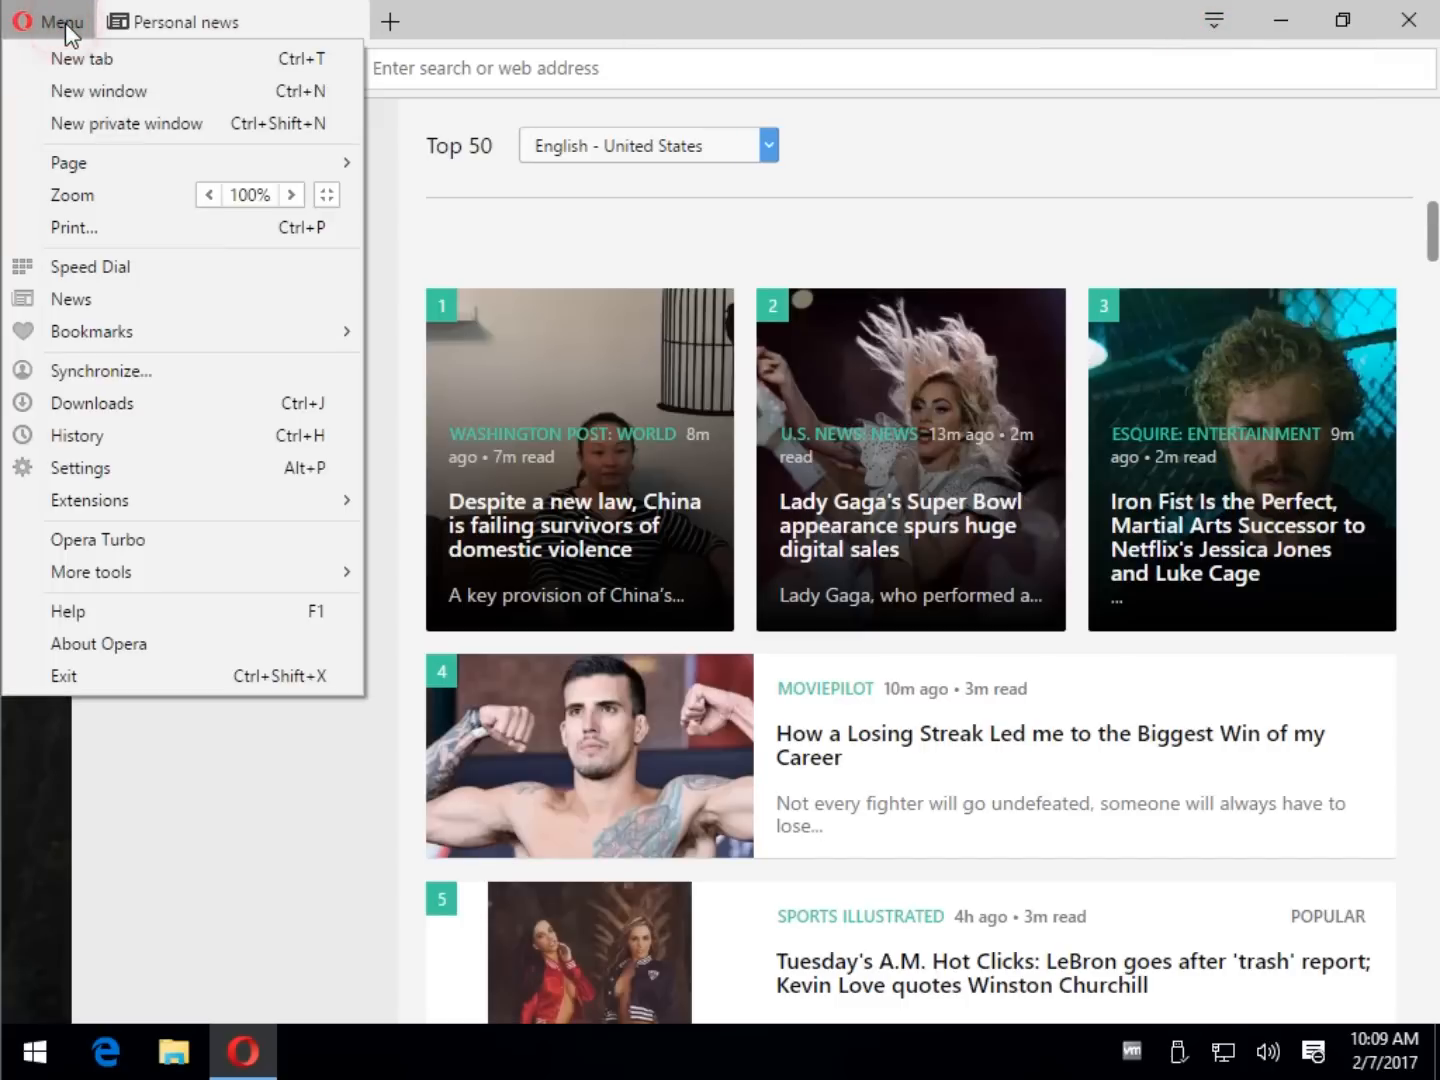
mouse_move(98, 92)
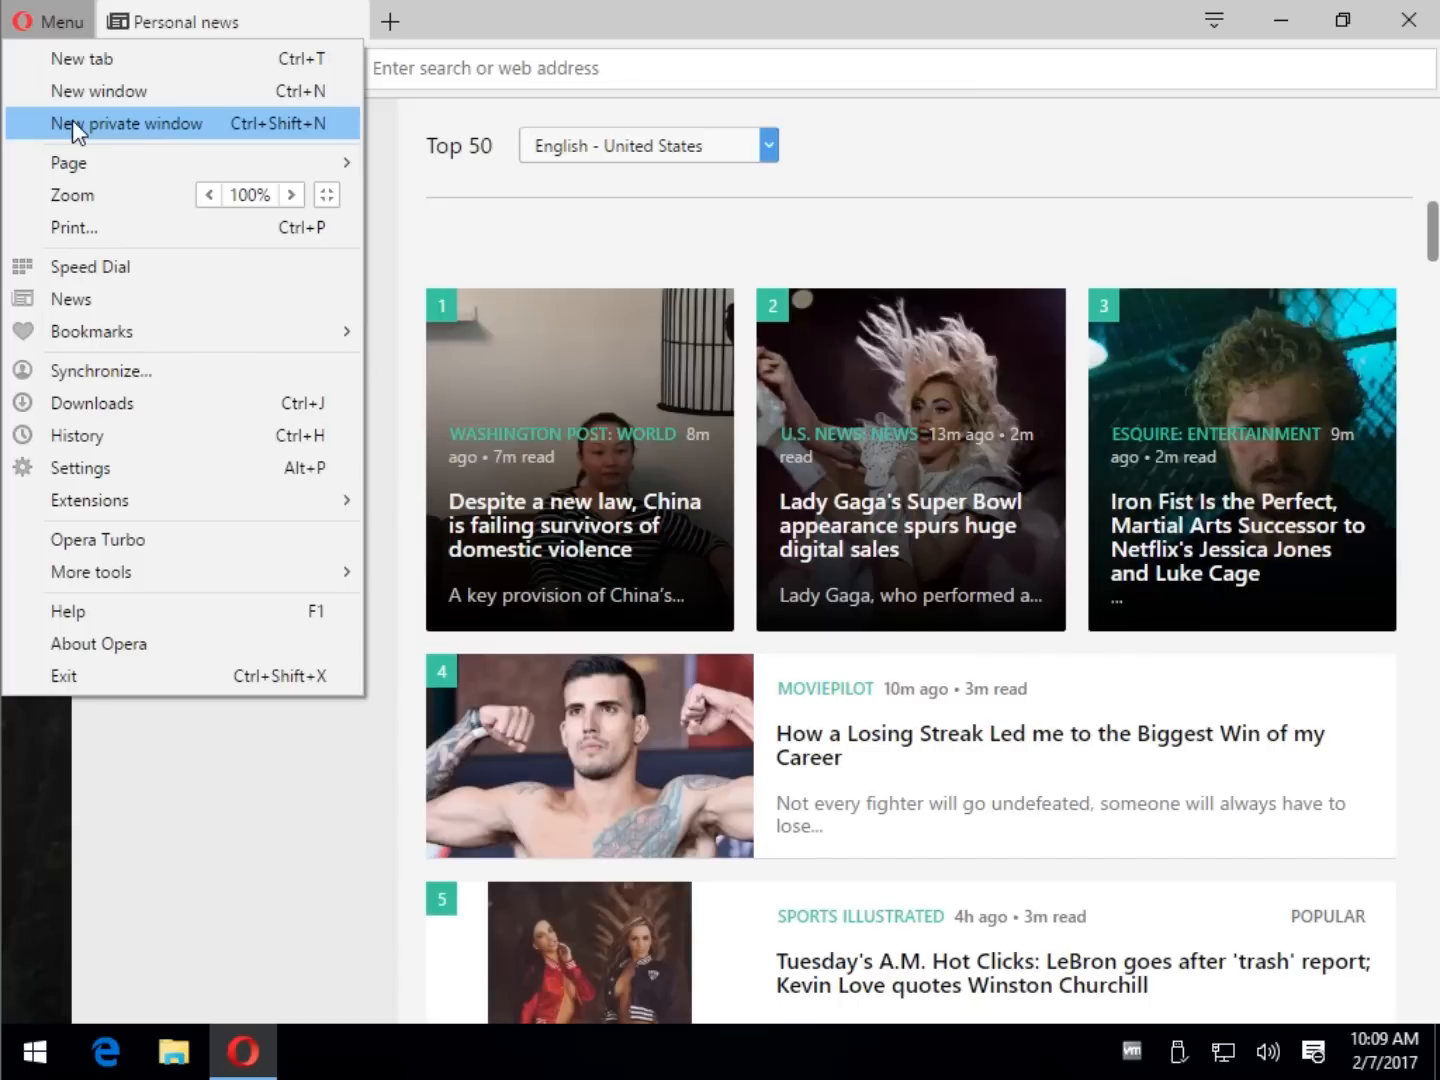
mouse_move(90, 268)
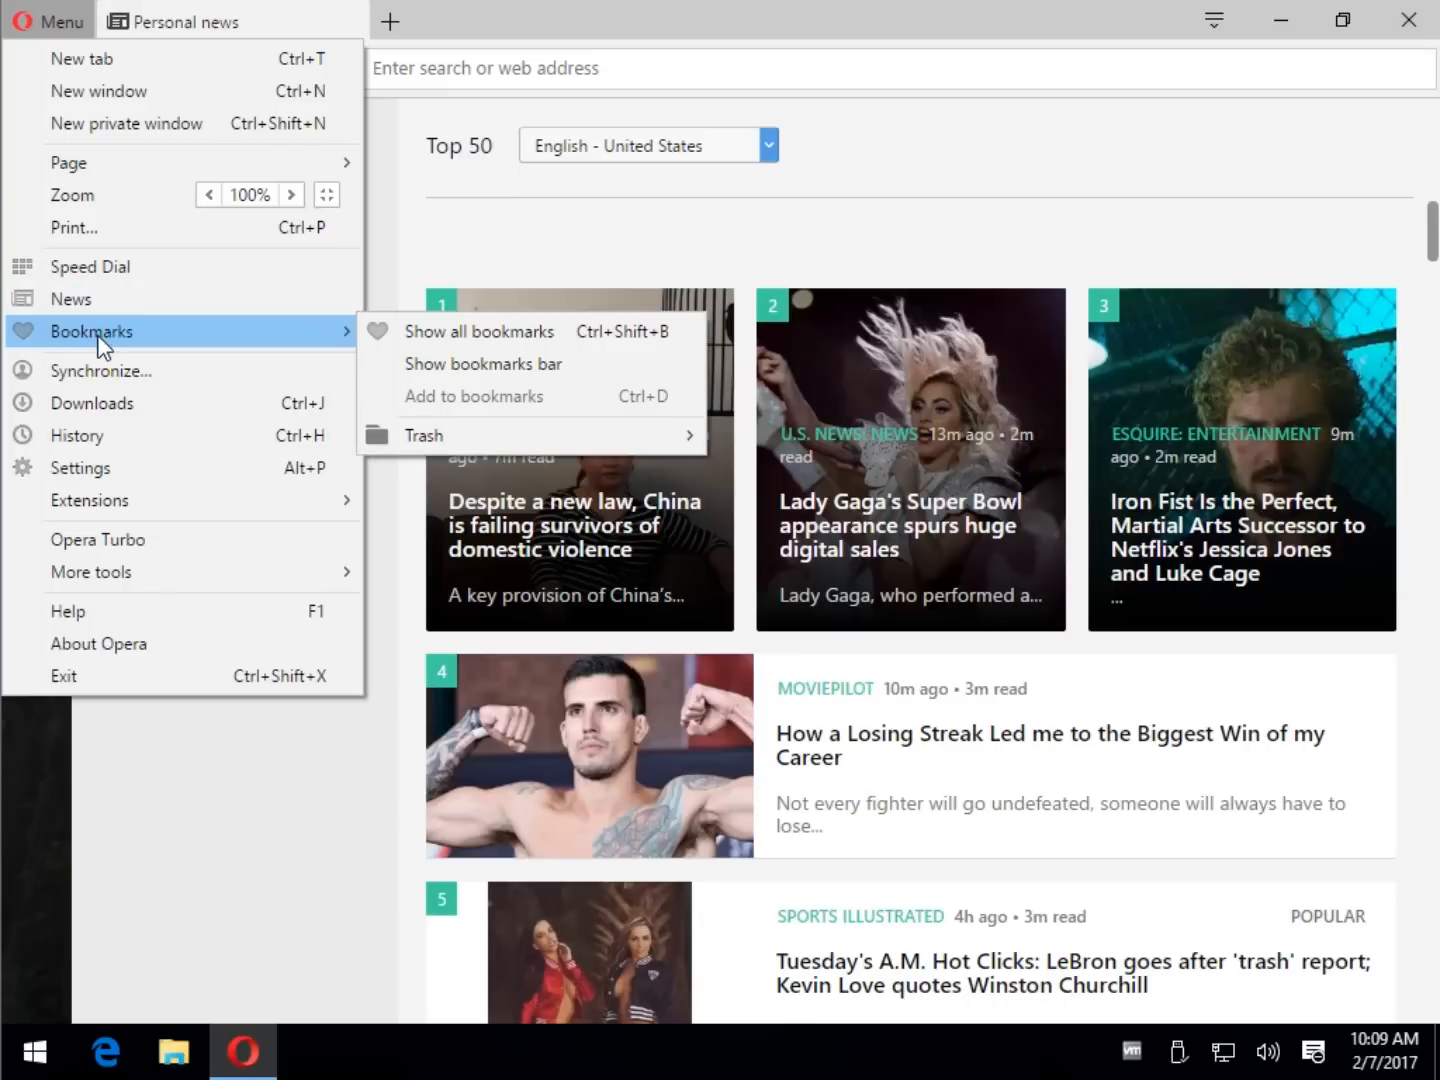
mouse_move(164, 370)
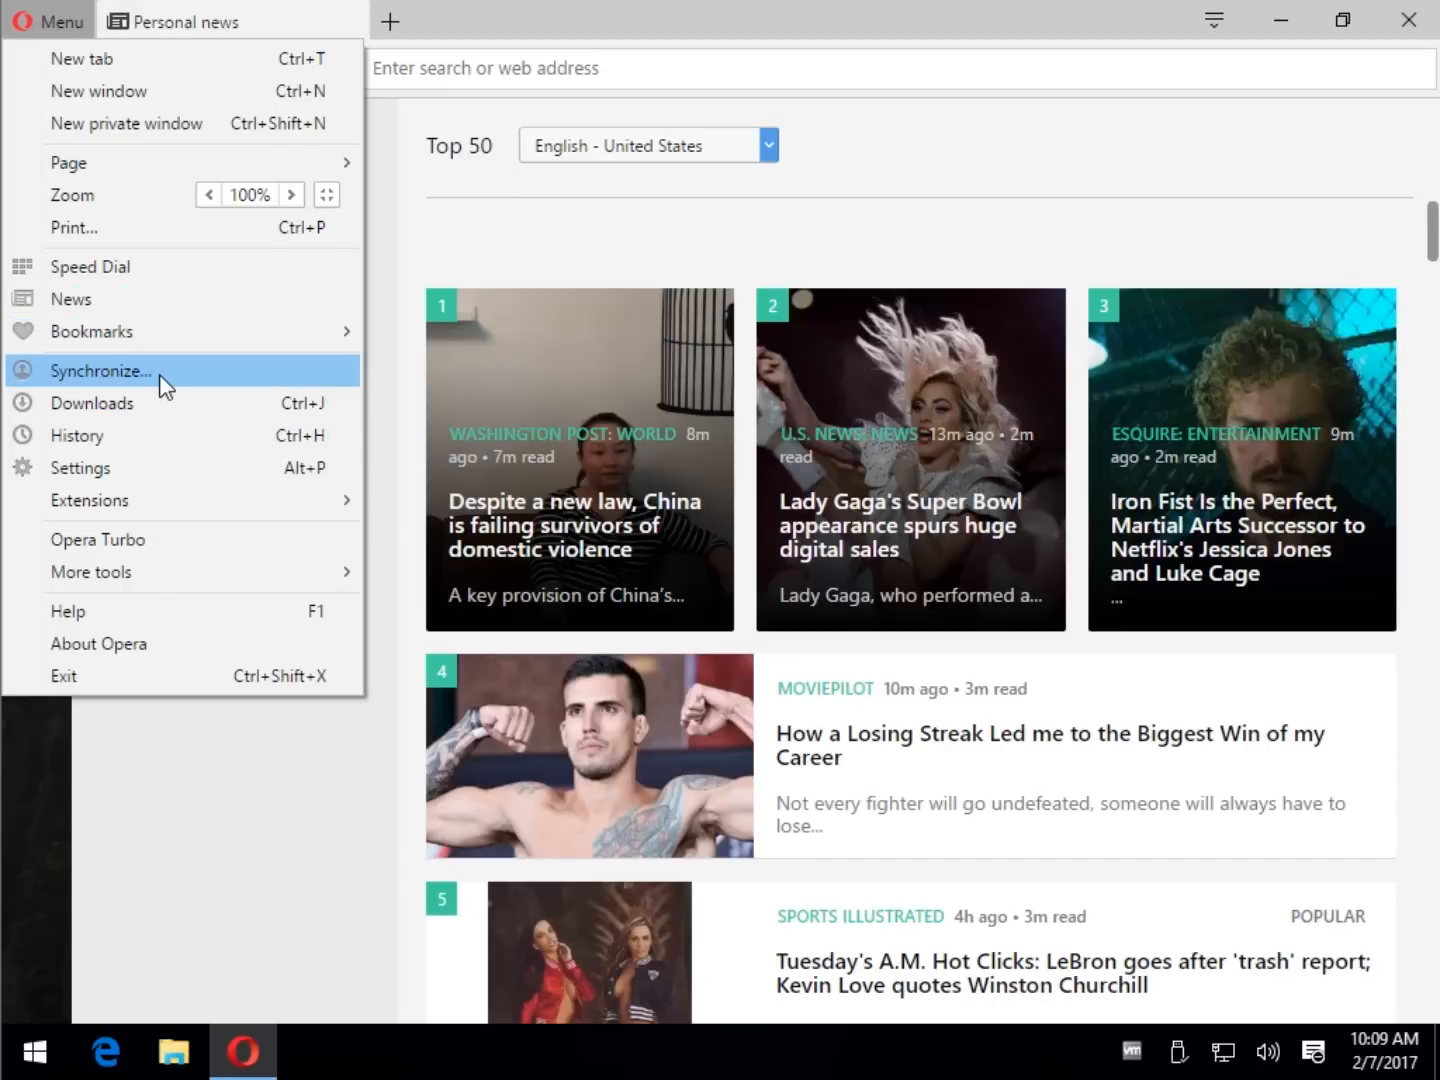
mouse_move(118, 468)
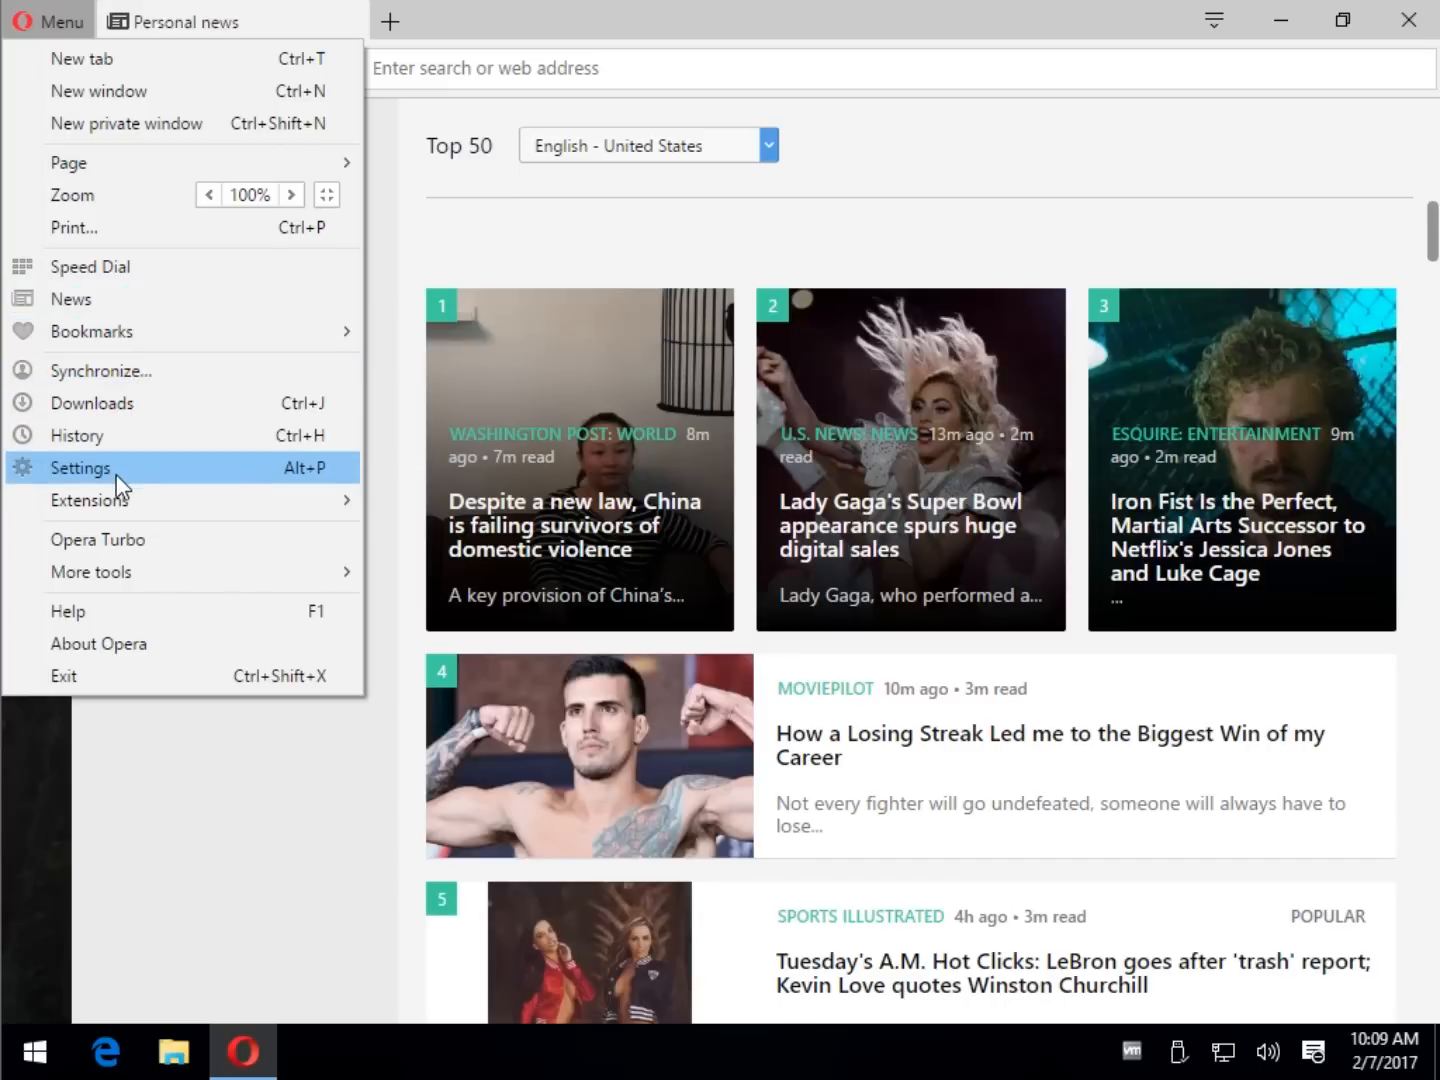
mouse_move(96, 540)
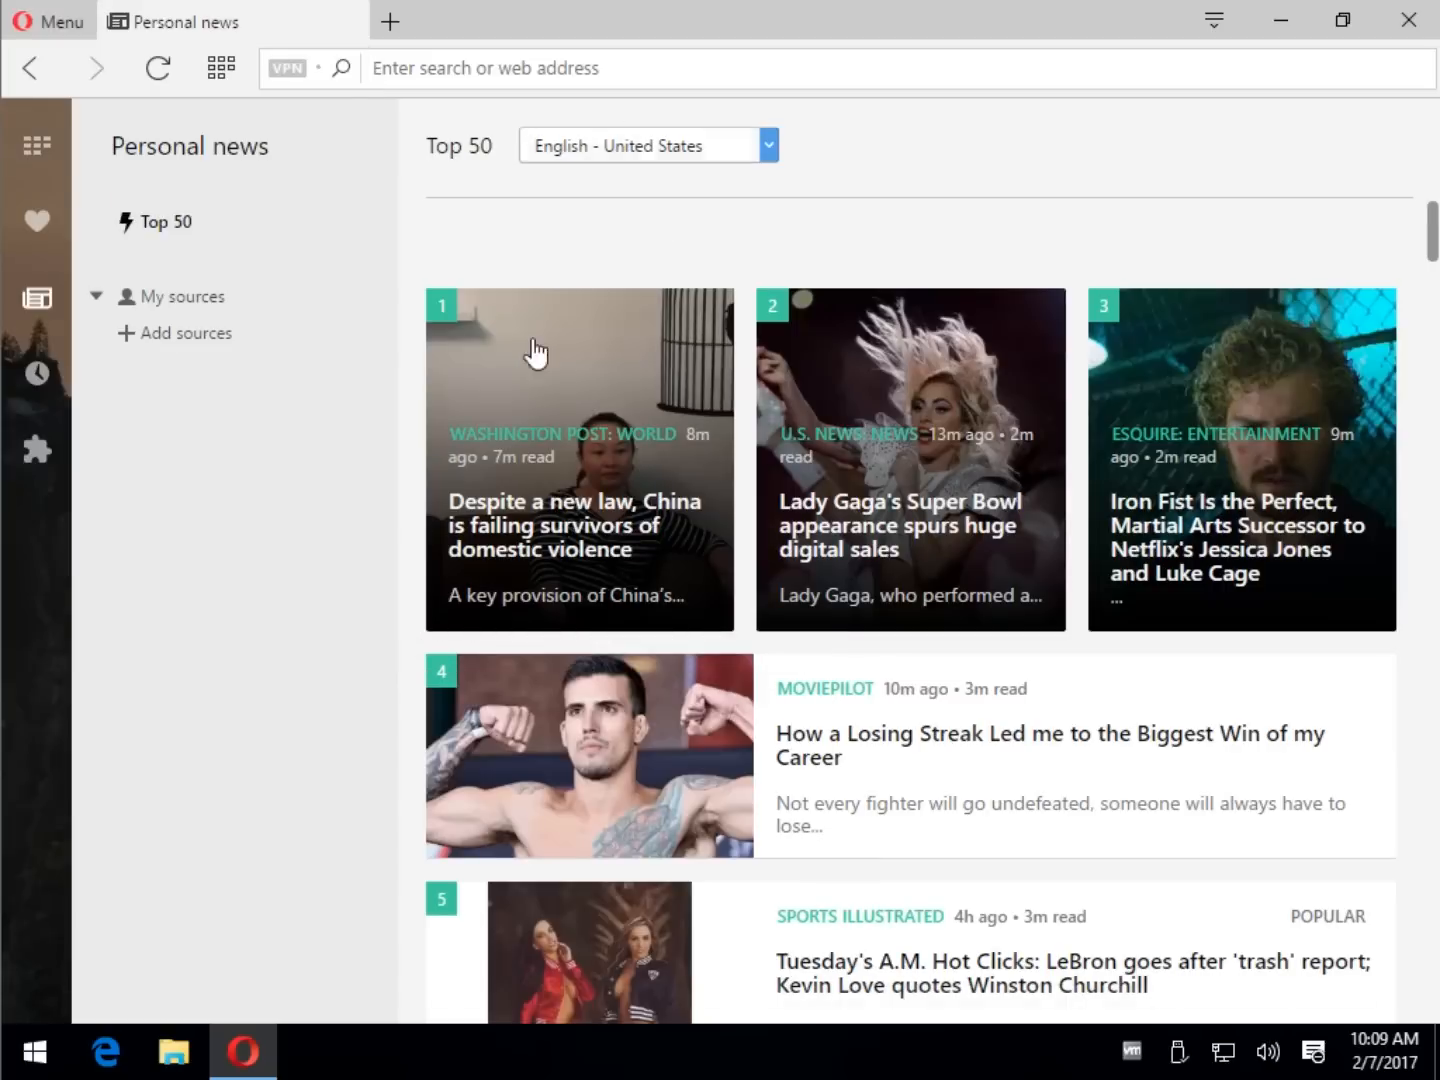
mouse_move(472, 372)
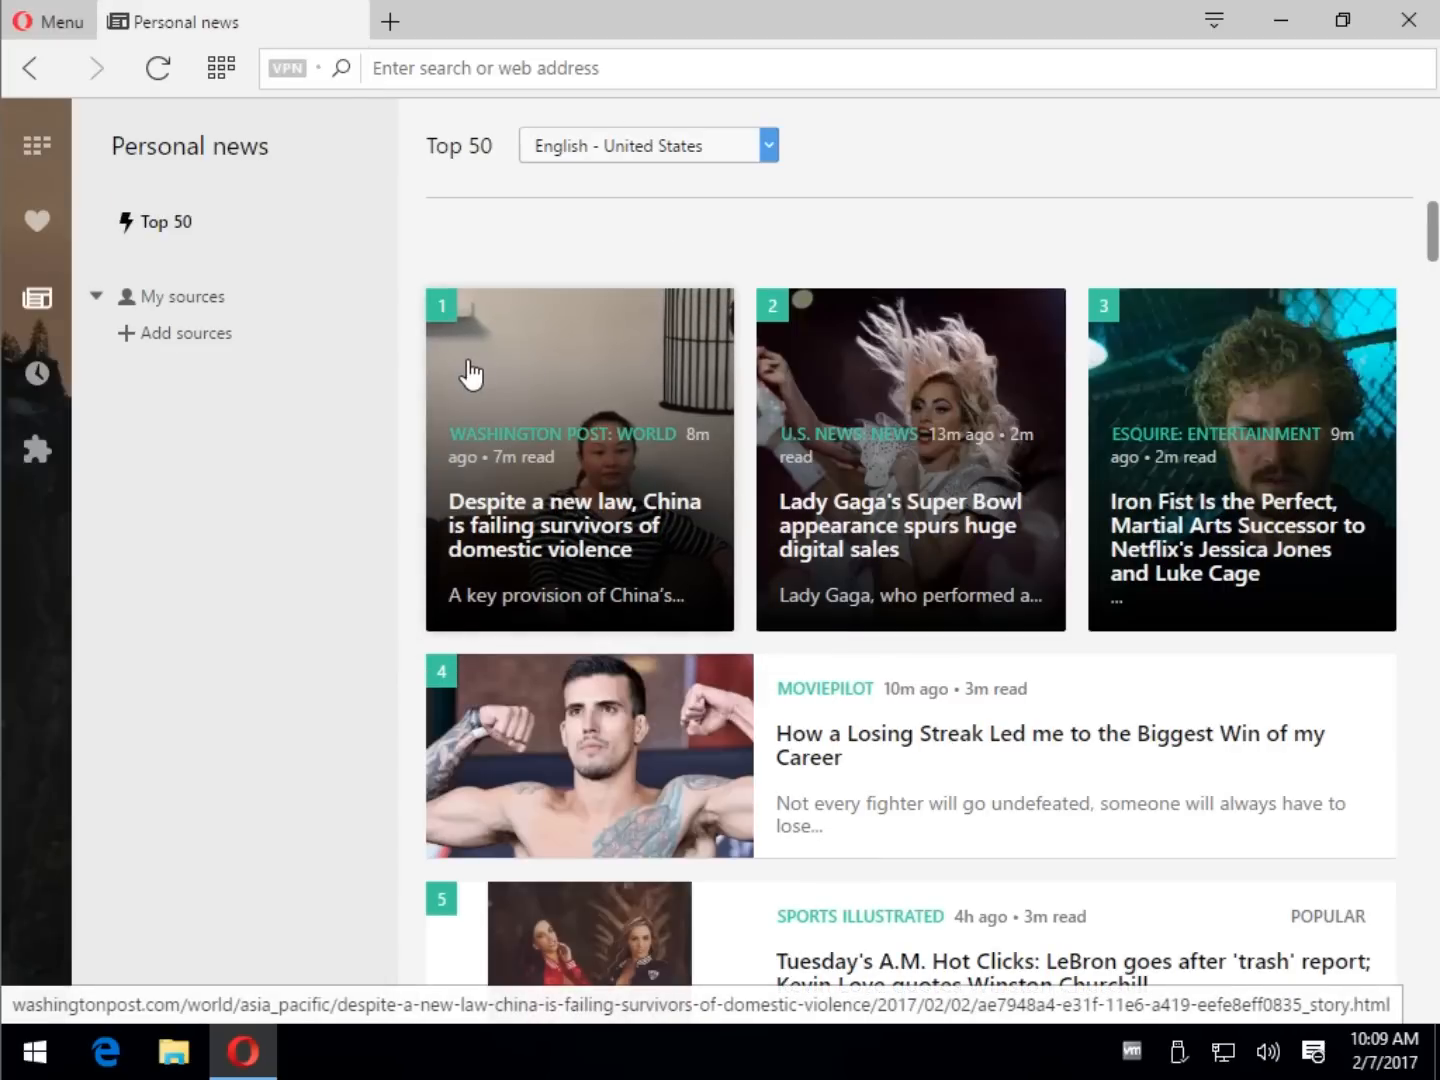
mouse_move(258, 46)
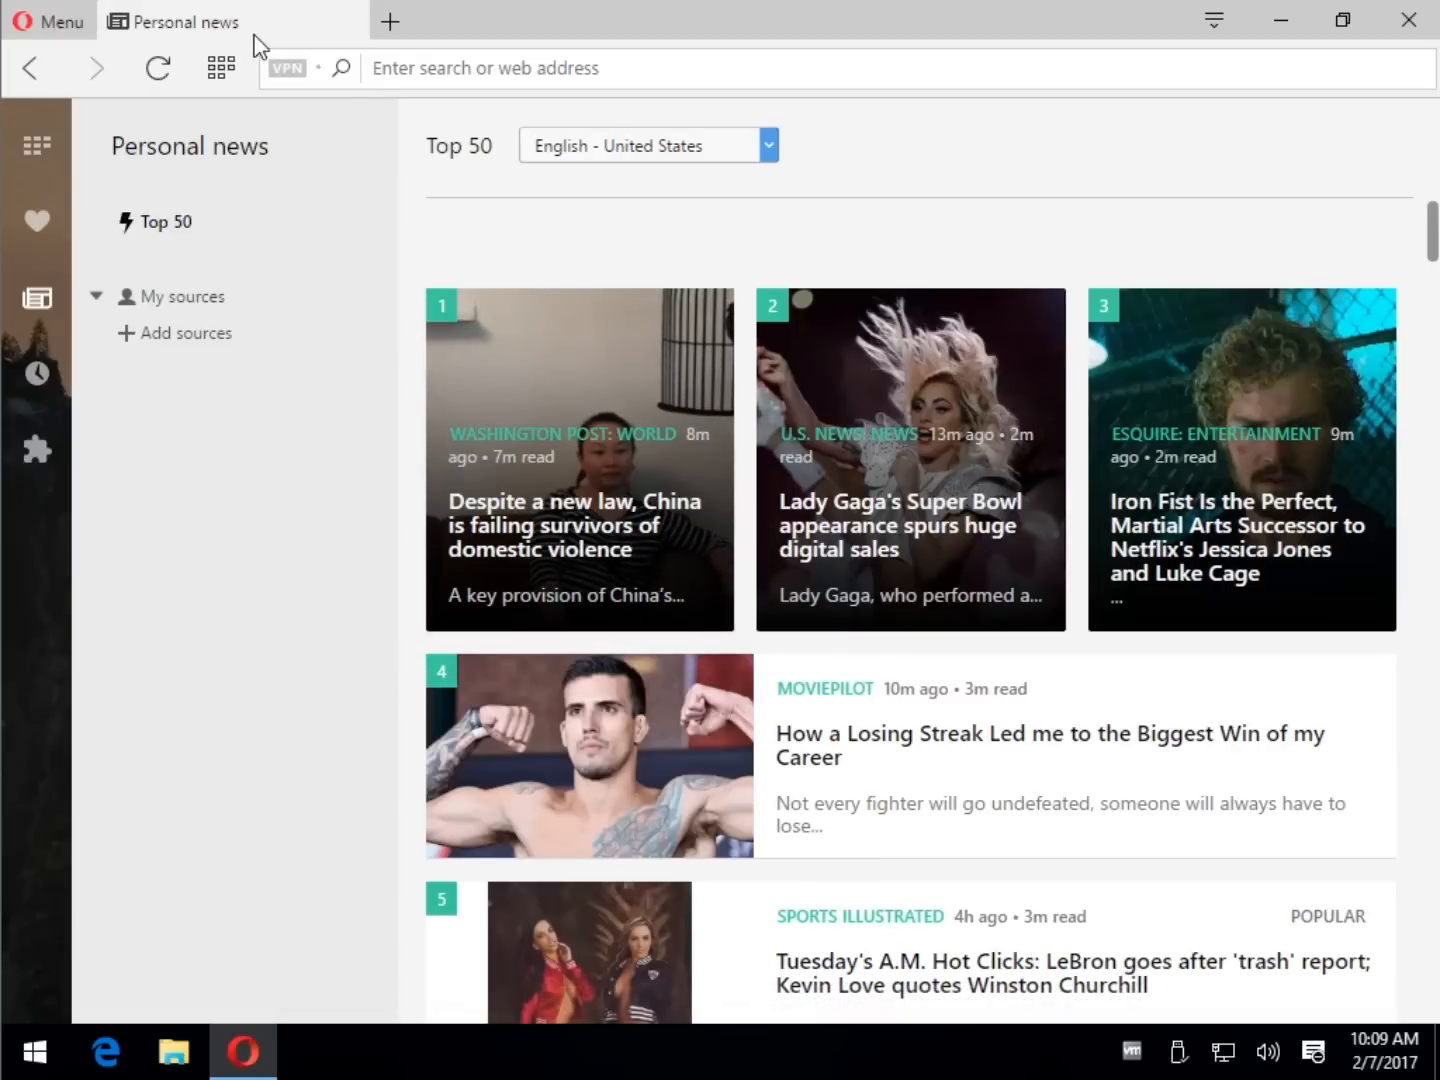
mouse_move(36, 372)
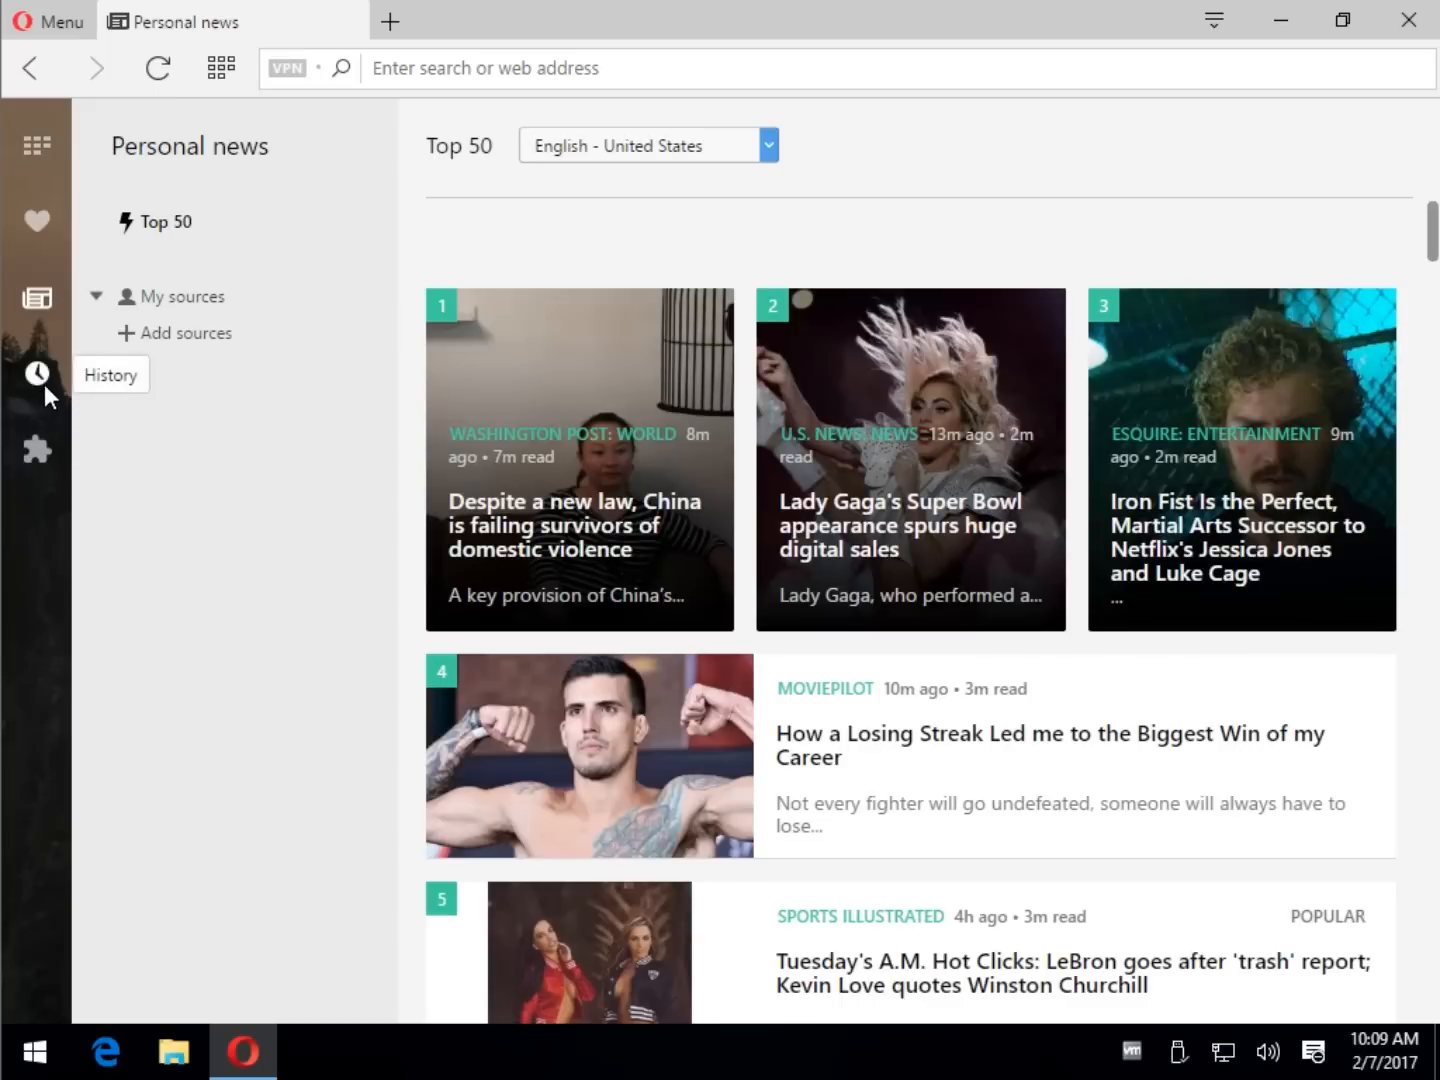
click(36, 450)
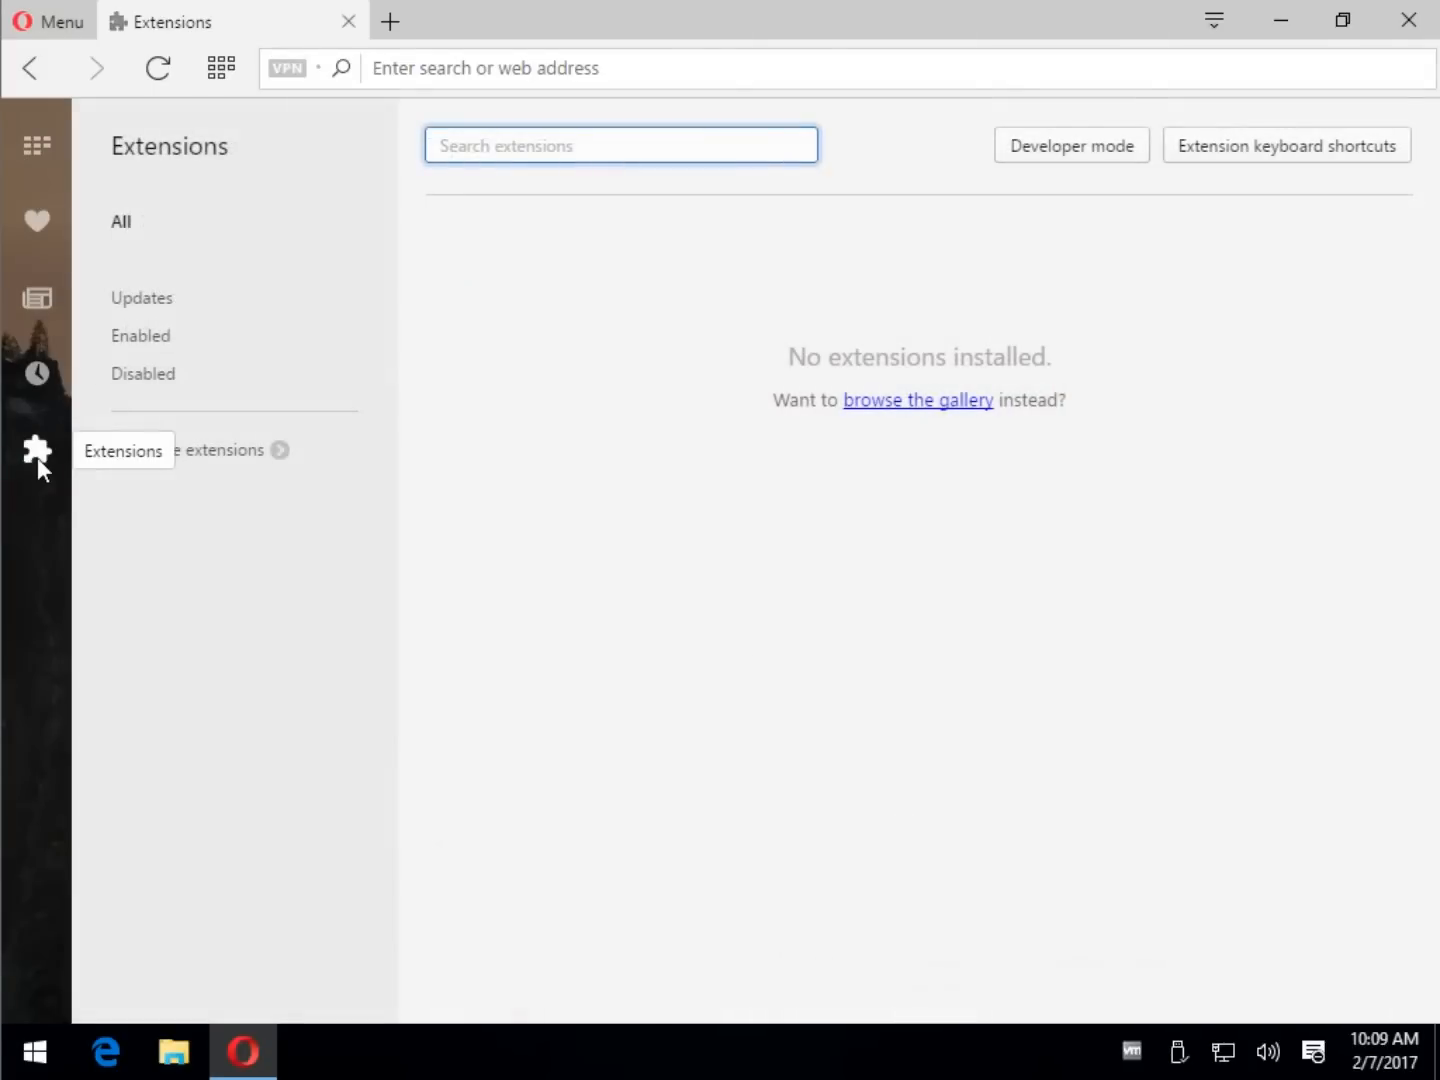
click(48, 20)
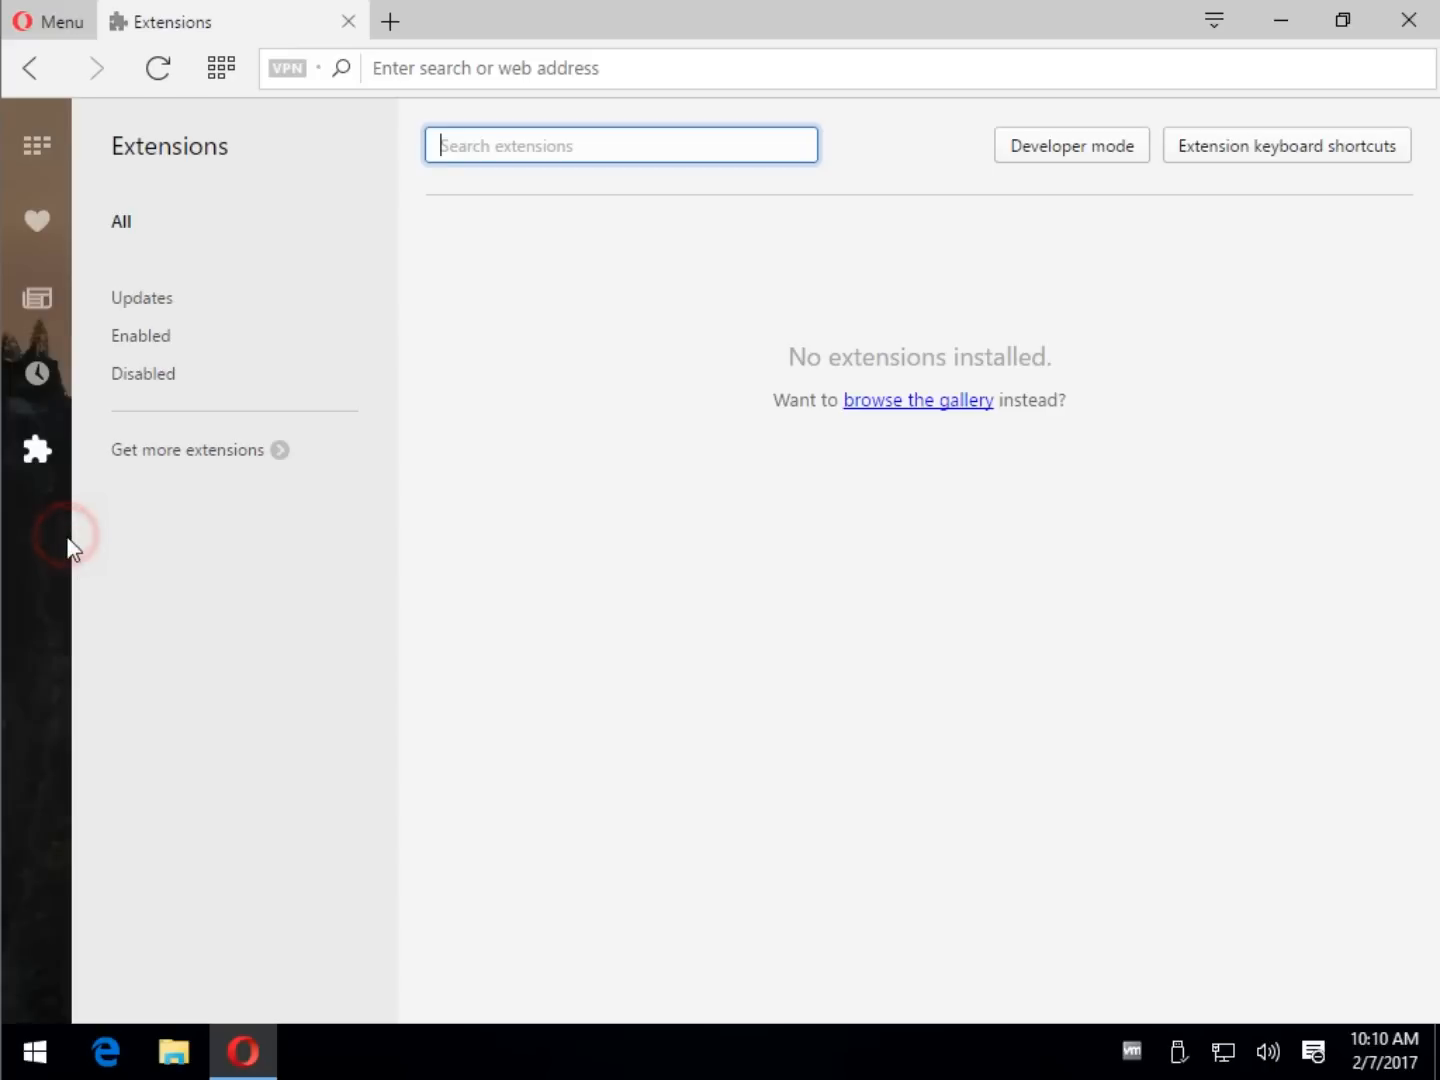
mouse_move(36, 450)
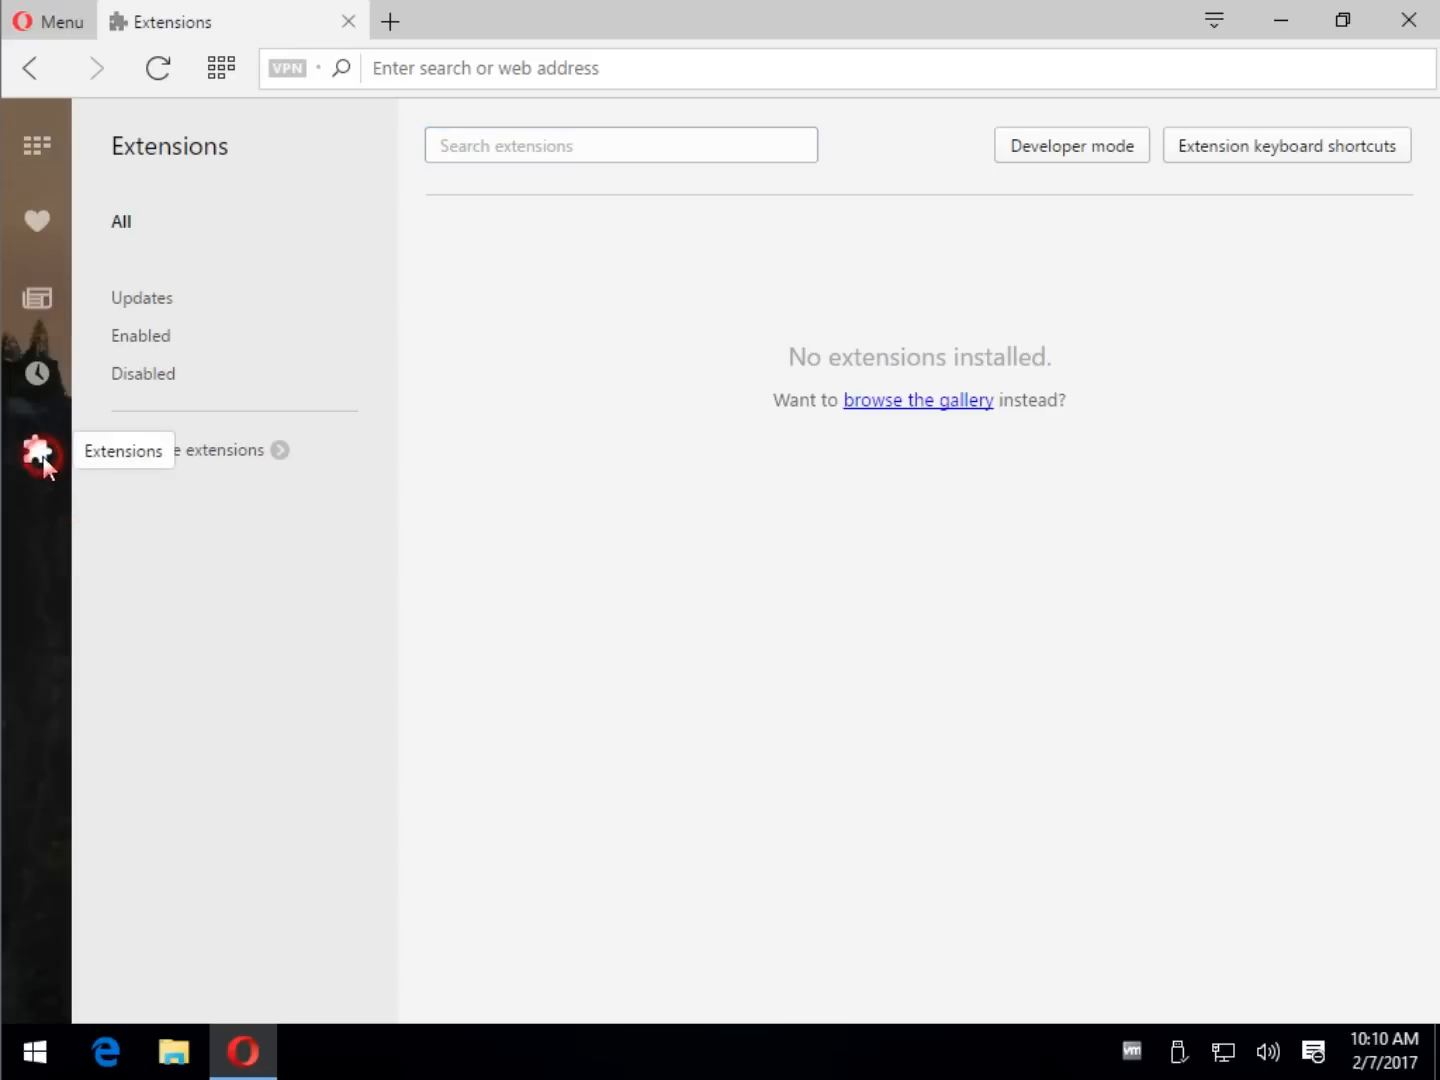
click(48, 20)
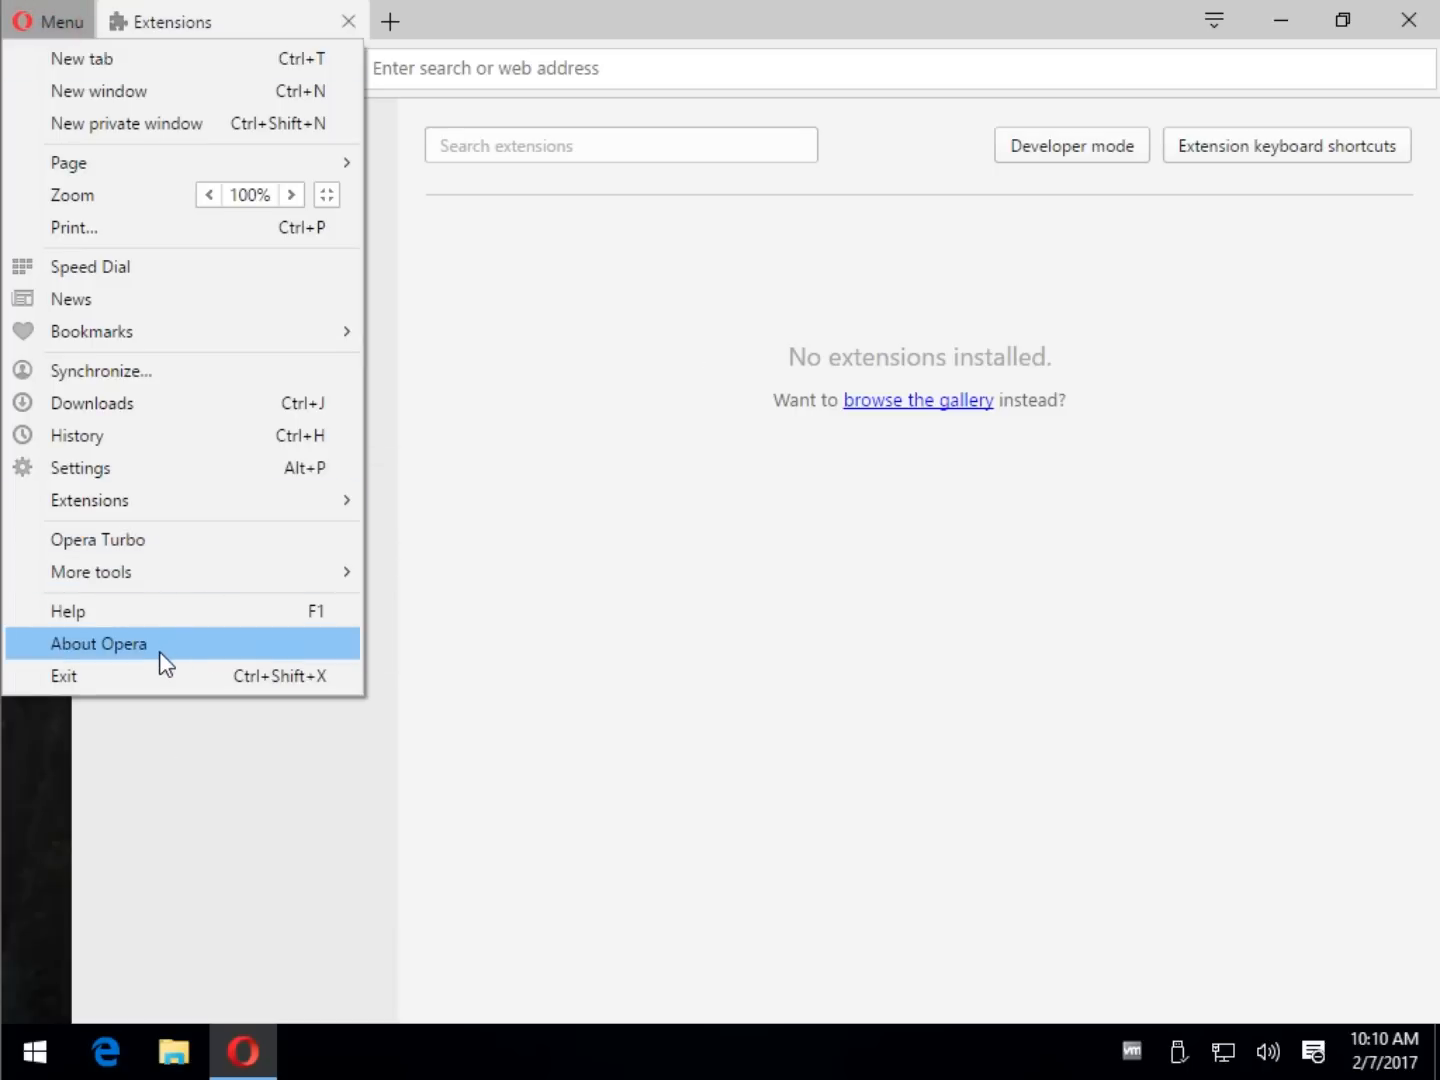
mouse_move(20, 256)
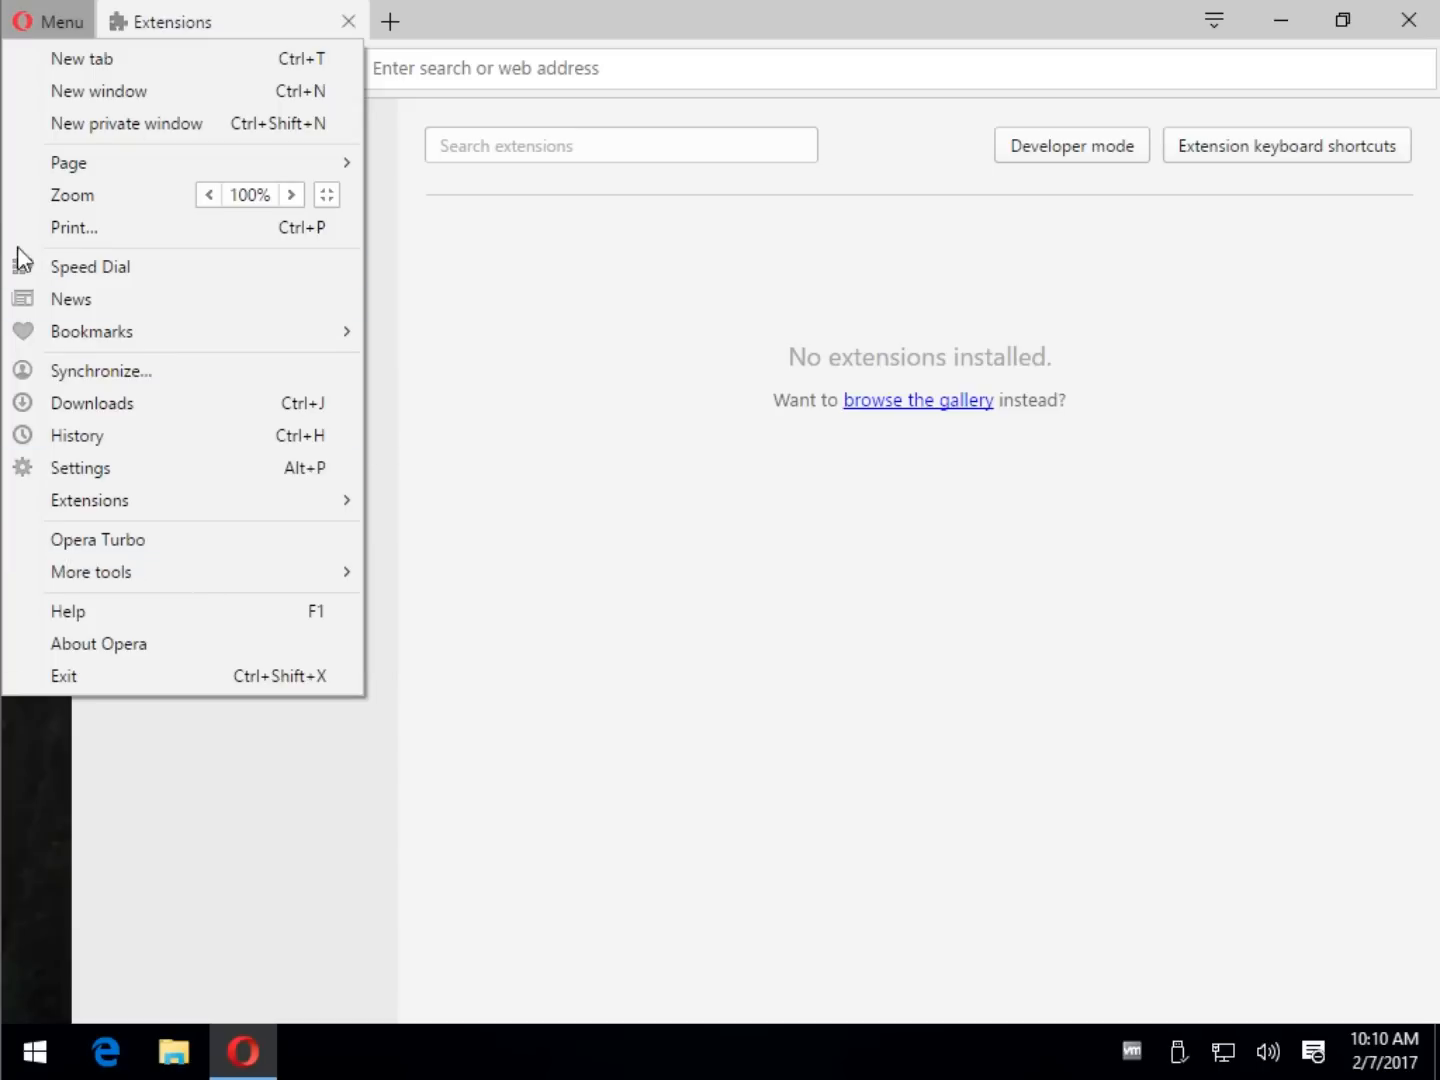
mouse_move(72, 228)
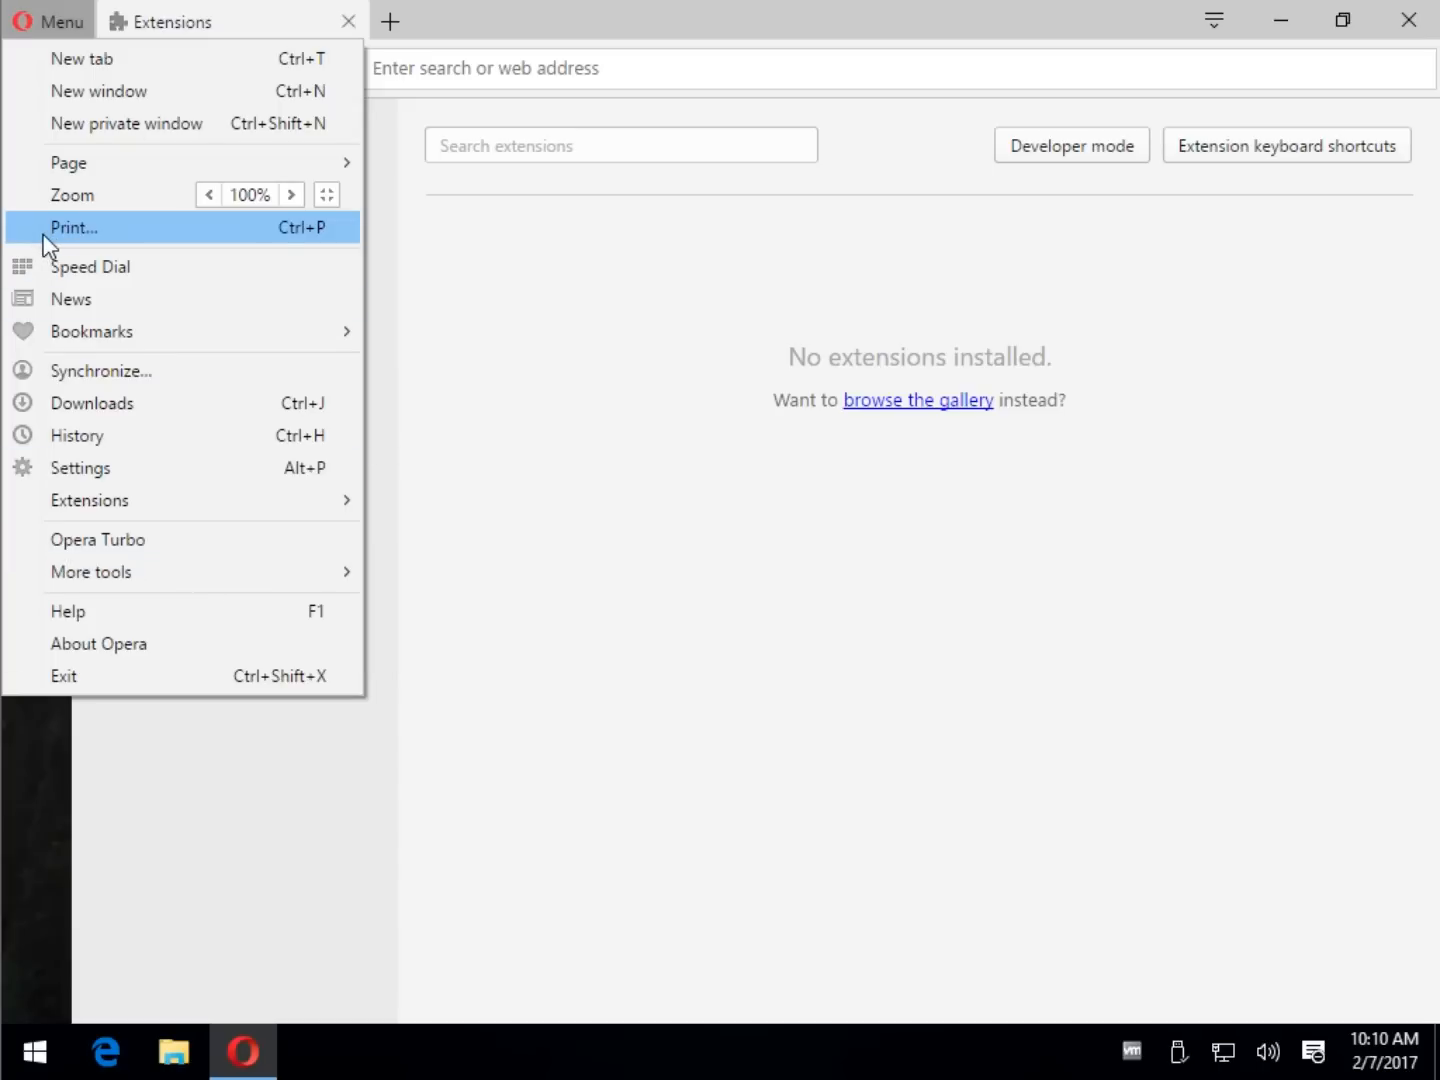
mouse_move(120, 468)
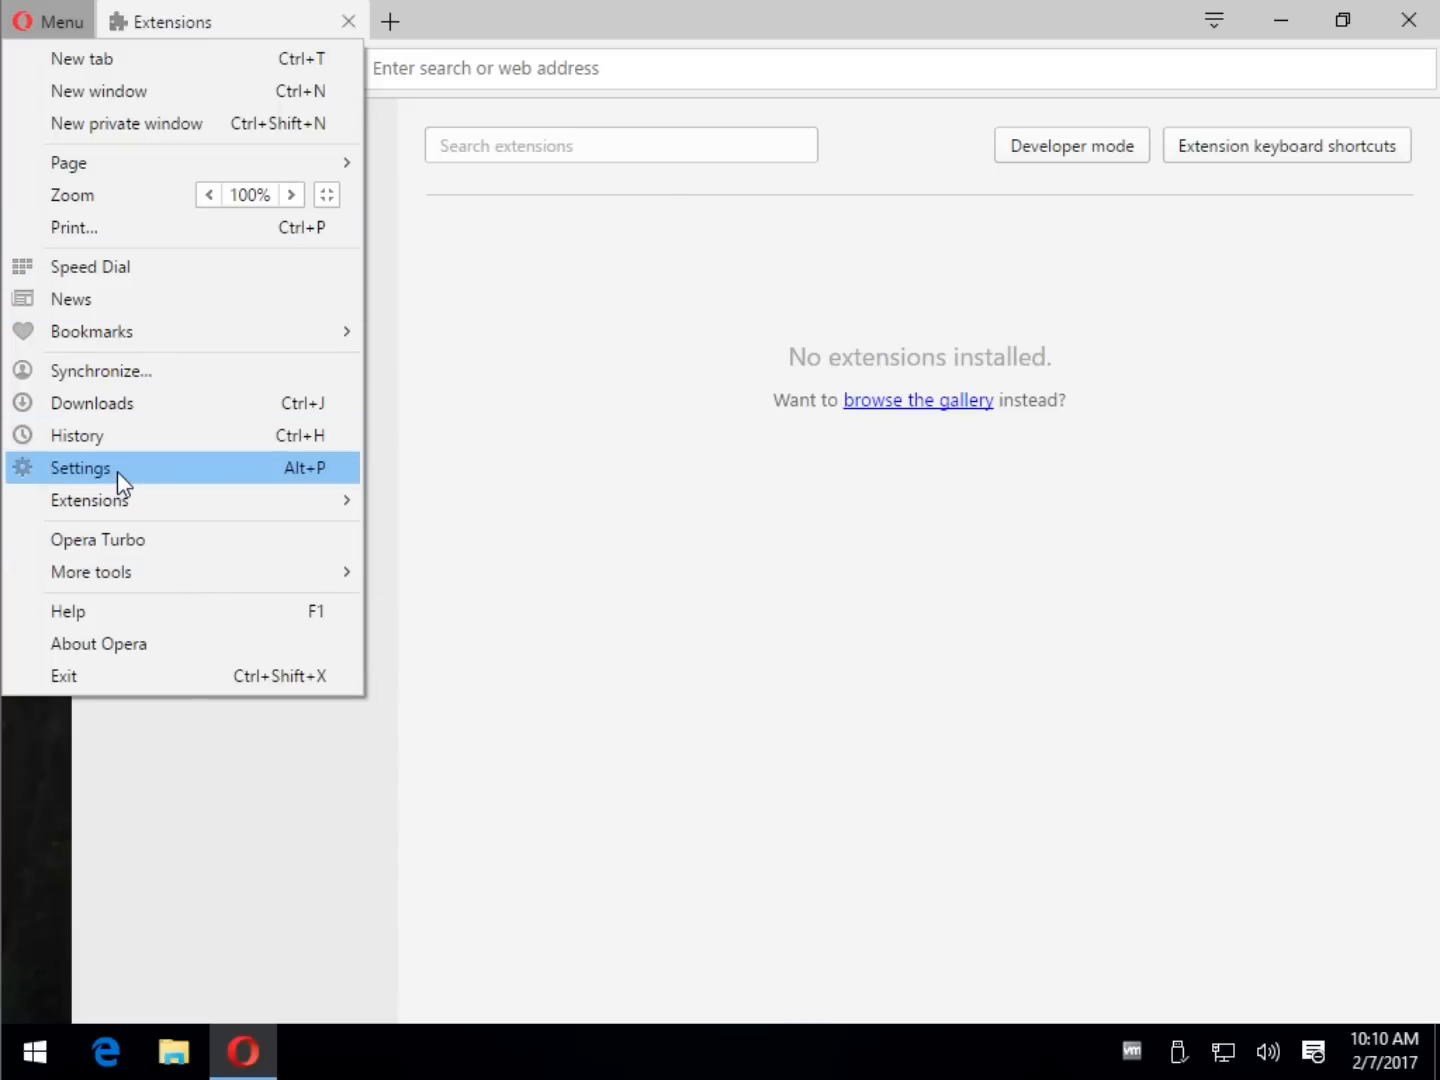
- In Settings, turn off Enable battery saver and enable Show advanced settings
click(80, 468)
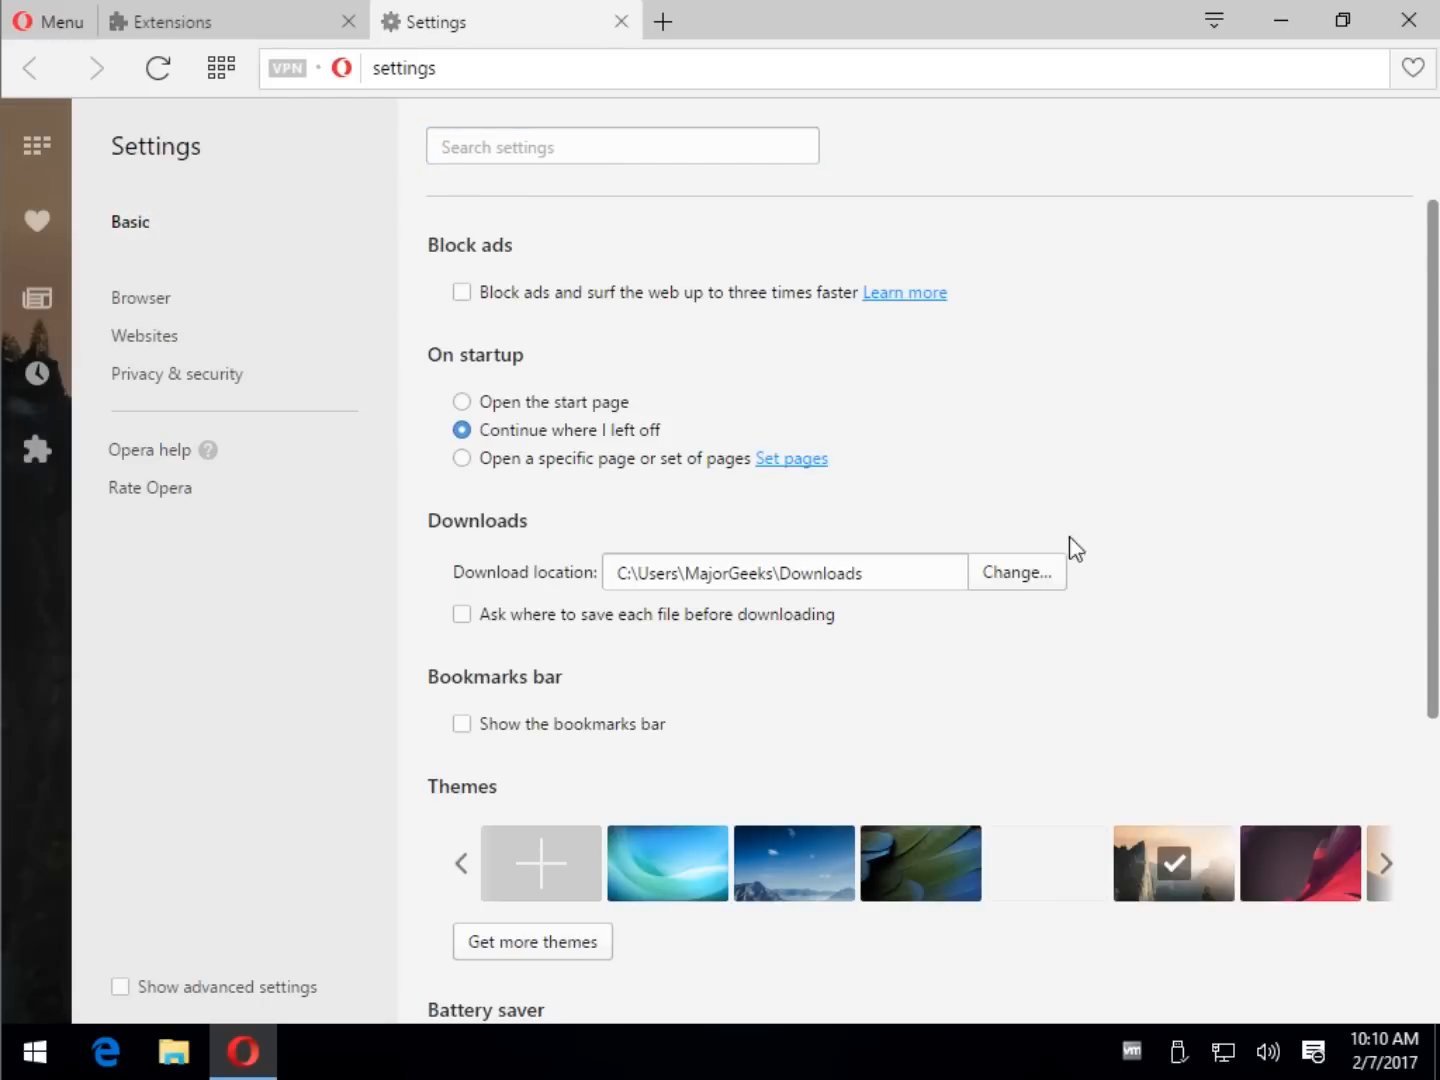
scroll(down, 3)
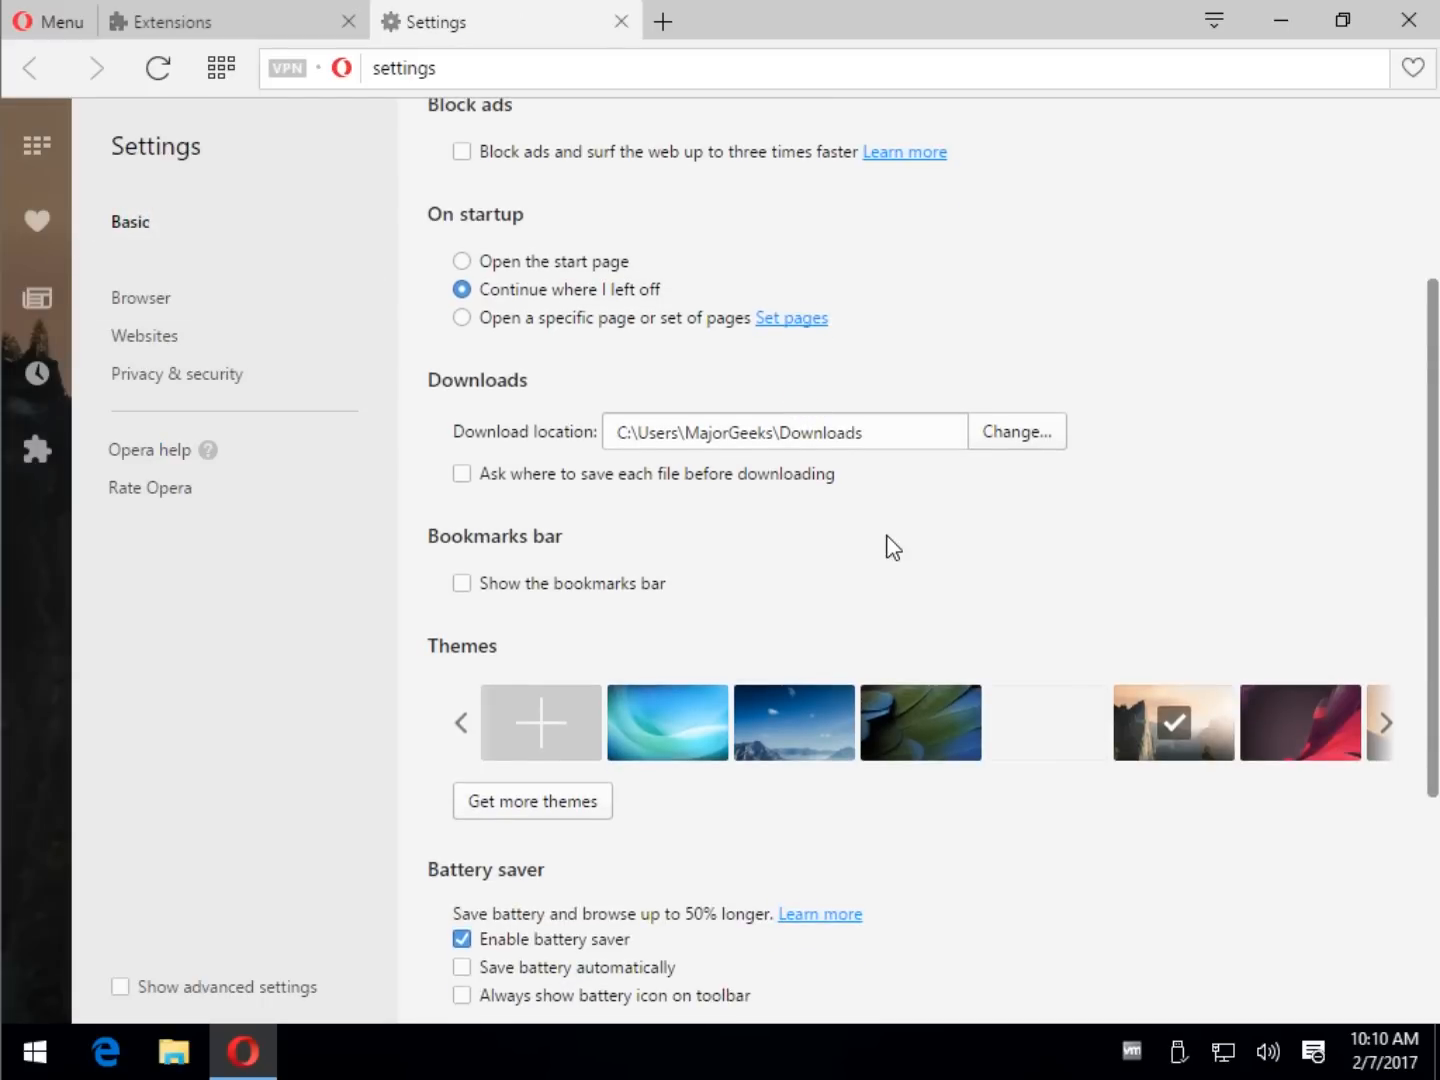
scroll(down, 3)
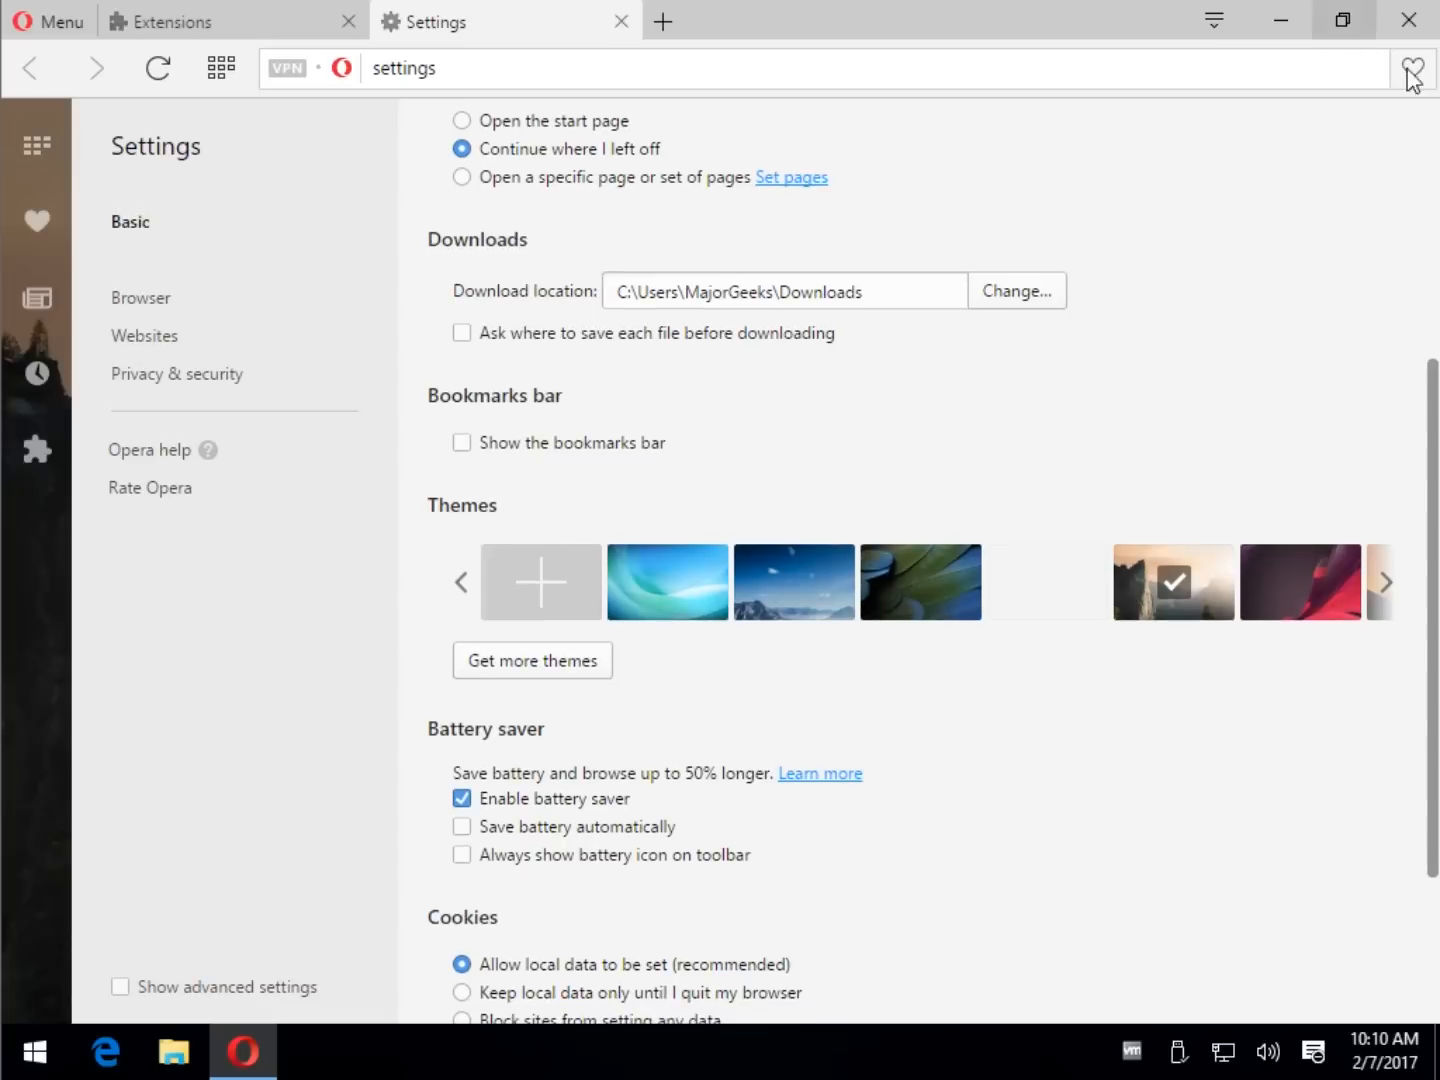
mouse_move(496, 766)
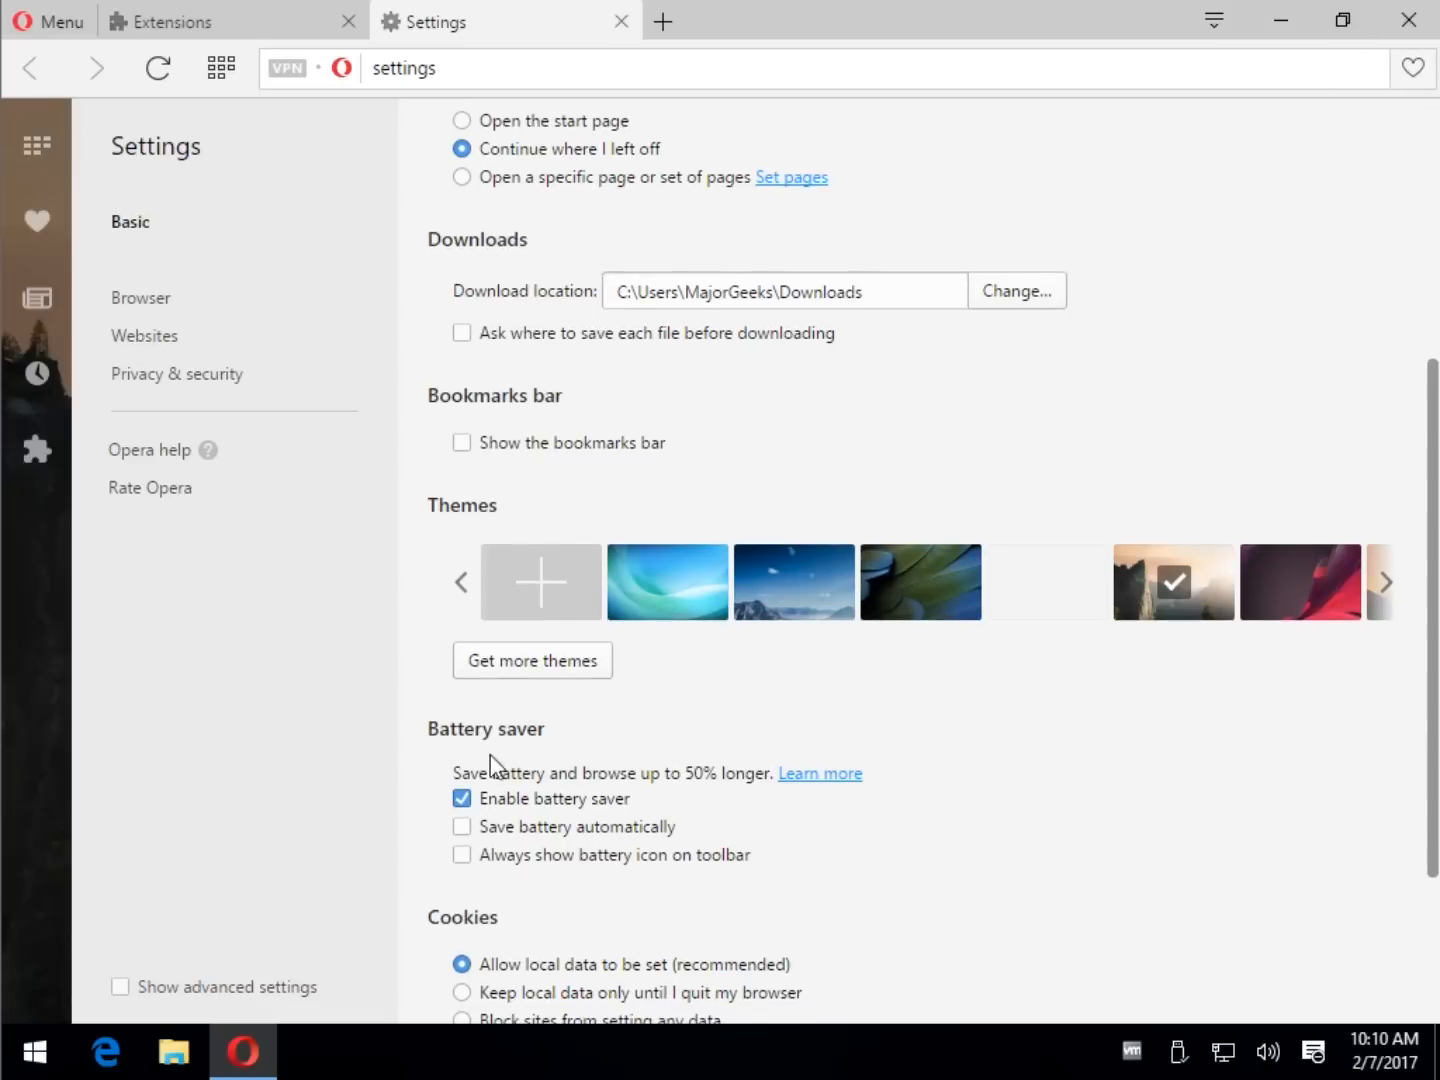
scroll(down, 3)
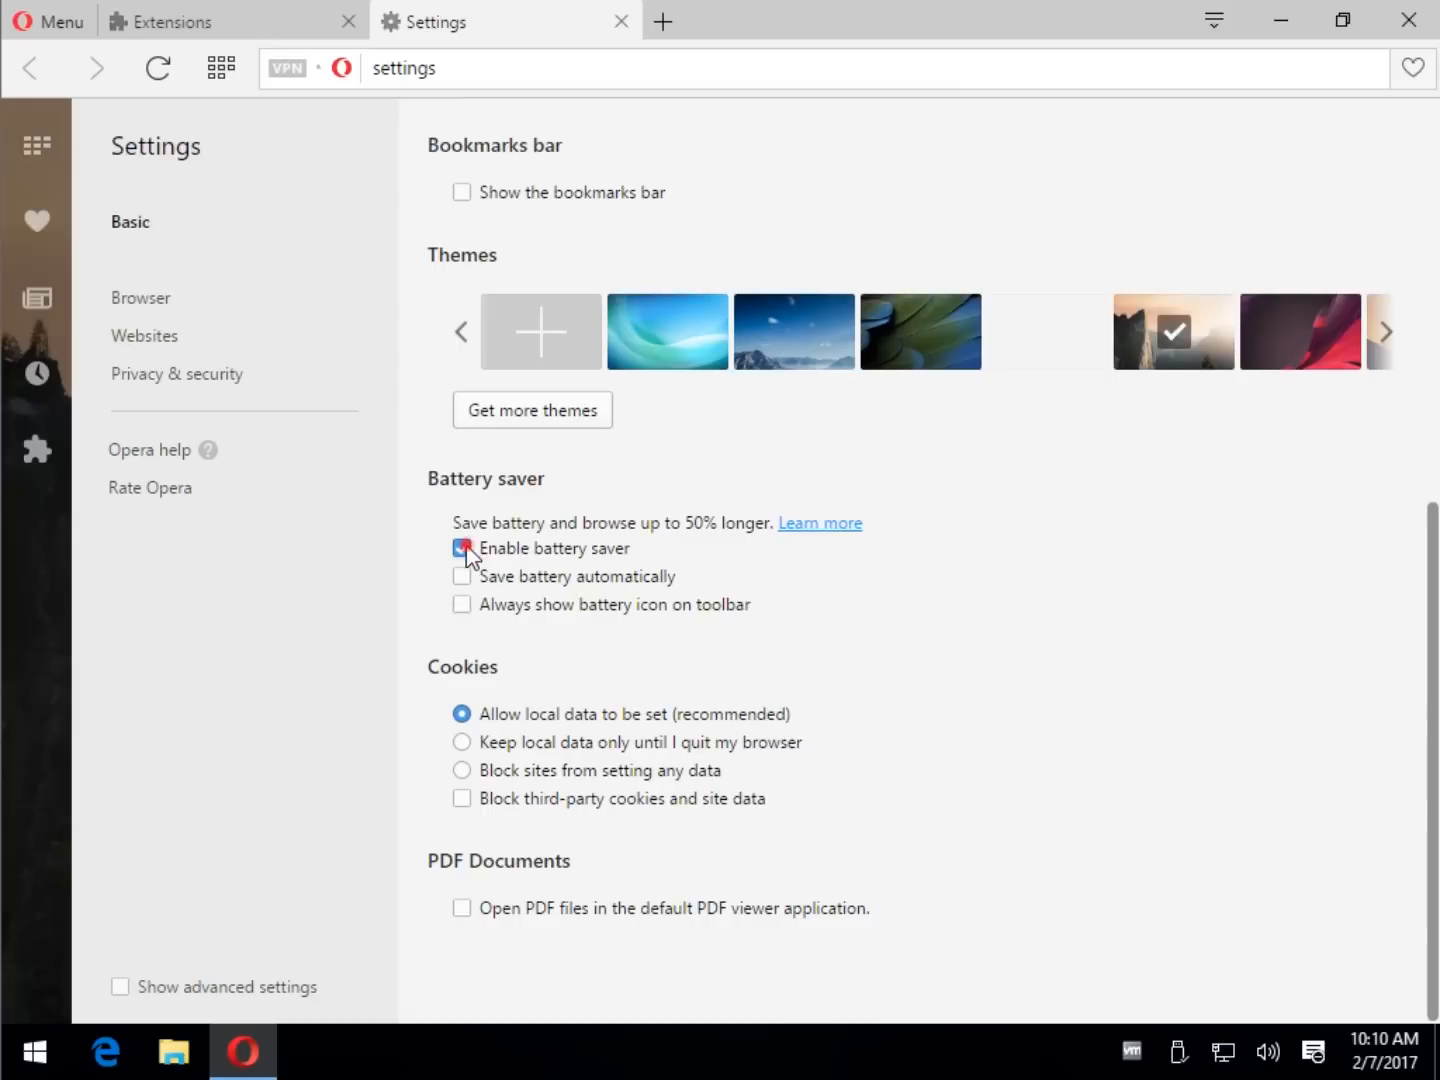
click(460, 548)
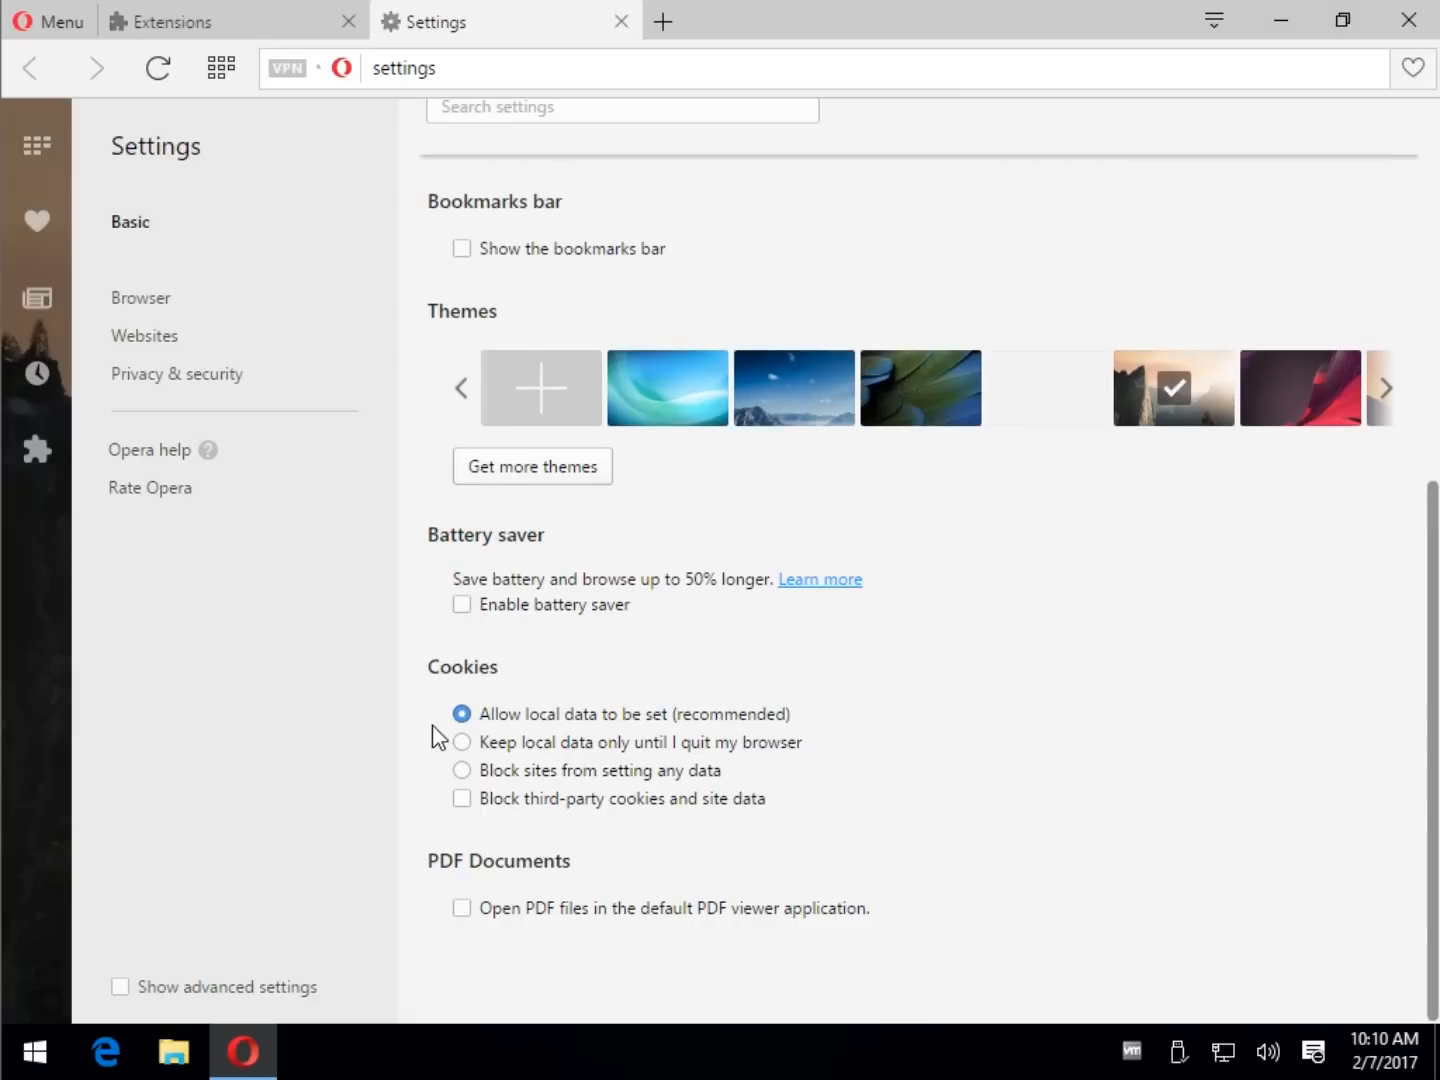
mouse_move(528, 780)
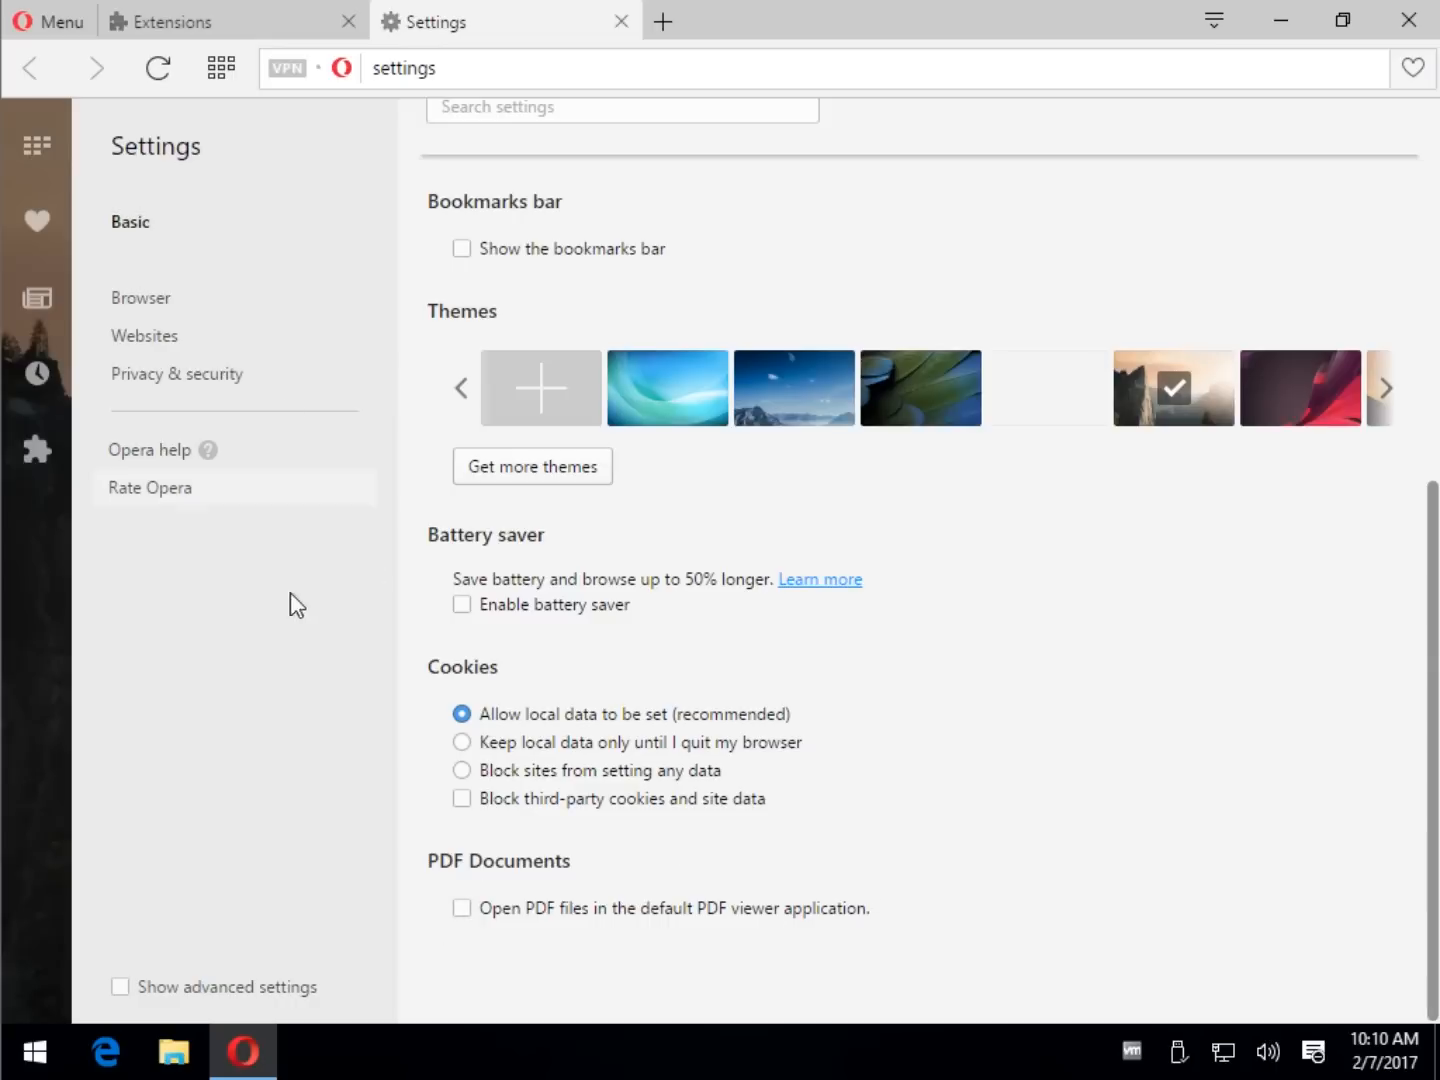
click(120, 986)
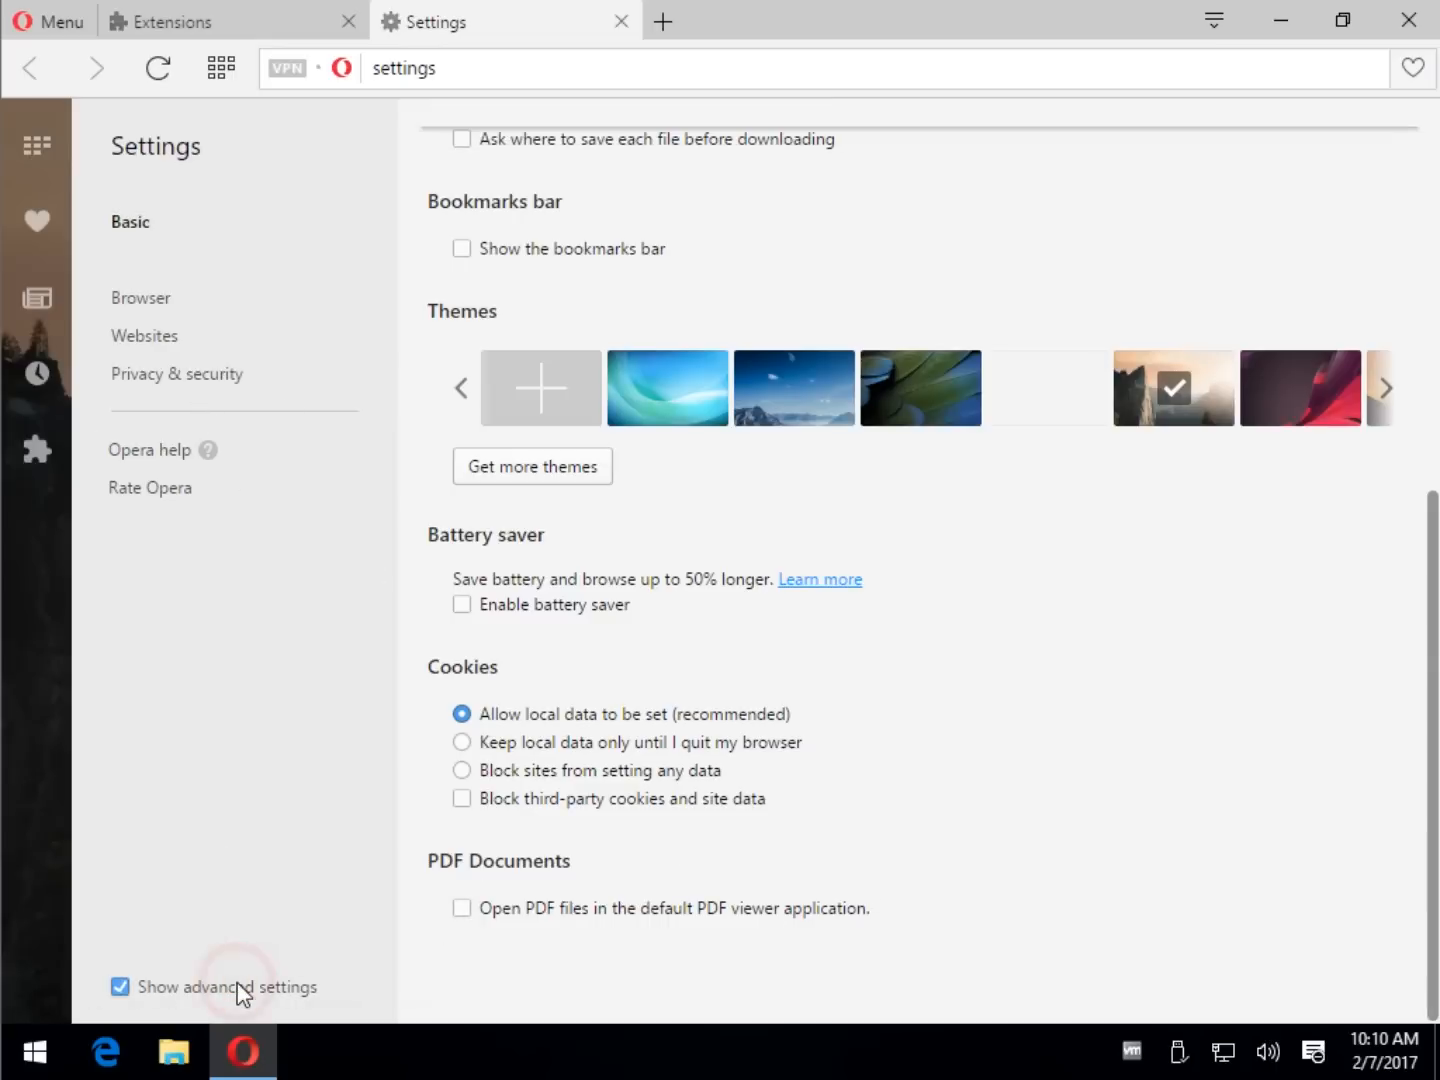
mouse_move(156, 298)
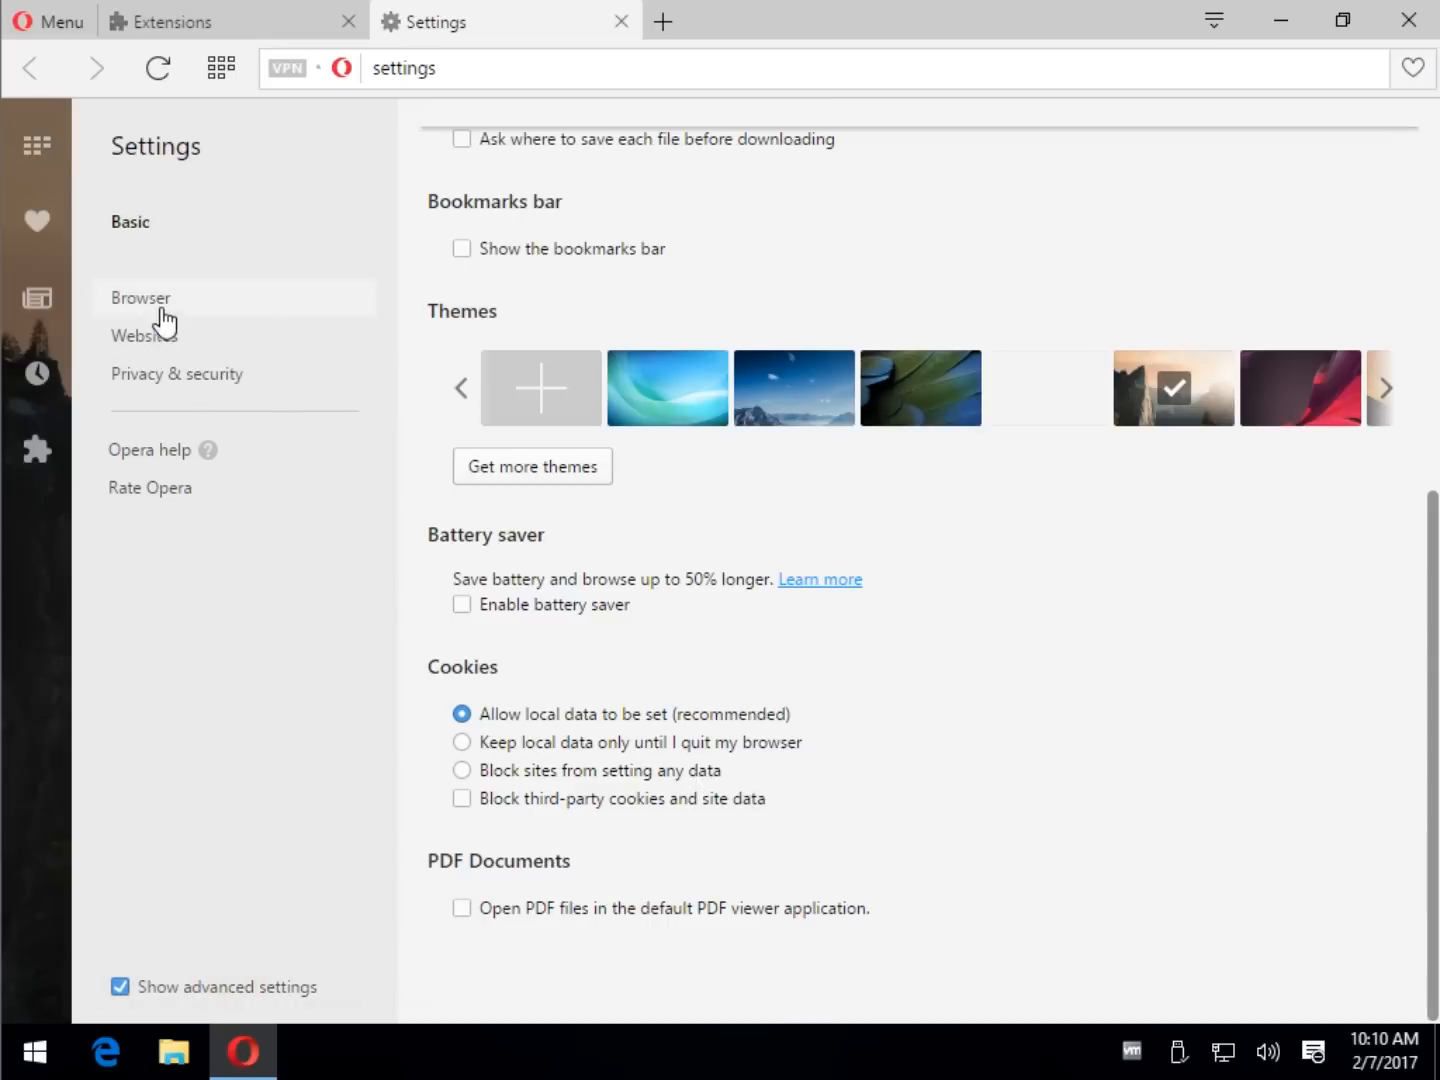
- Browse the Websites settings section's display, images and JavaScript options
click(144, 336)
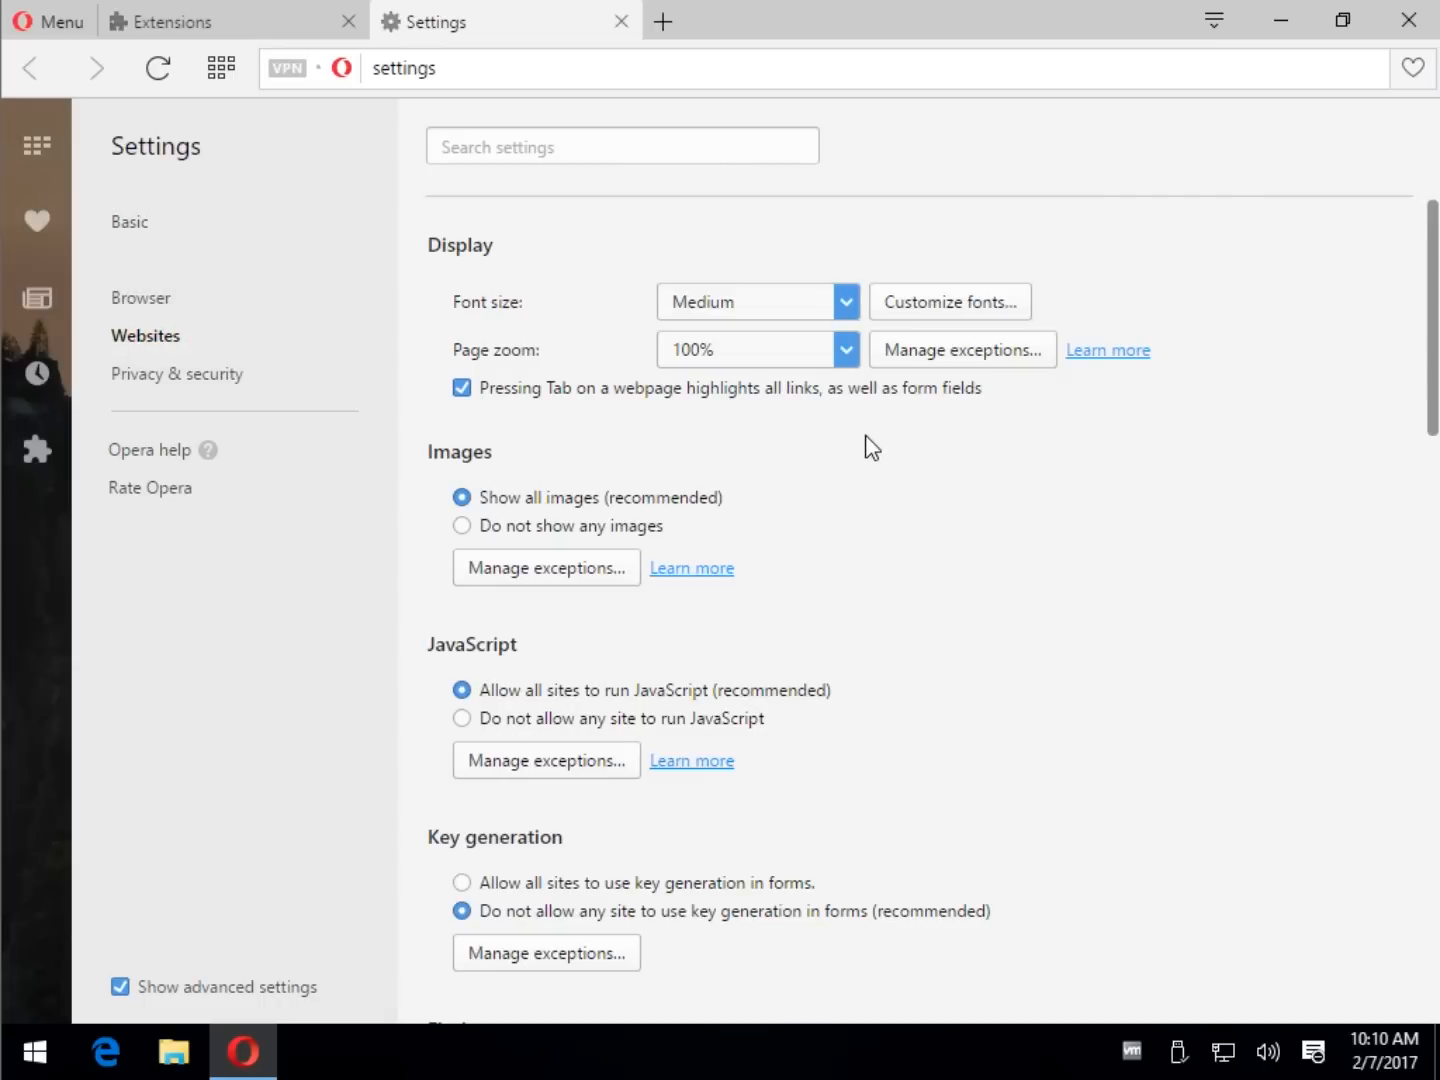
scroll(down, 3)
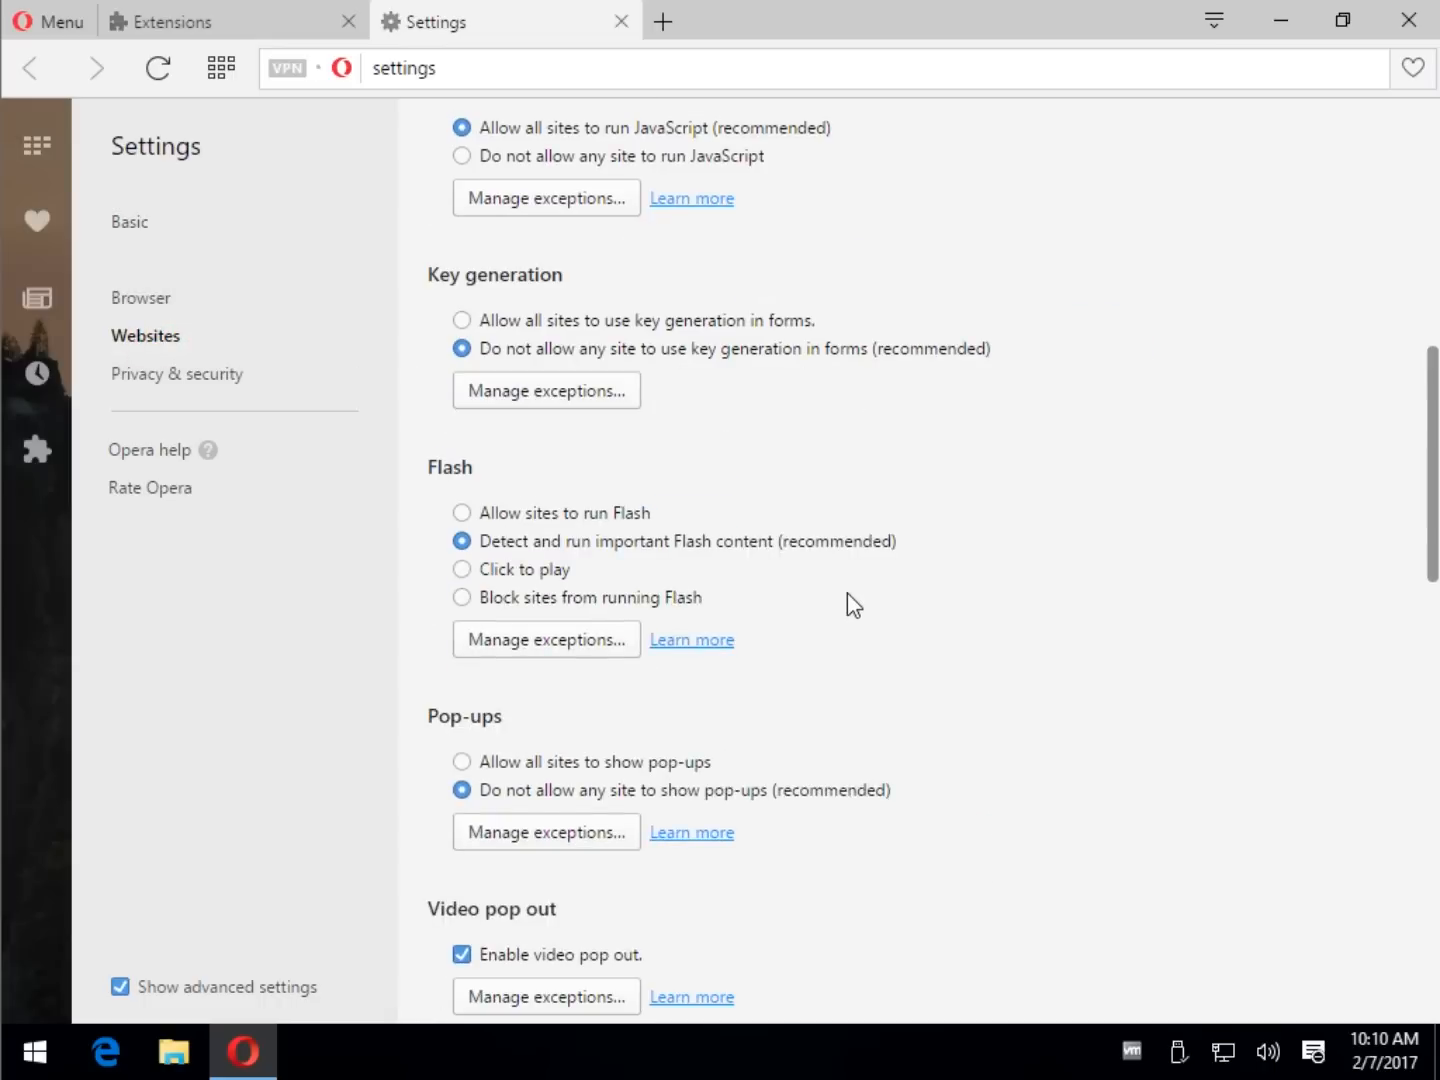
scroll(down, 3)
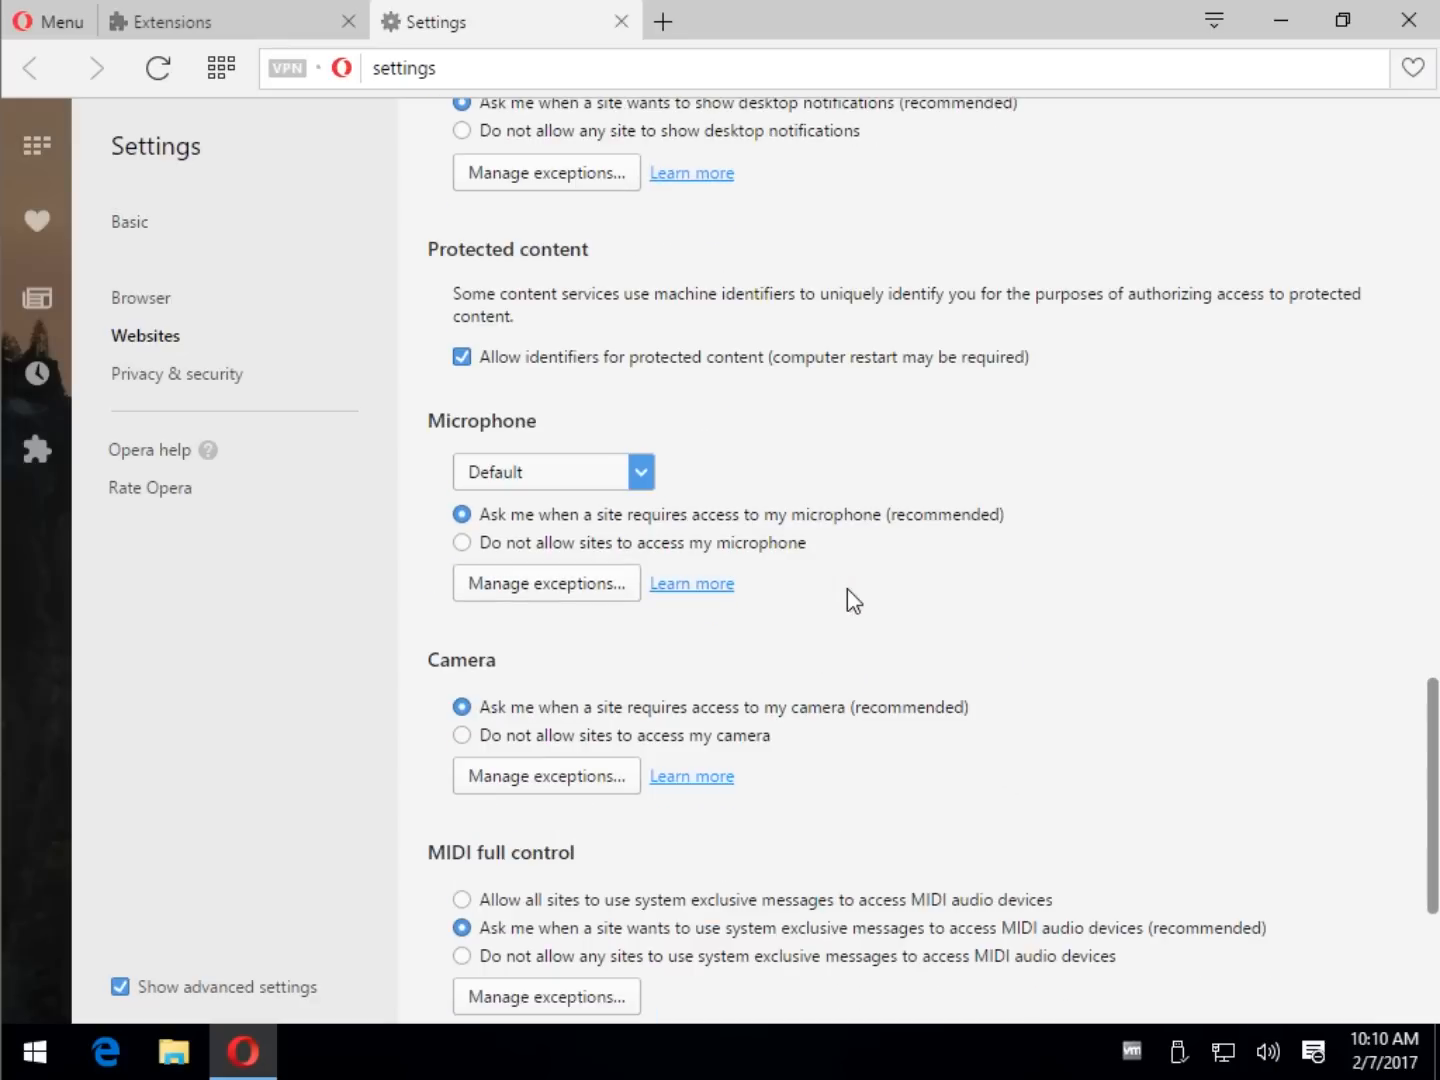
scroll(down, 3)
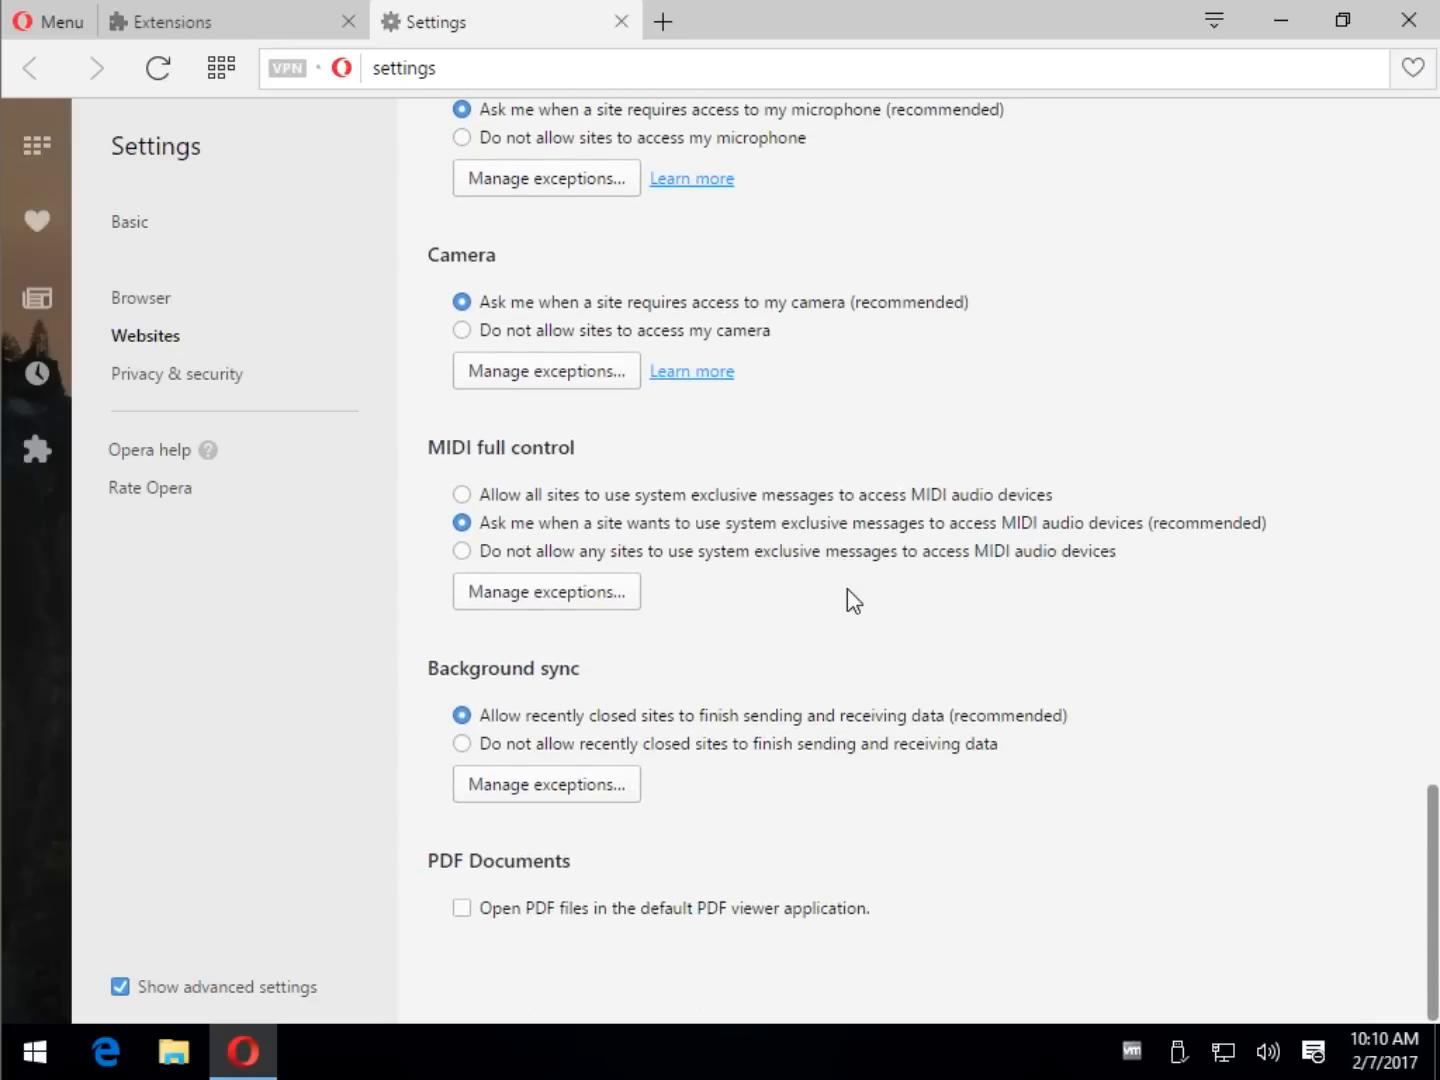
scroll(up, 3)
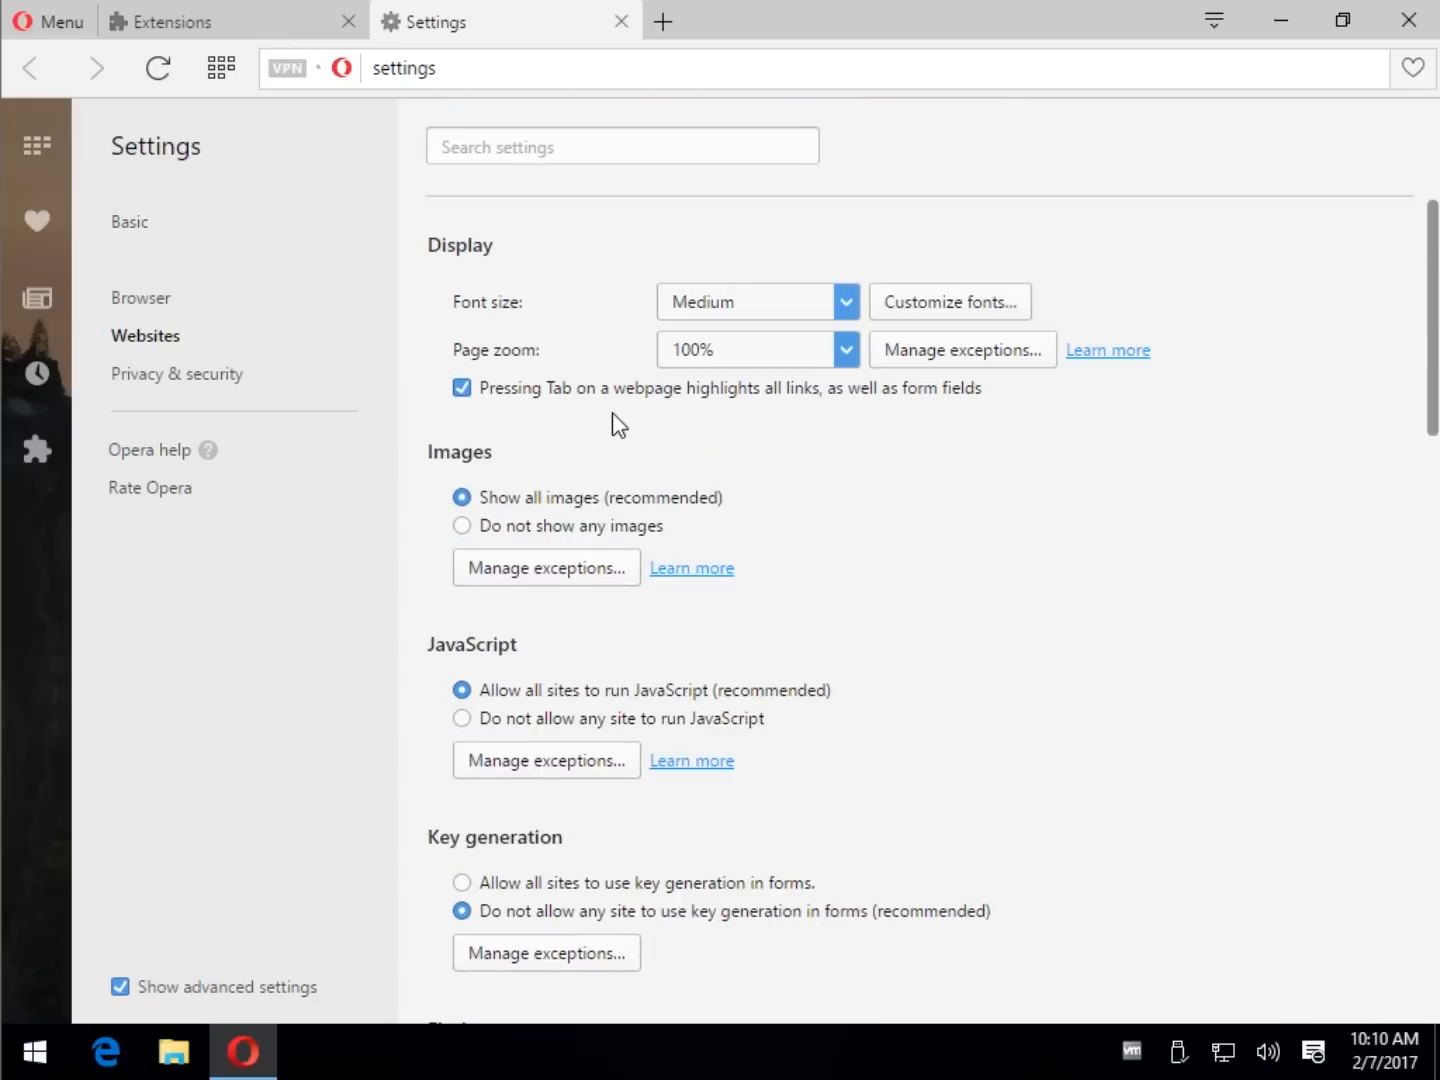
scroll(down, 3)
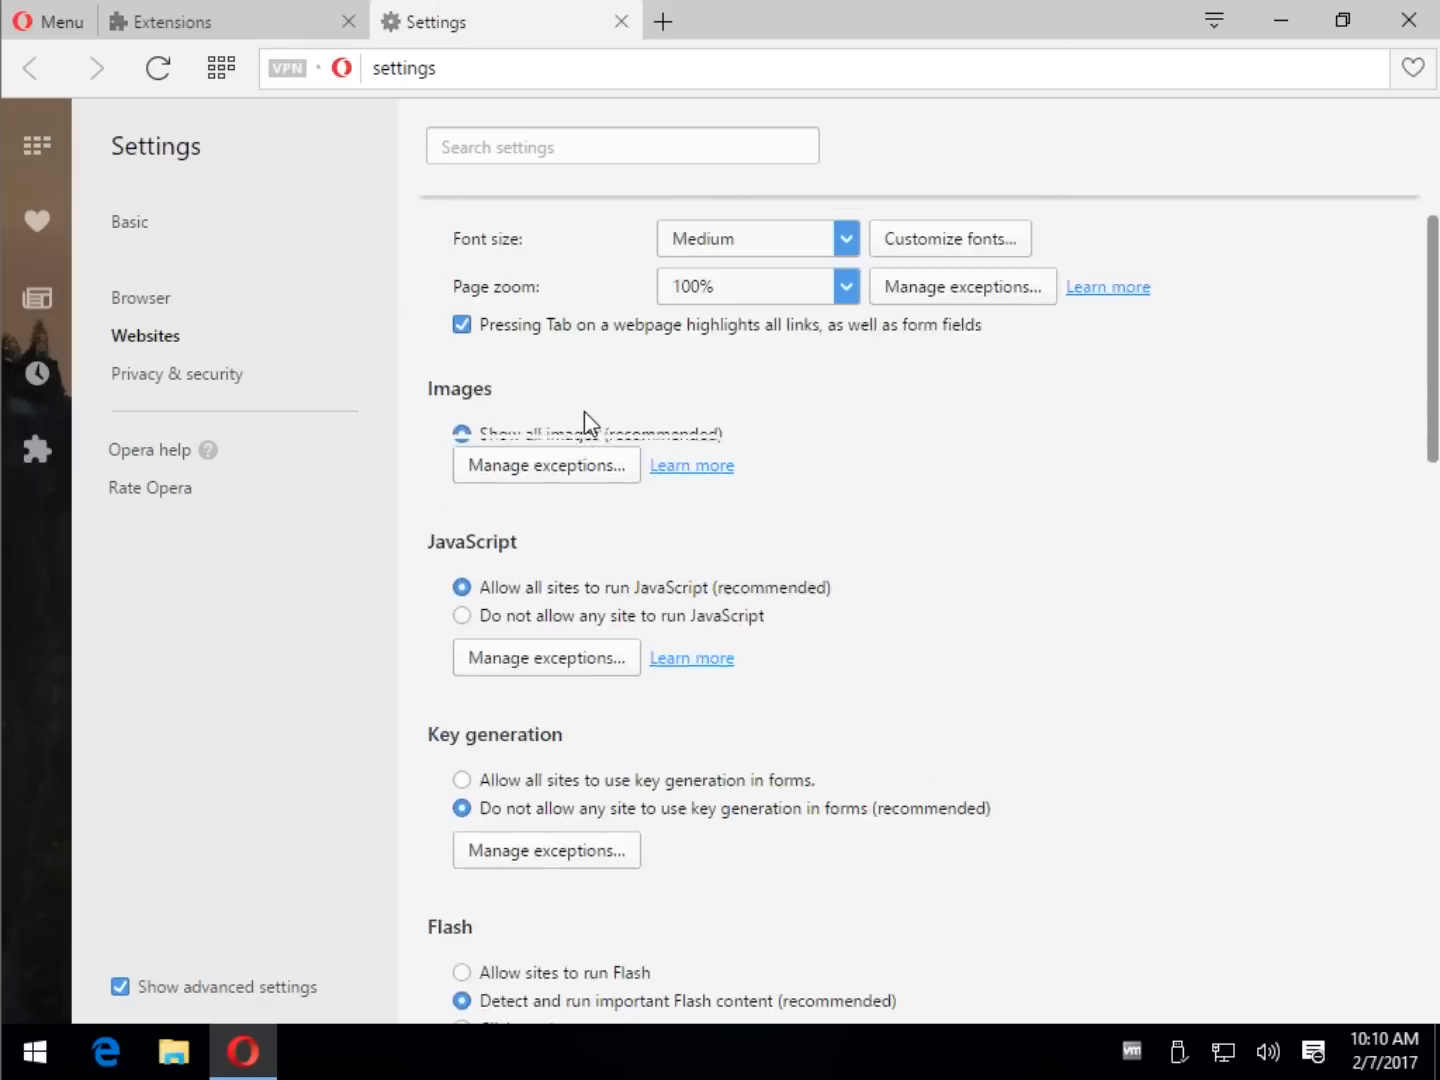
- In Privacy & security, toggle the built-in VPN off and back on so it stays enabled
click(176, 372)
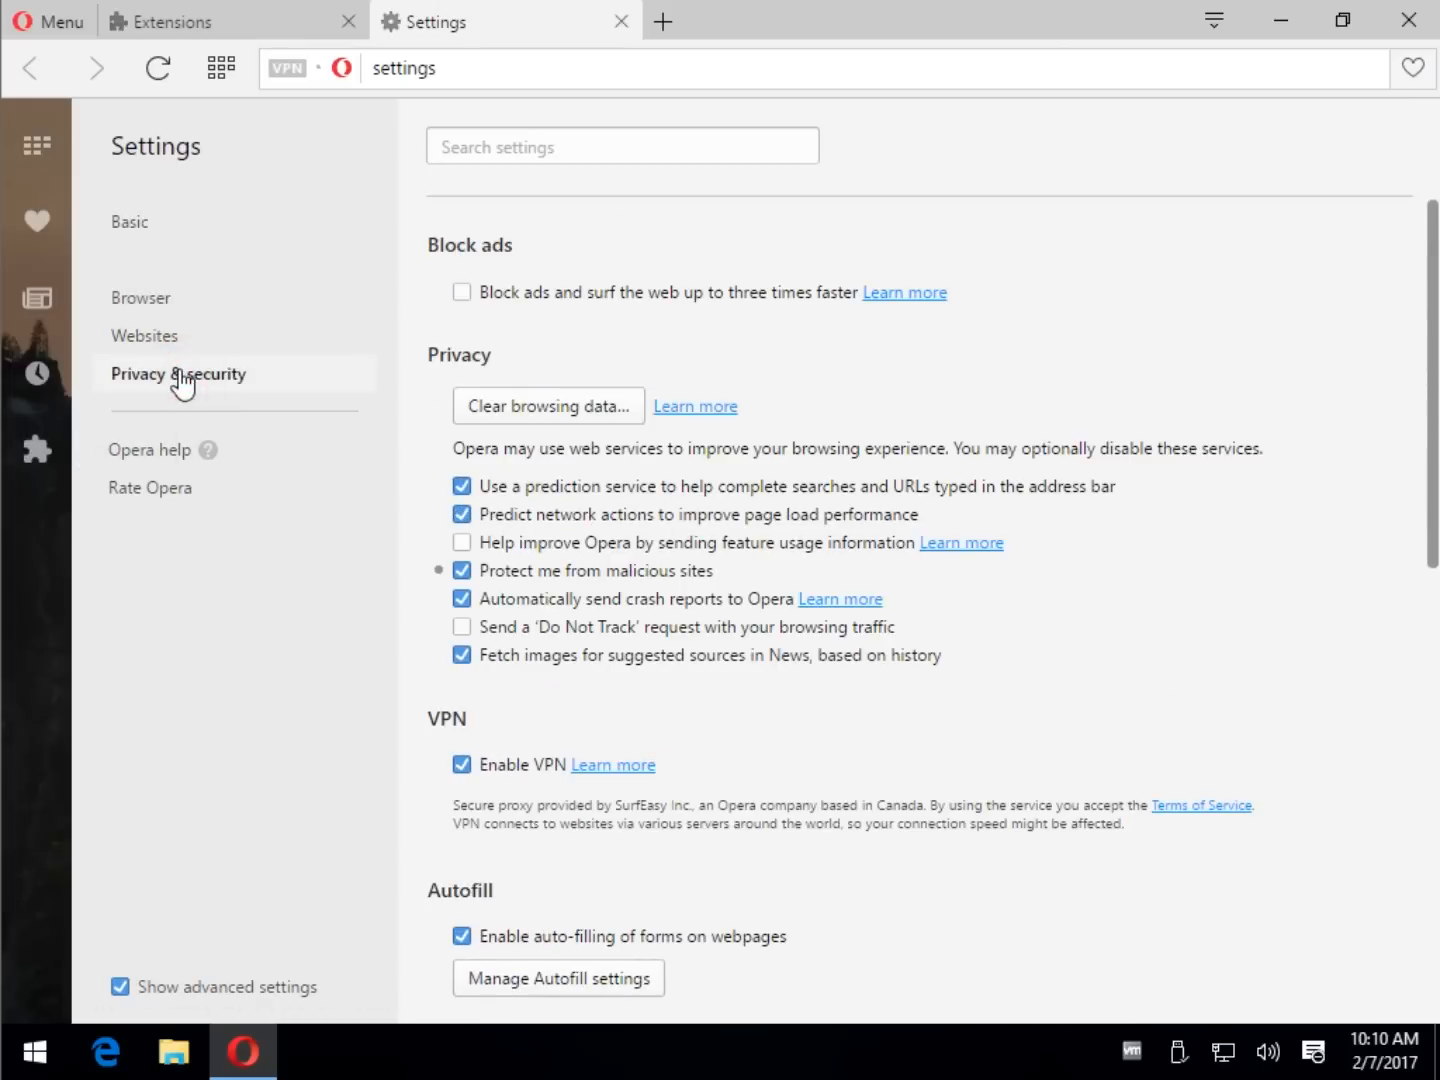
mouse_move(548, 524)
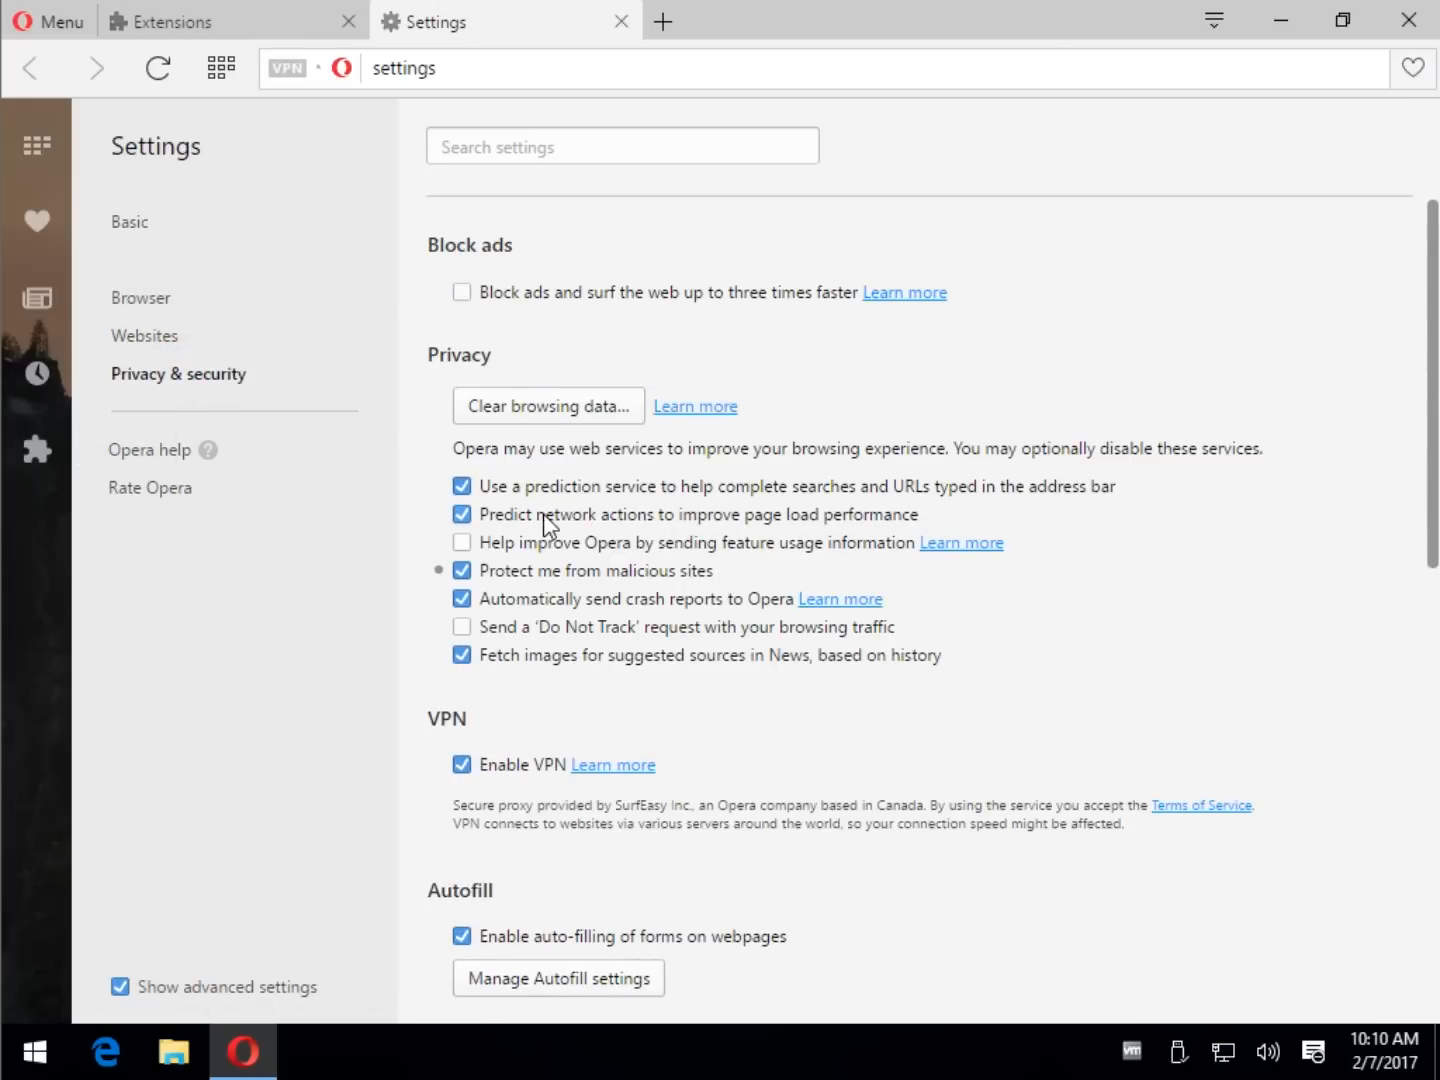
mouse_move(630, 472)
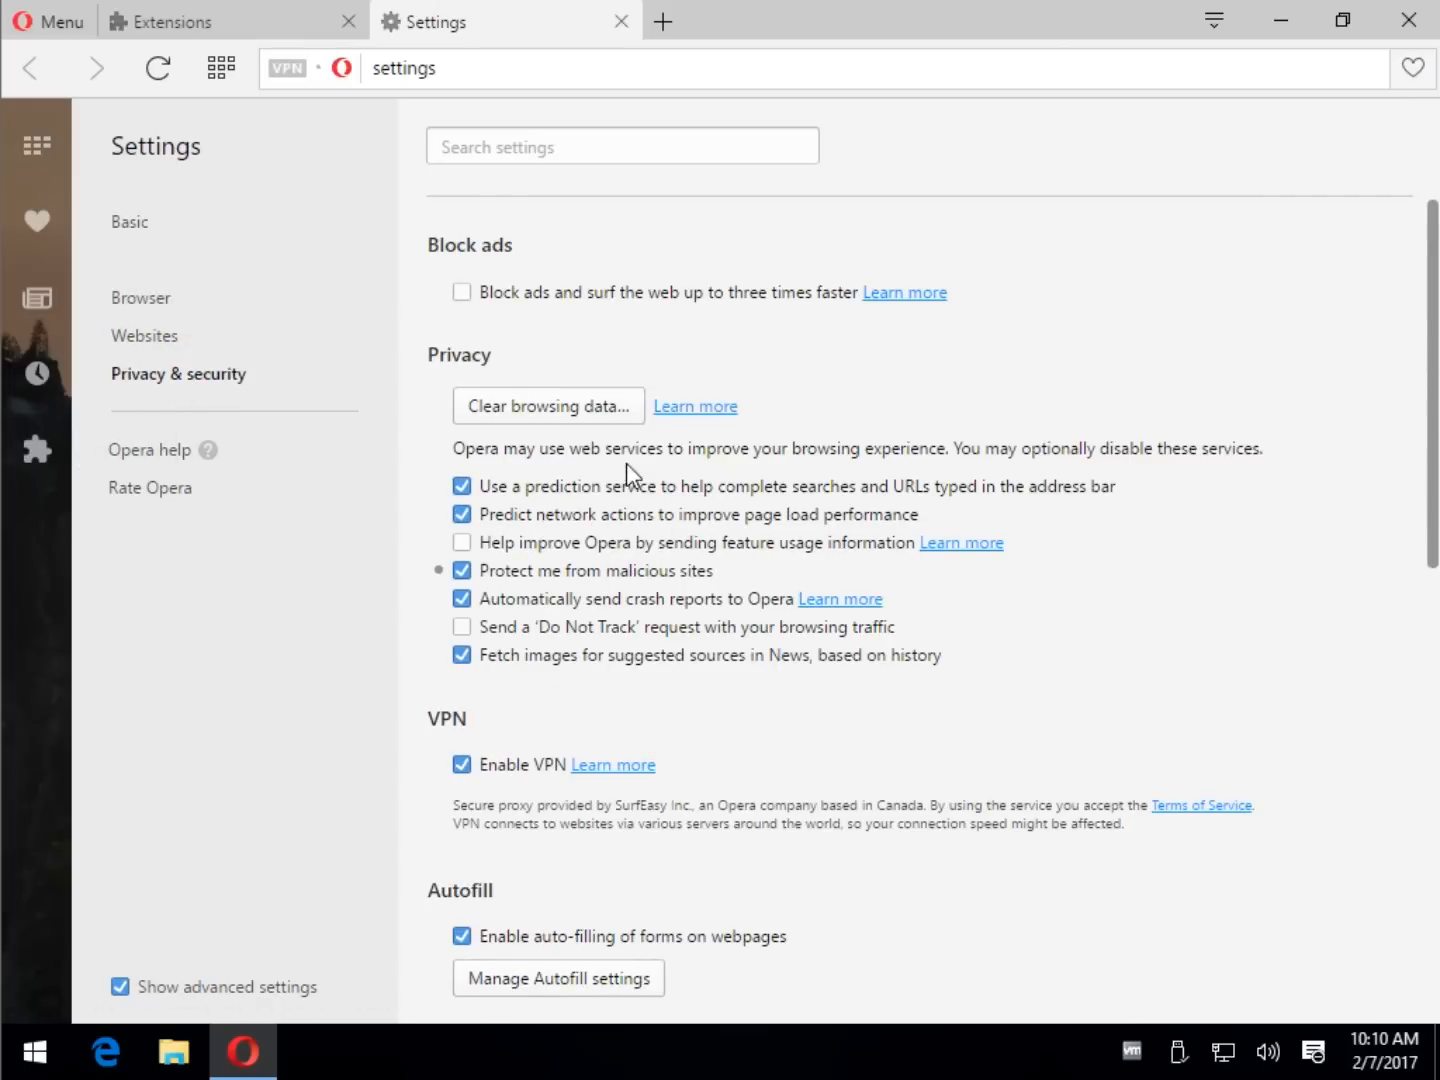
mouse_move(570, 580)
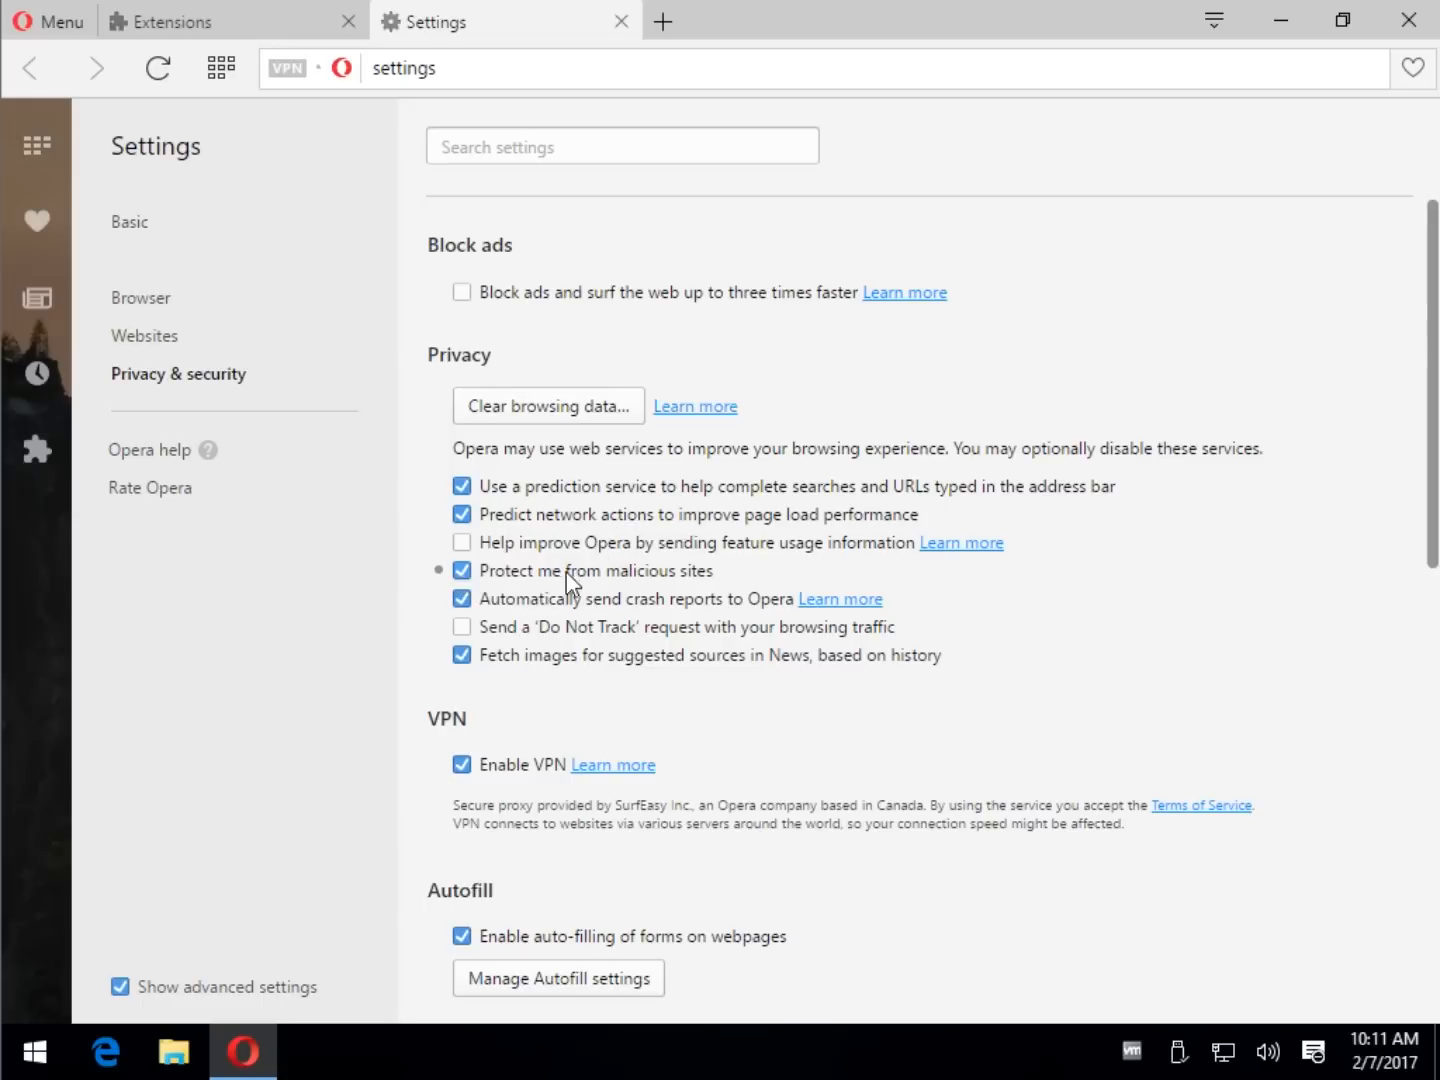
scroll(down, 3)
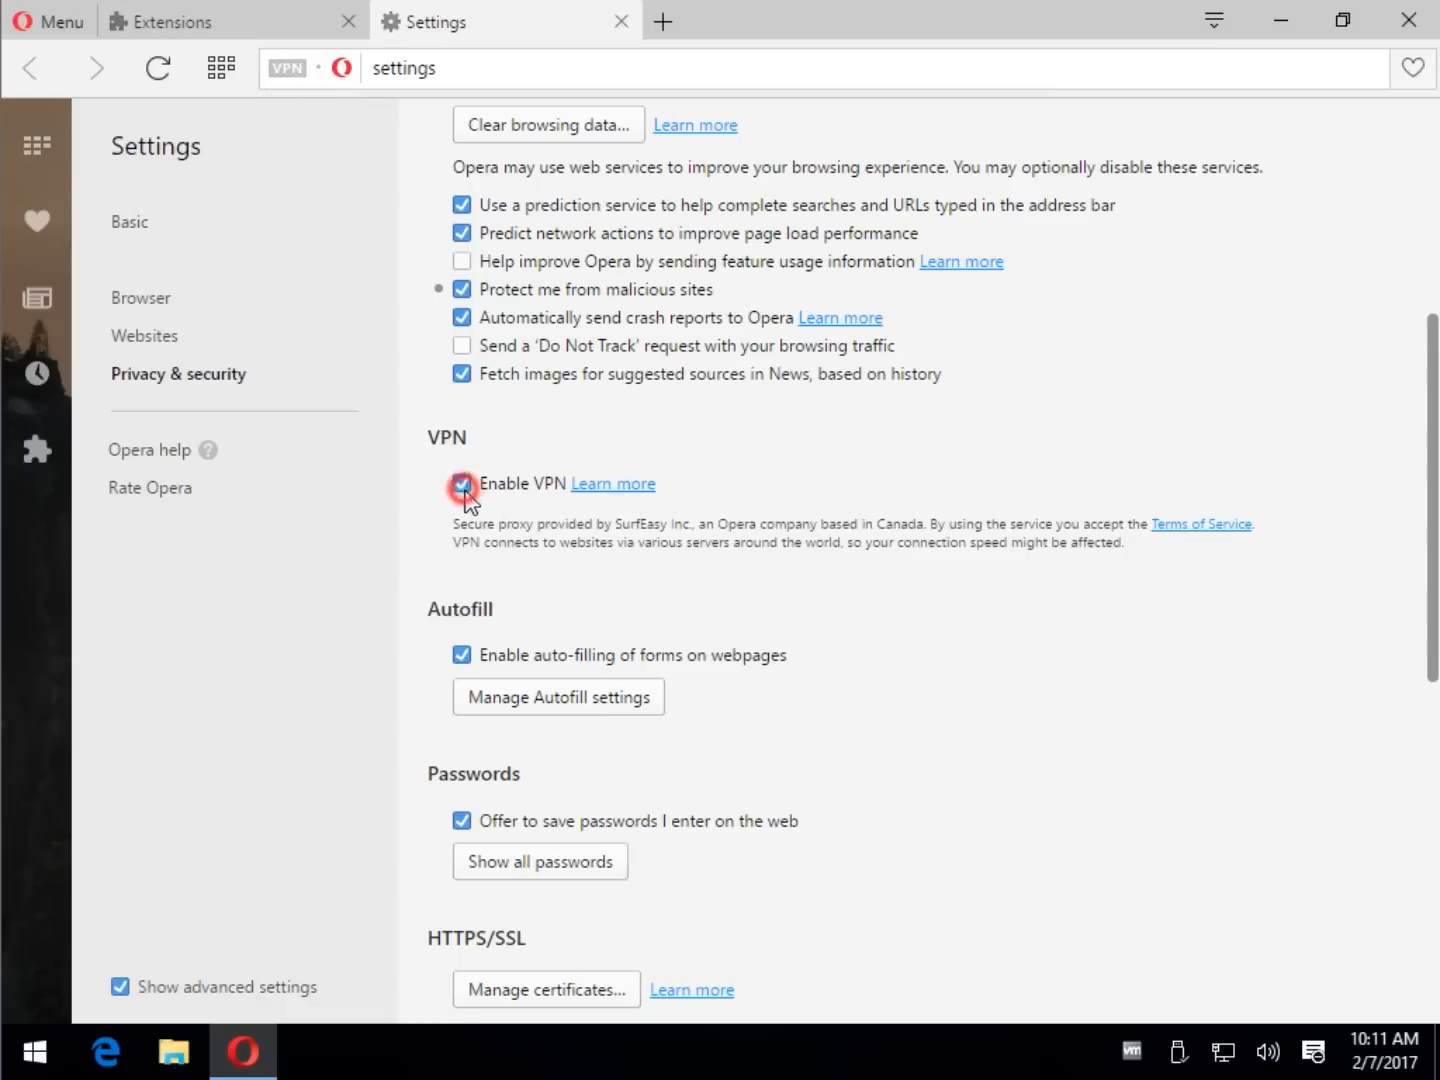
click(460, 484)
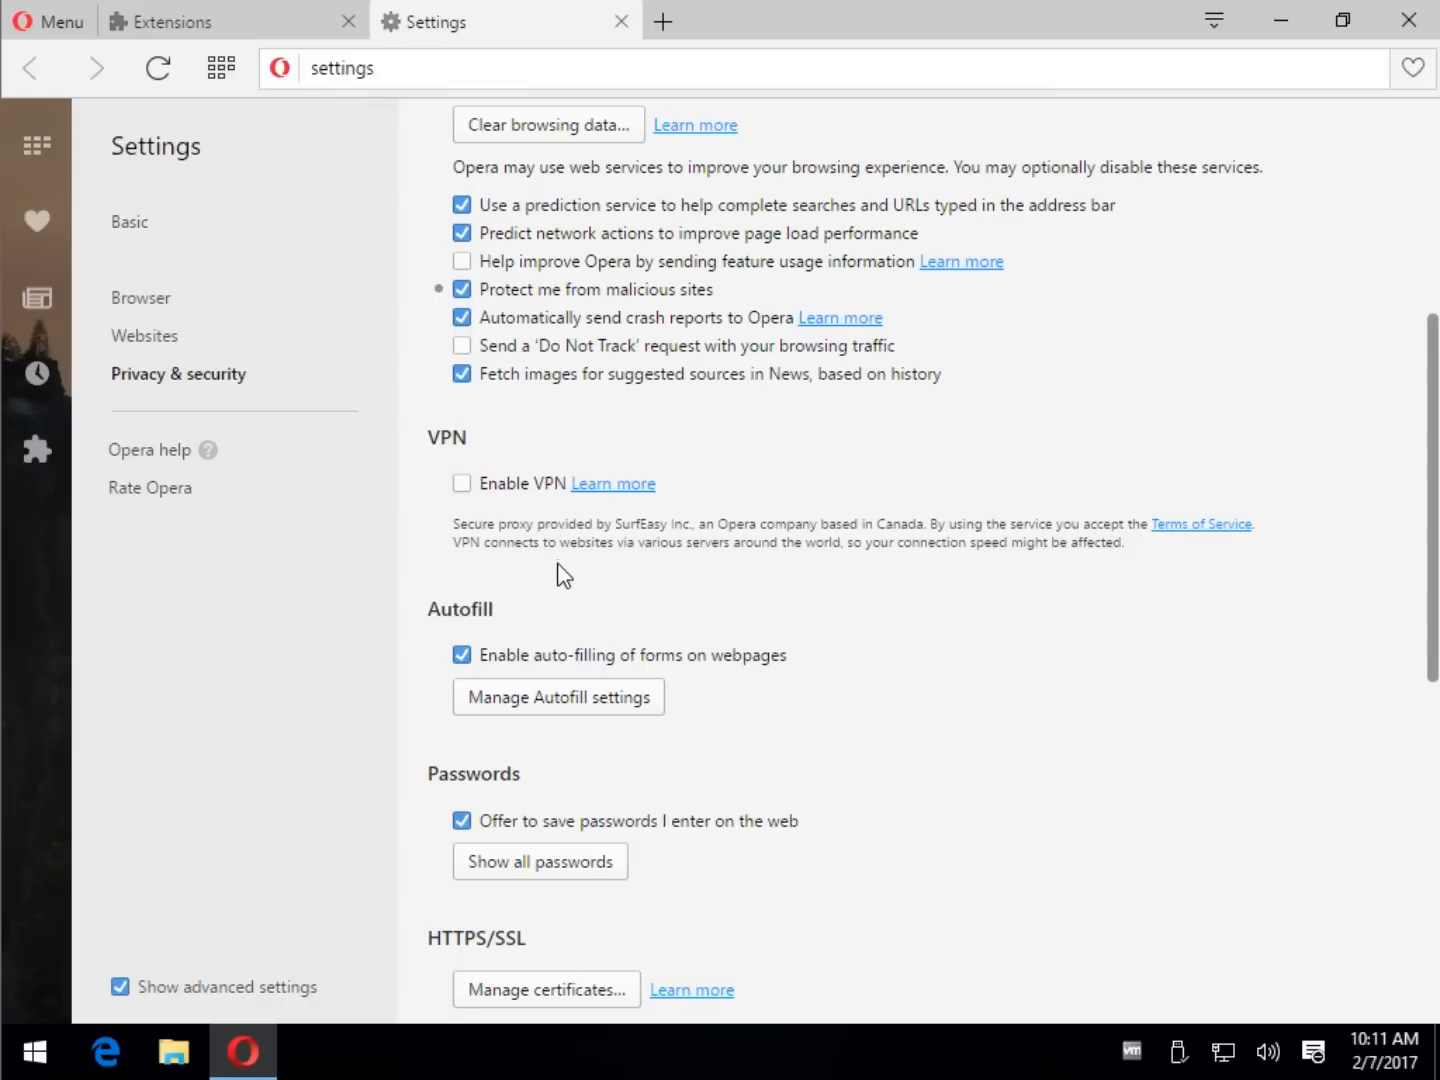
scroll(down, 3)
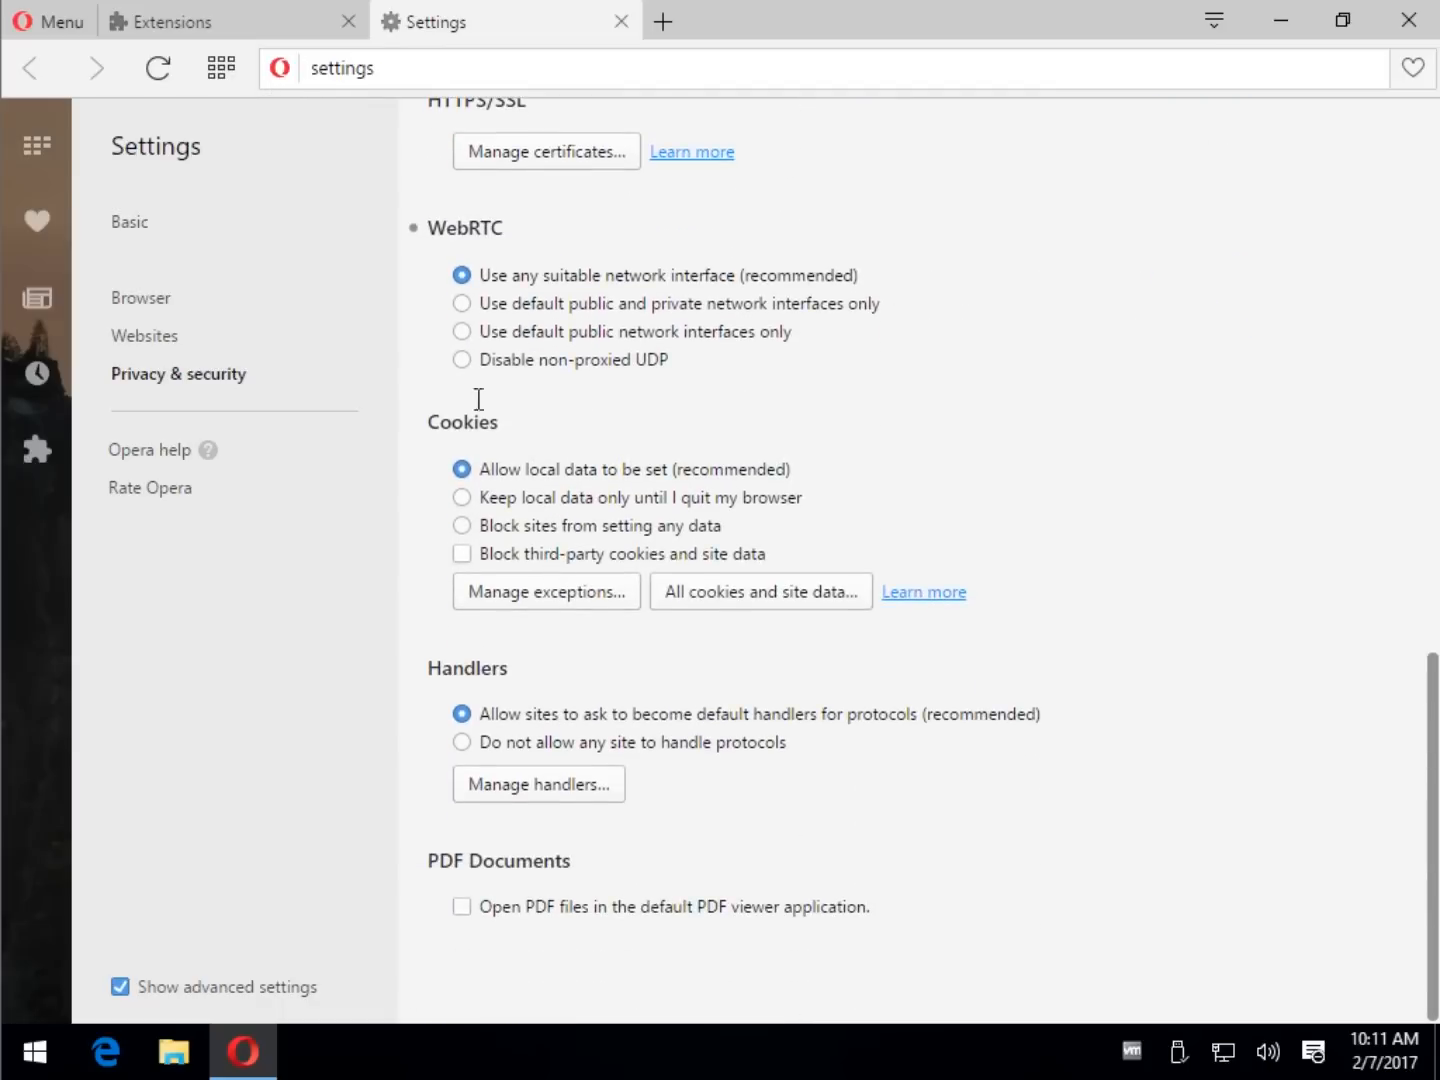
scroll(up, 3)
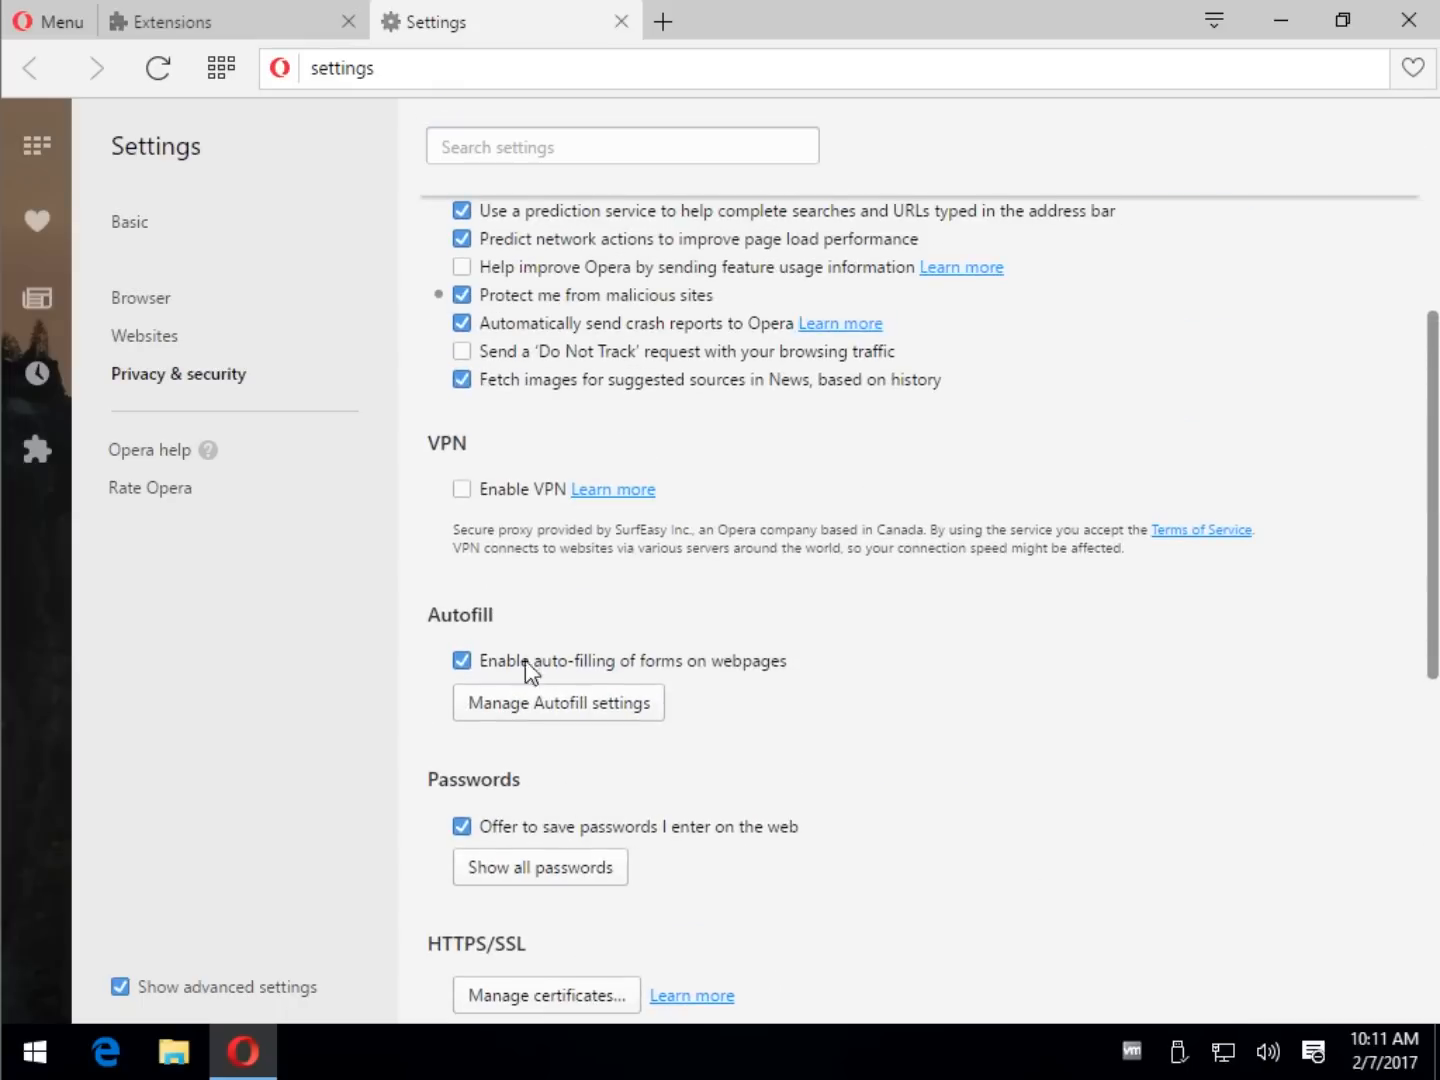
scroll(up, 3)
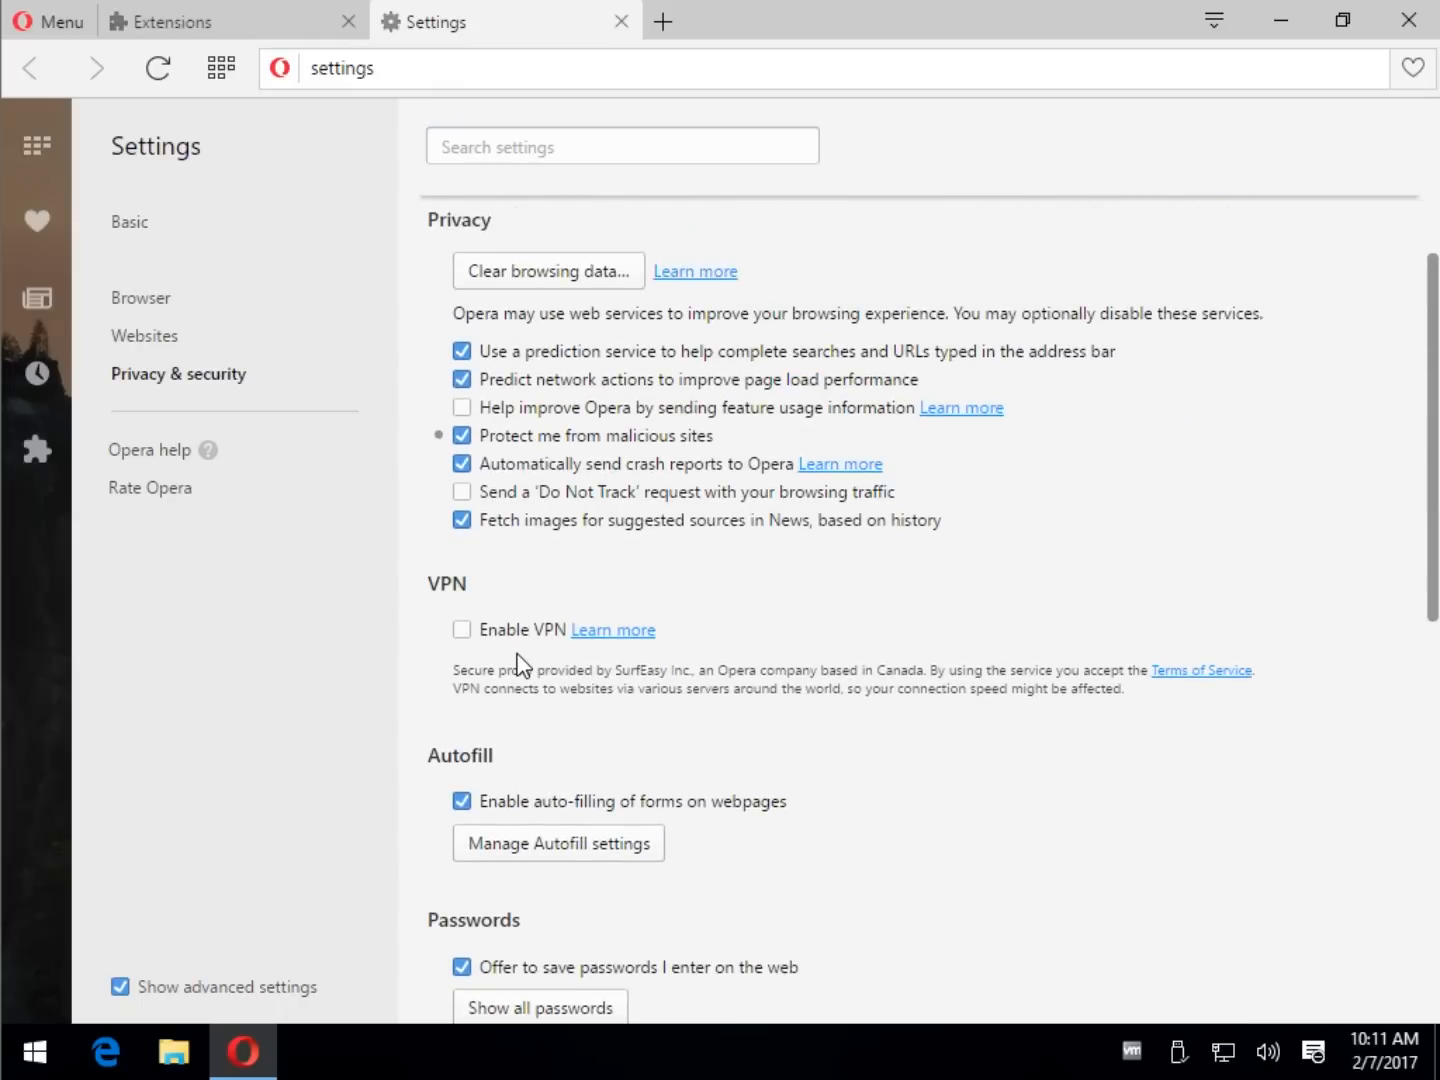
click(460, 628)
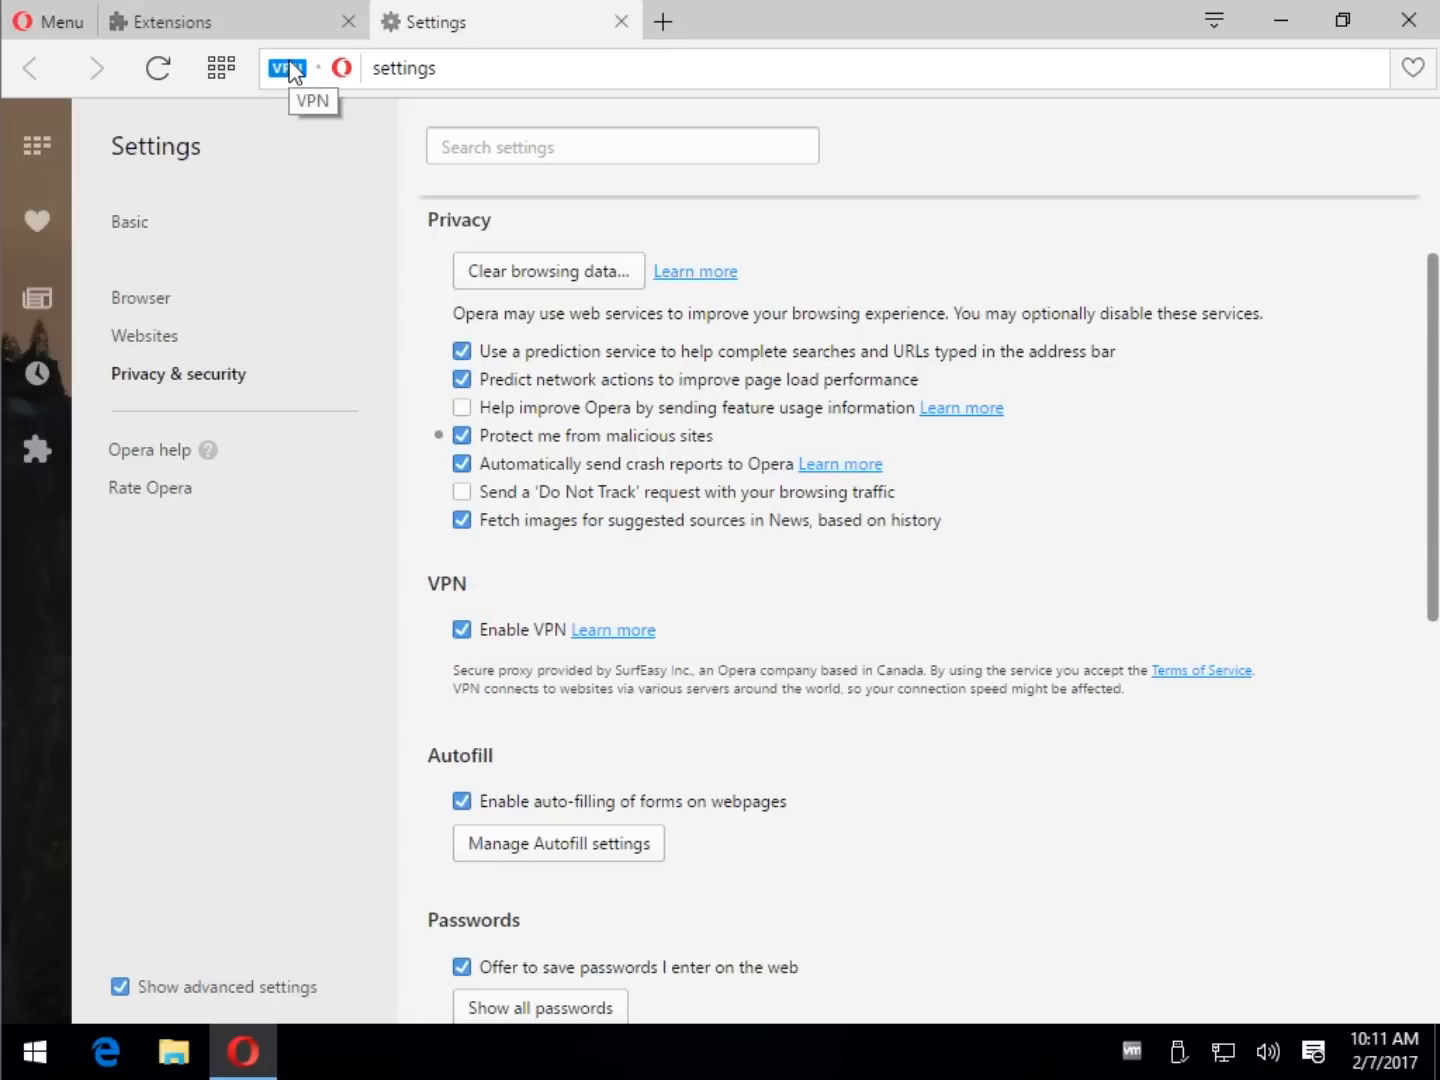
mouse_move(928, 730)
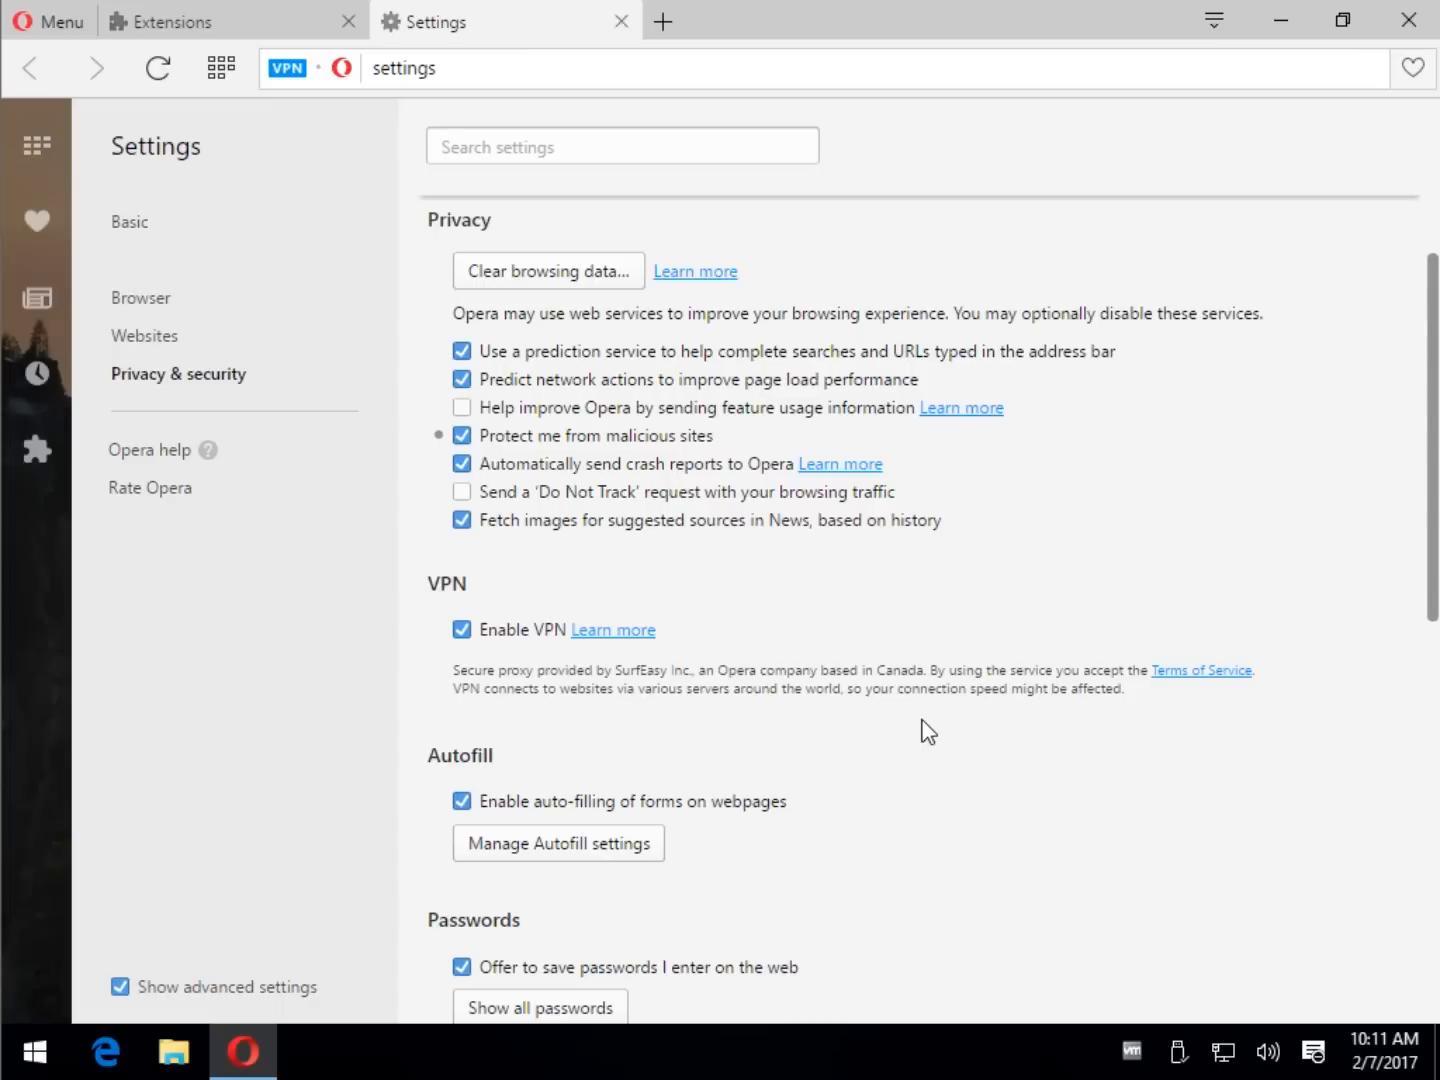
mouse_move(298, 58)
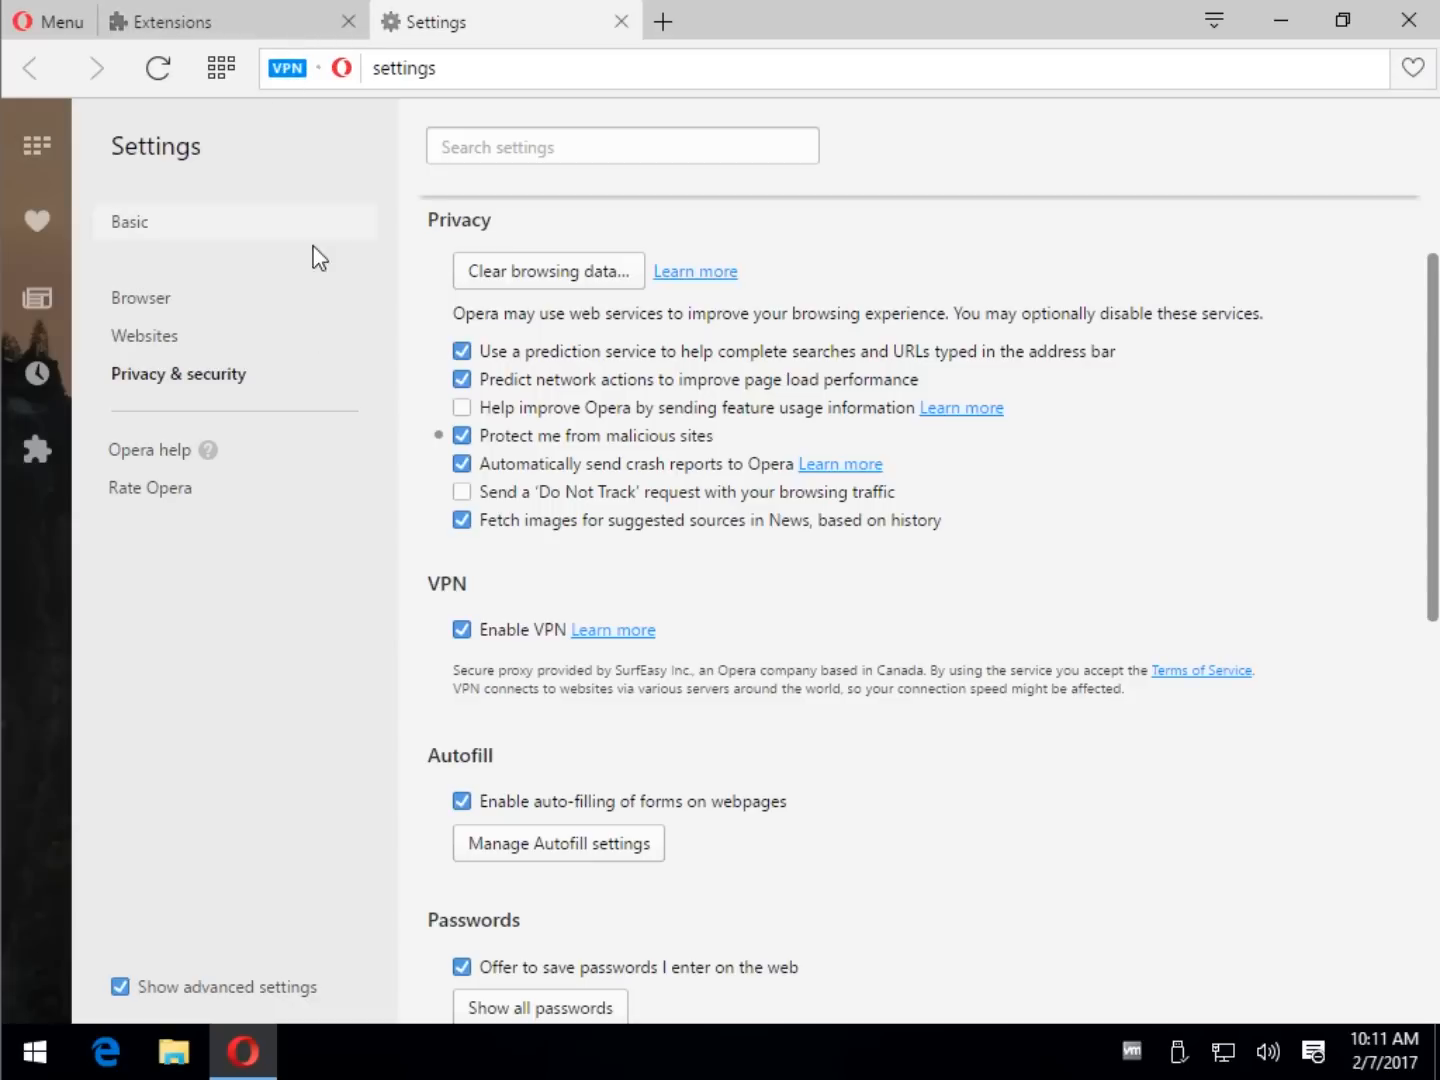
mouse_move(36, 296)
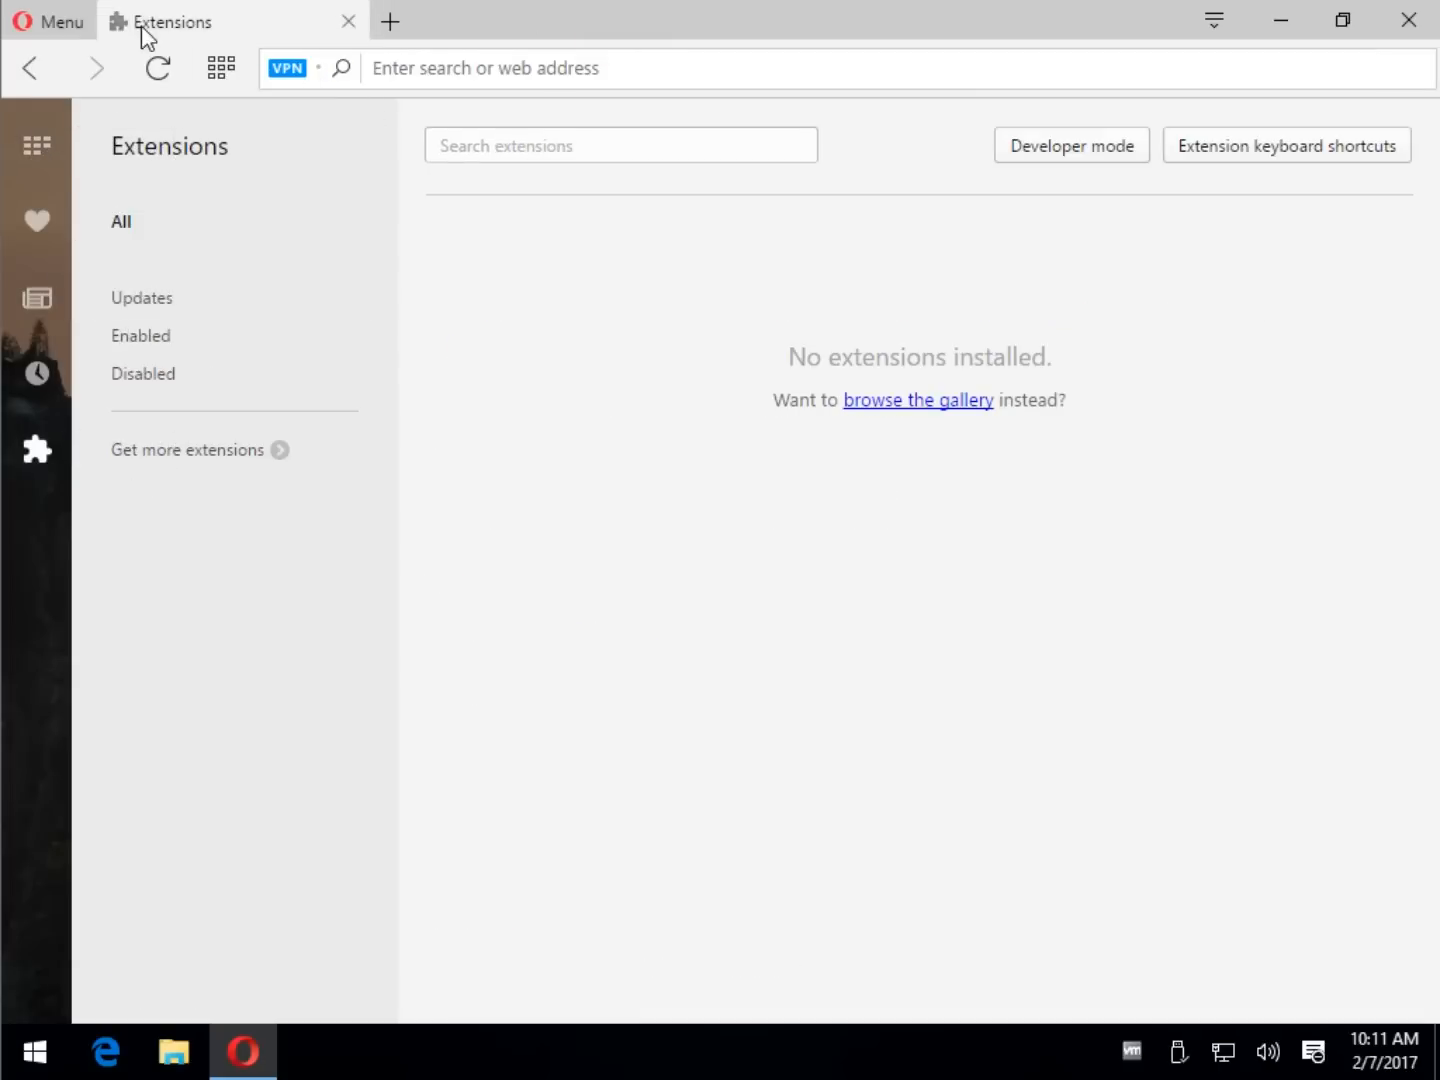
- Close the Extensions page and start a new private window from the main menu
click(36, 146)
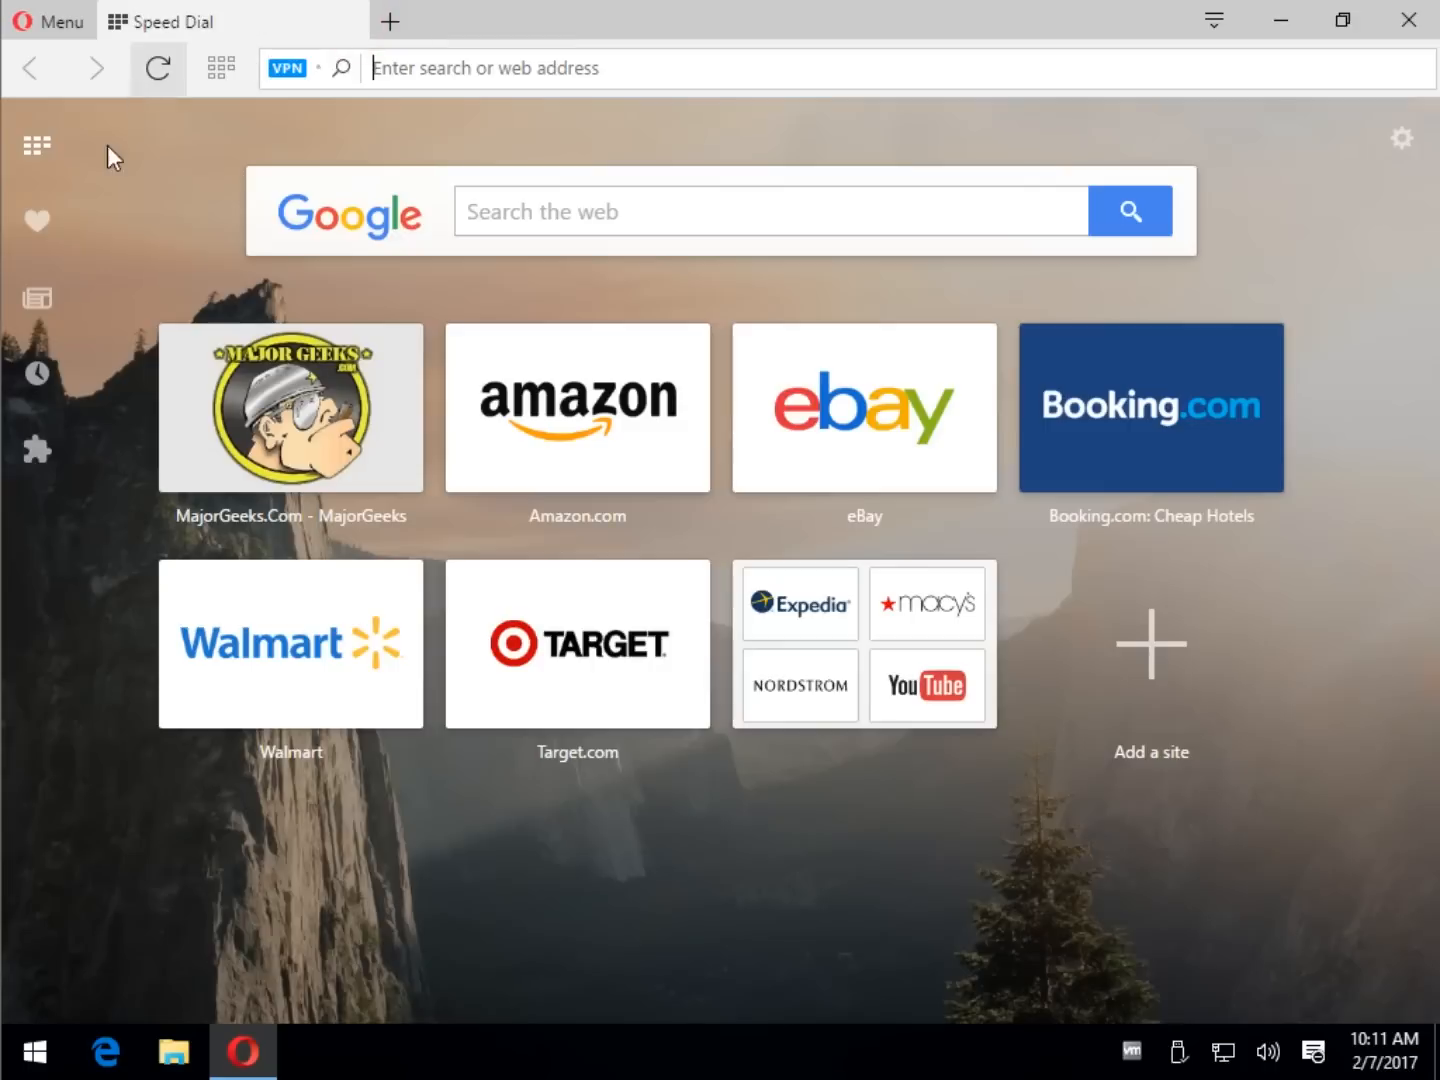
click(56, 20)
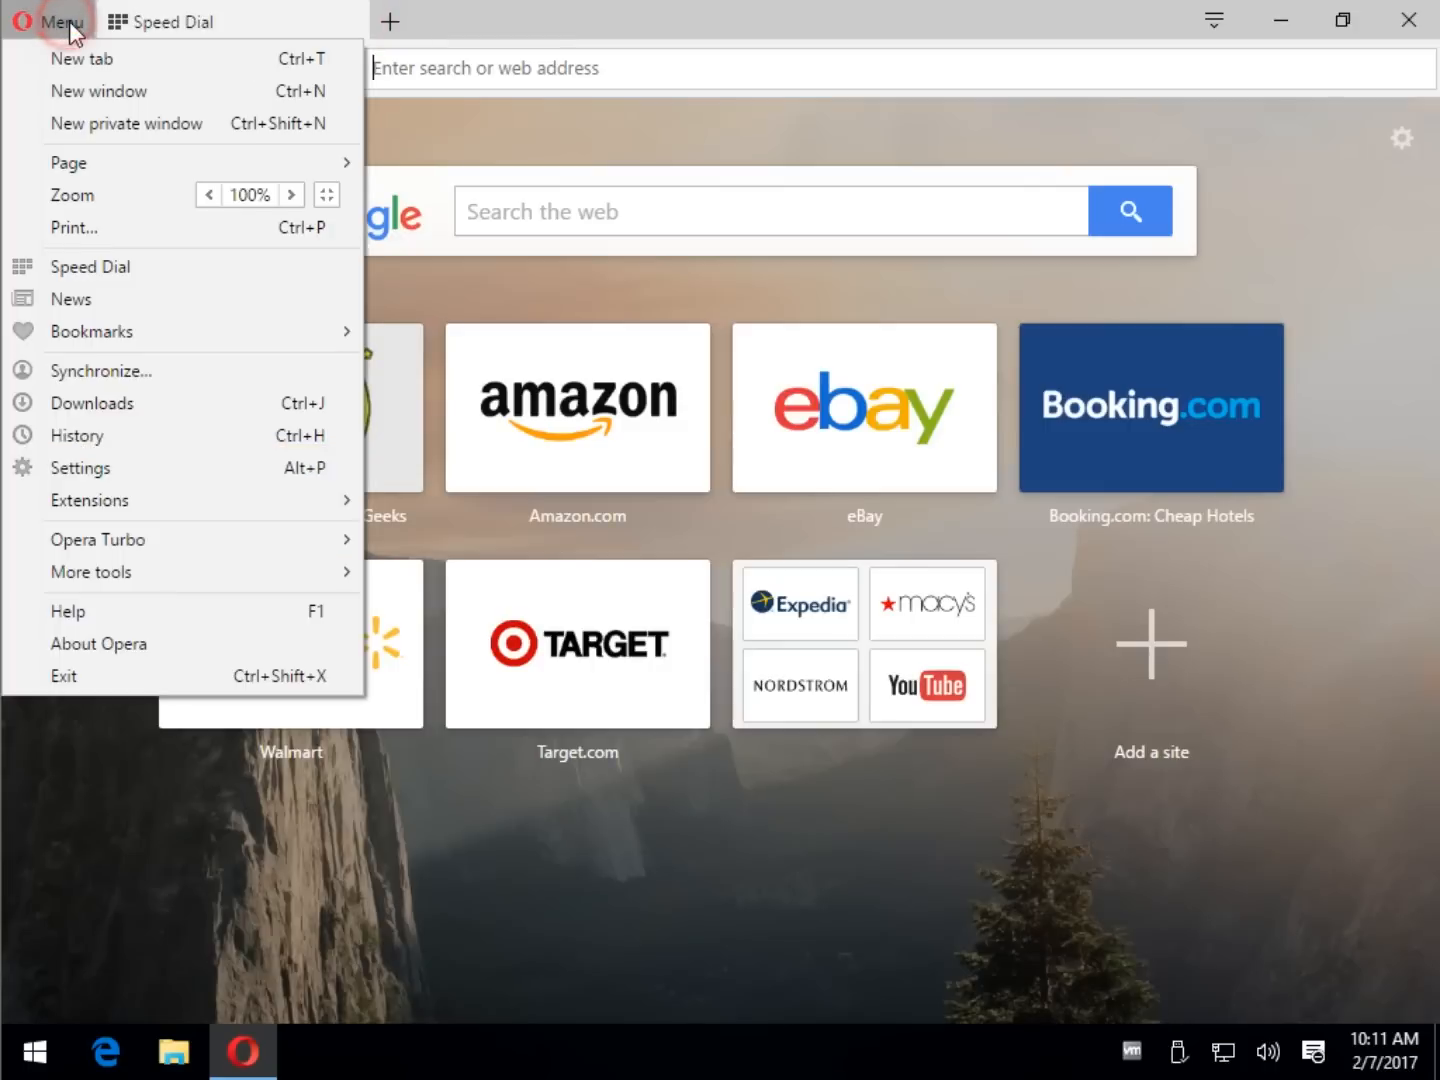
mouse_move(126, 124)
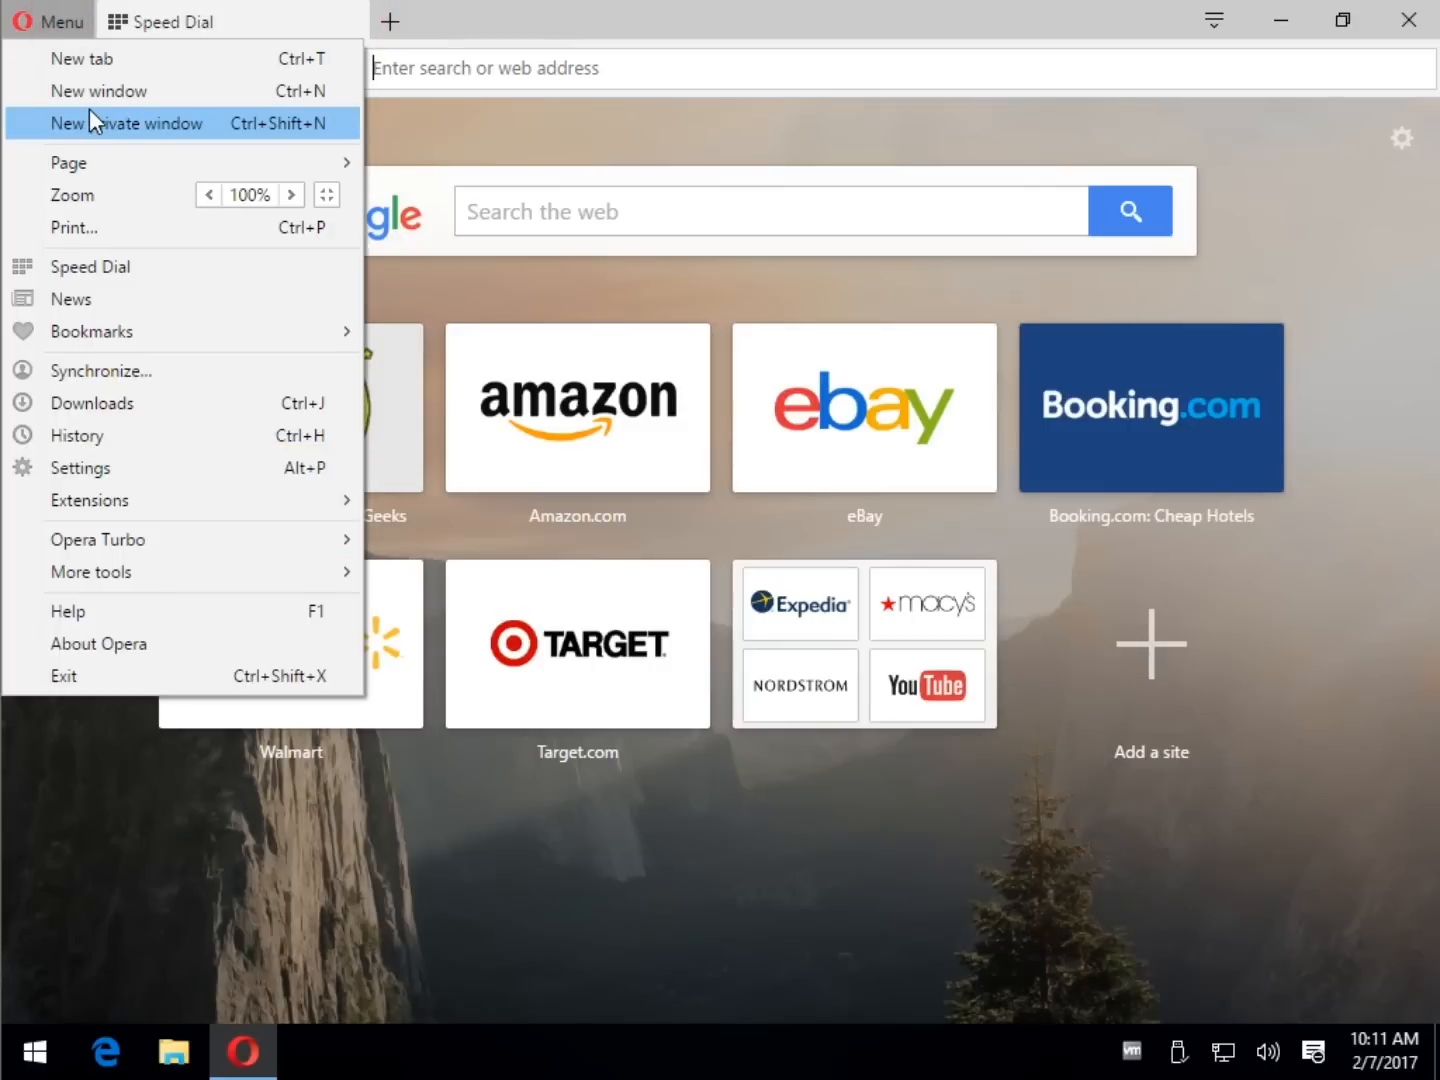
click(132, 124)
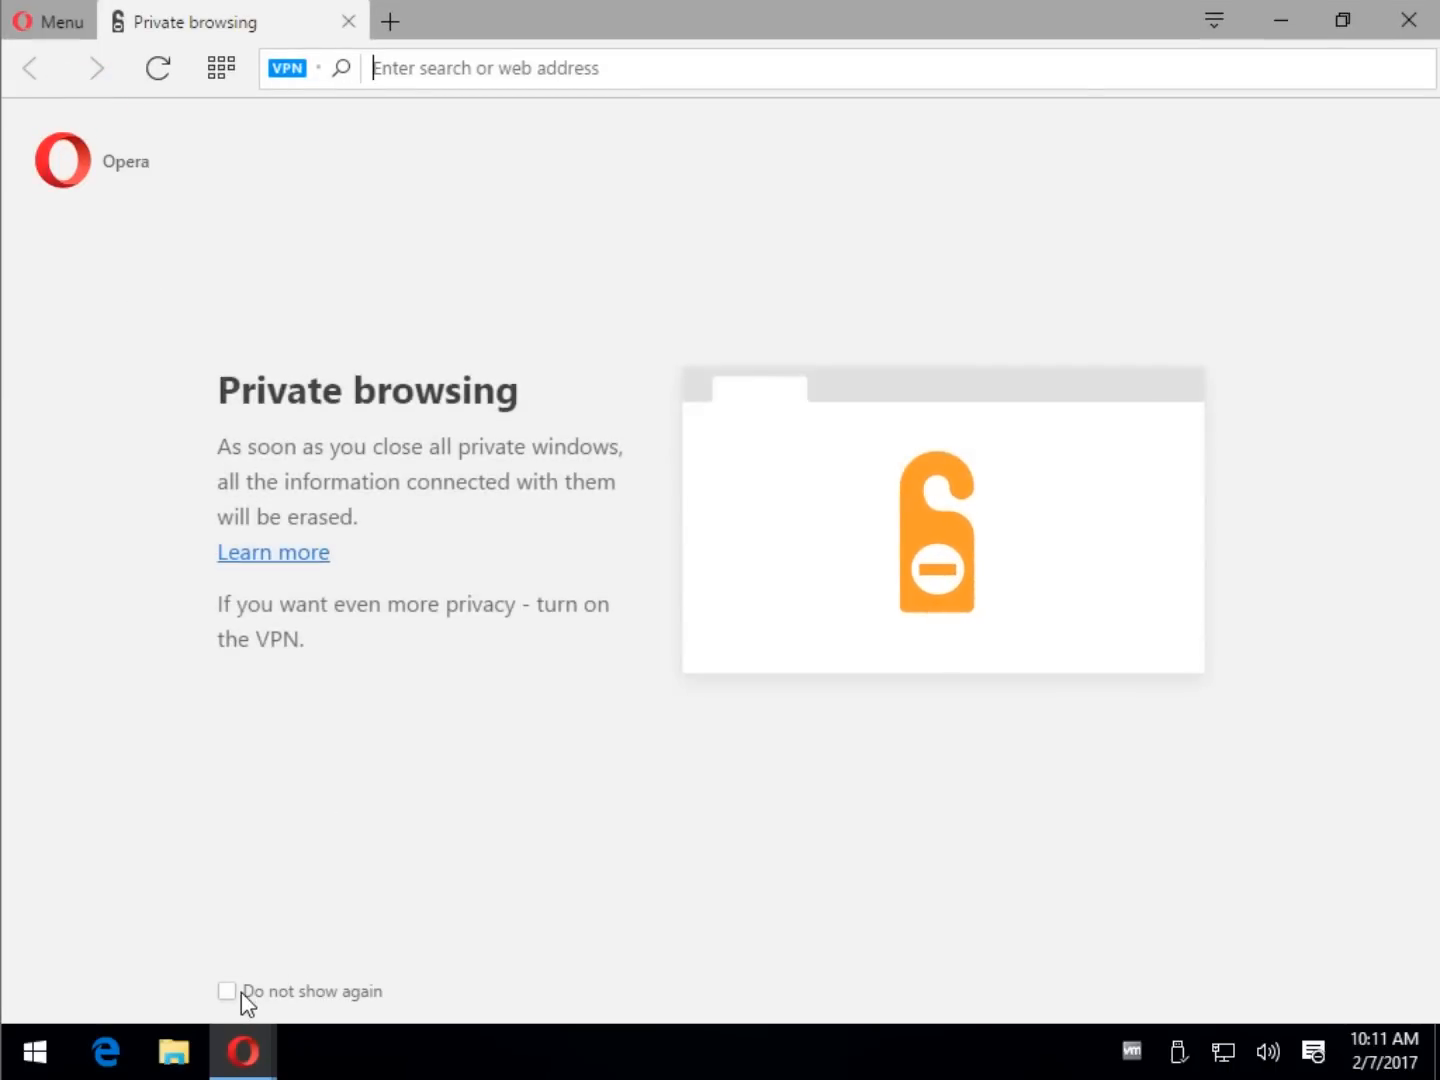
mouse_move(330, 434)
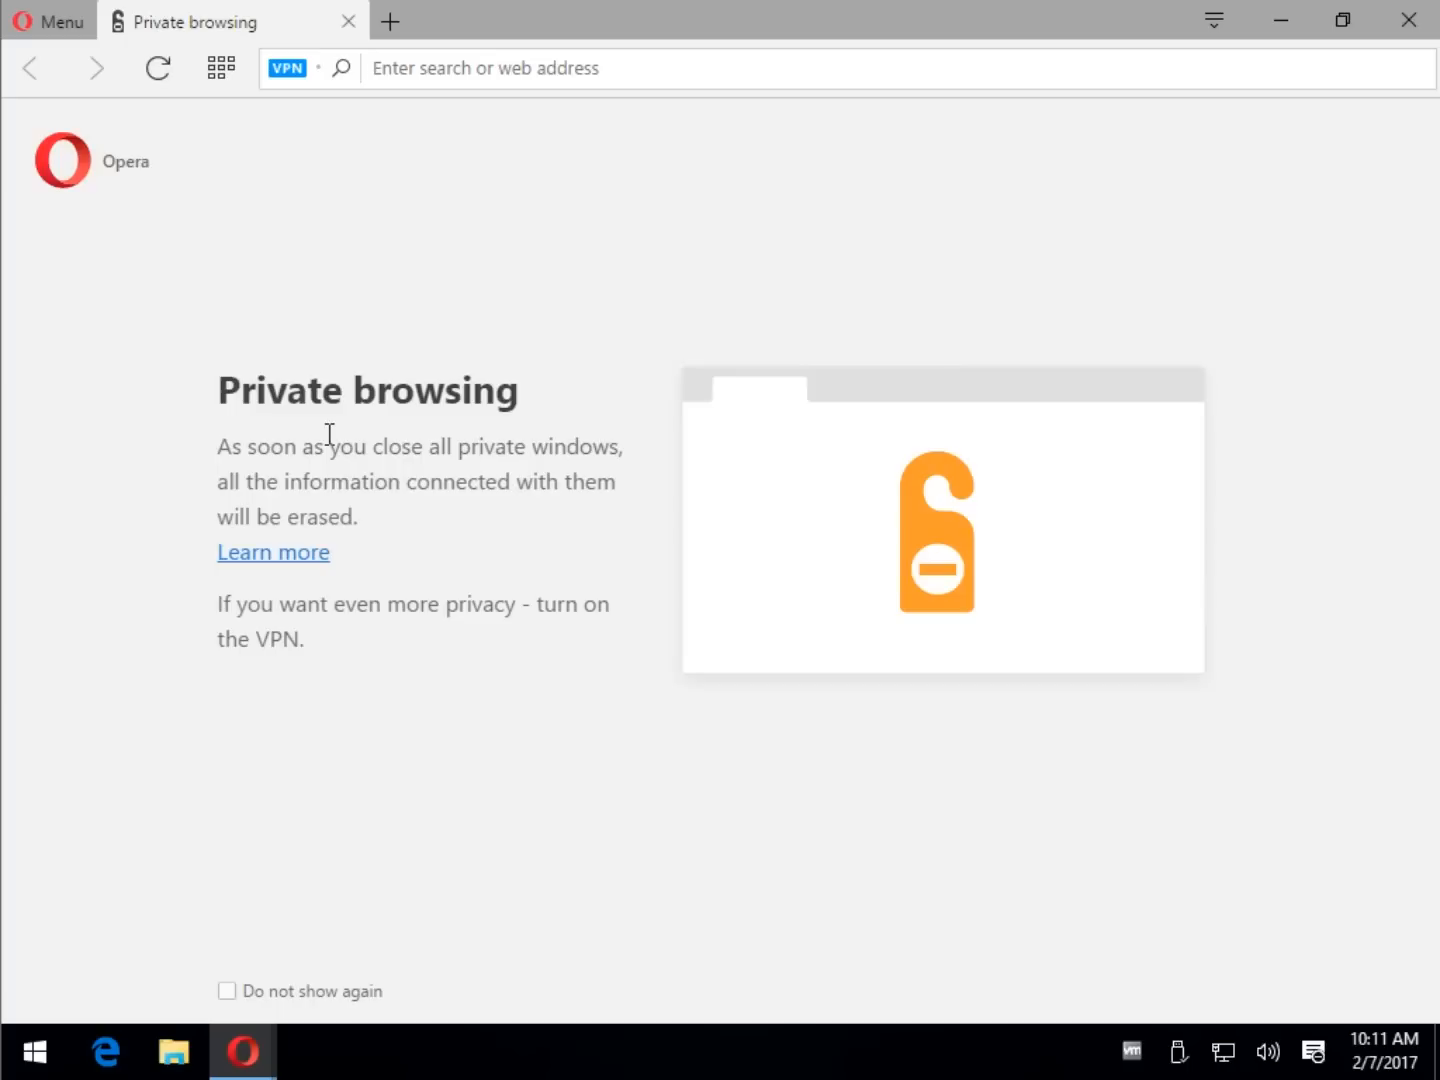
mouse_move(348, 566)
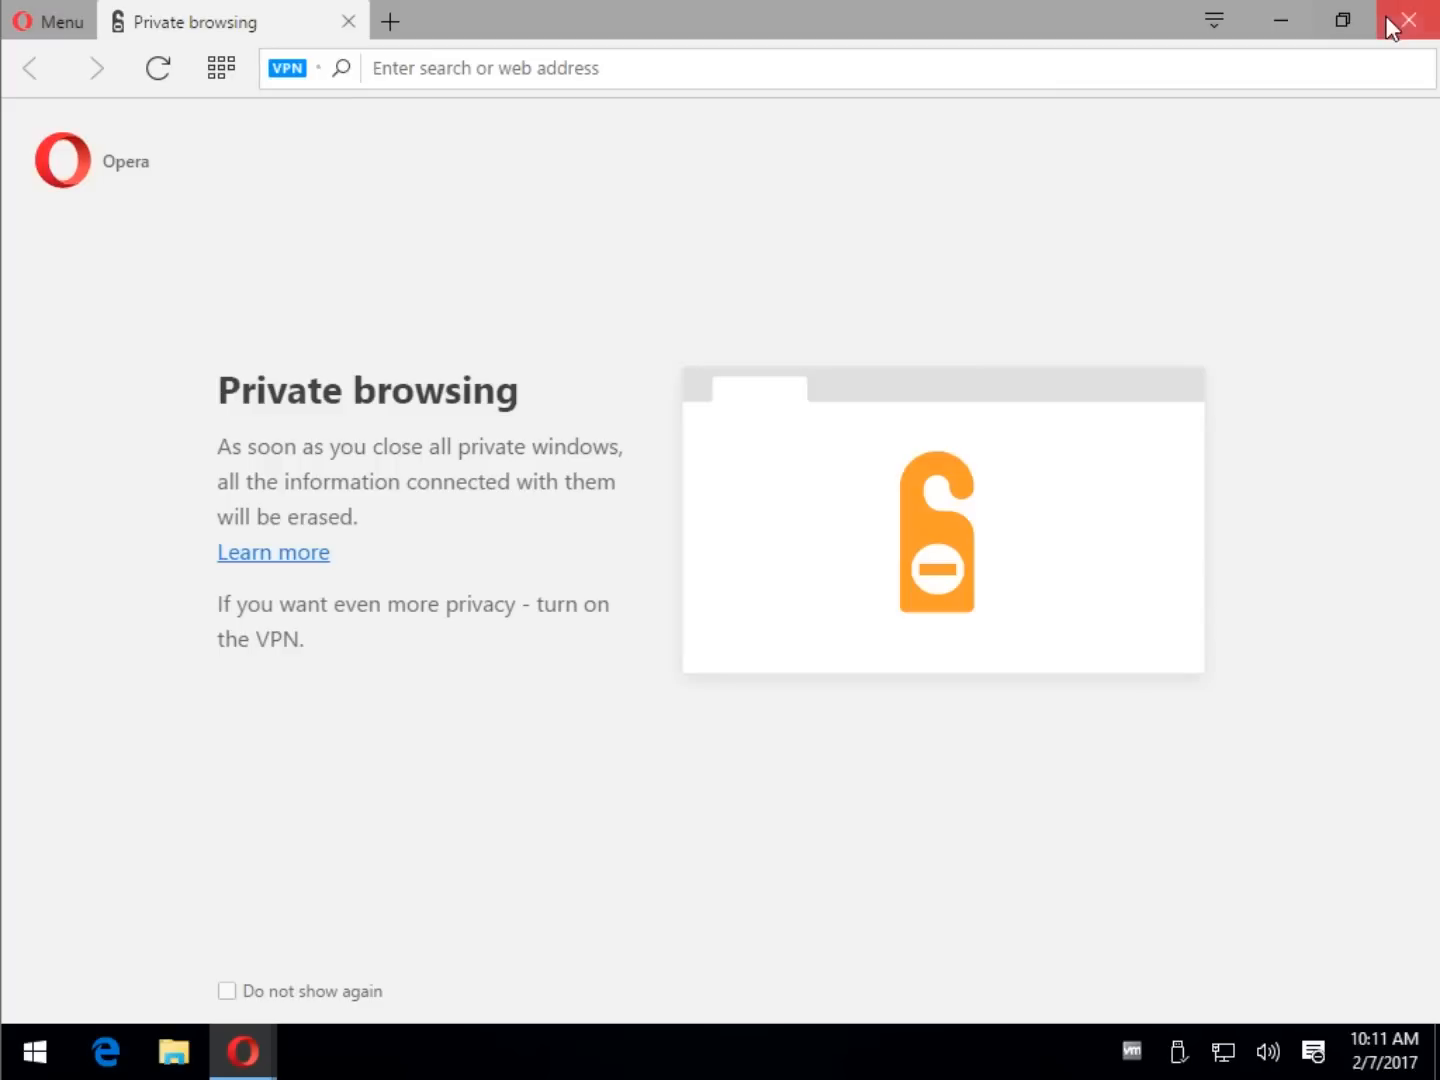
mouse_move(1410, 20)
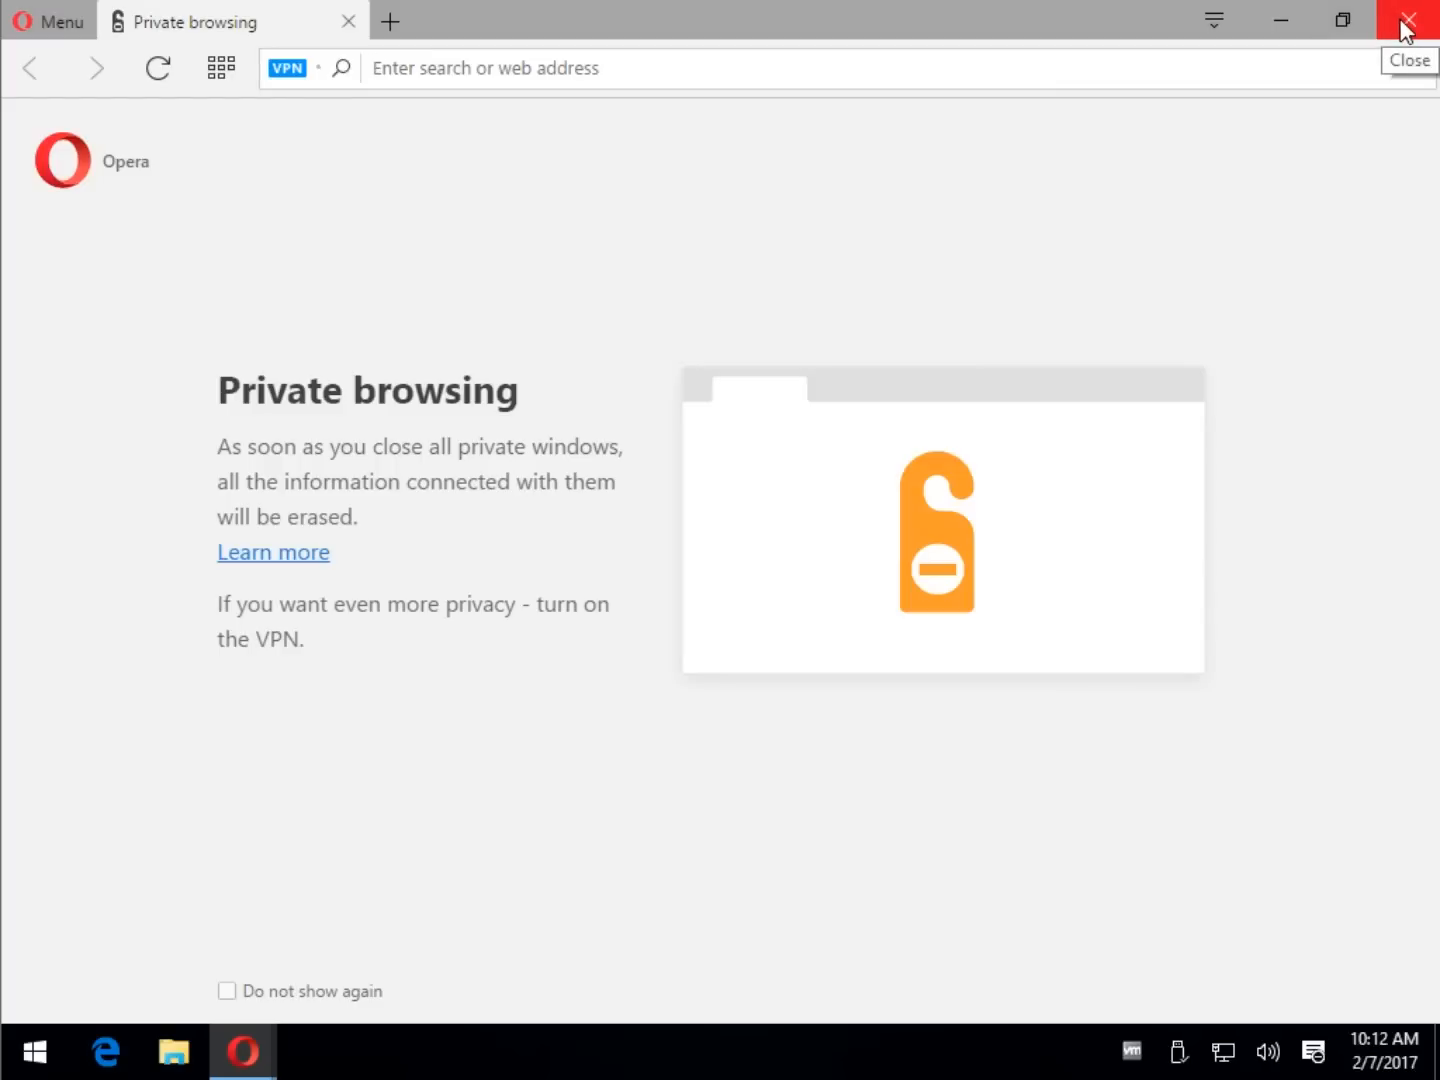
- Close the private window and dismiss the add-a-site dialog and main menu on Speed Dial
click(348, 20)
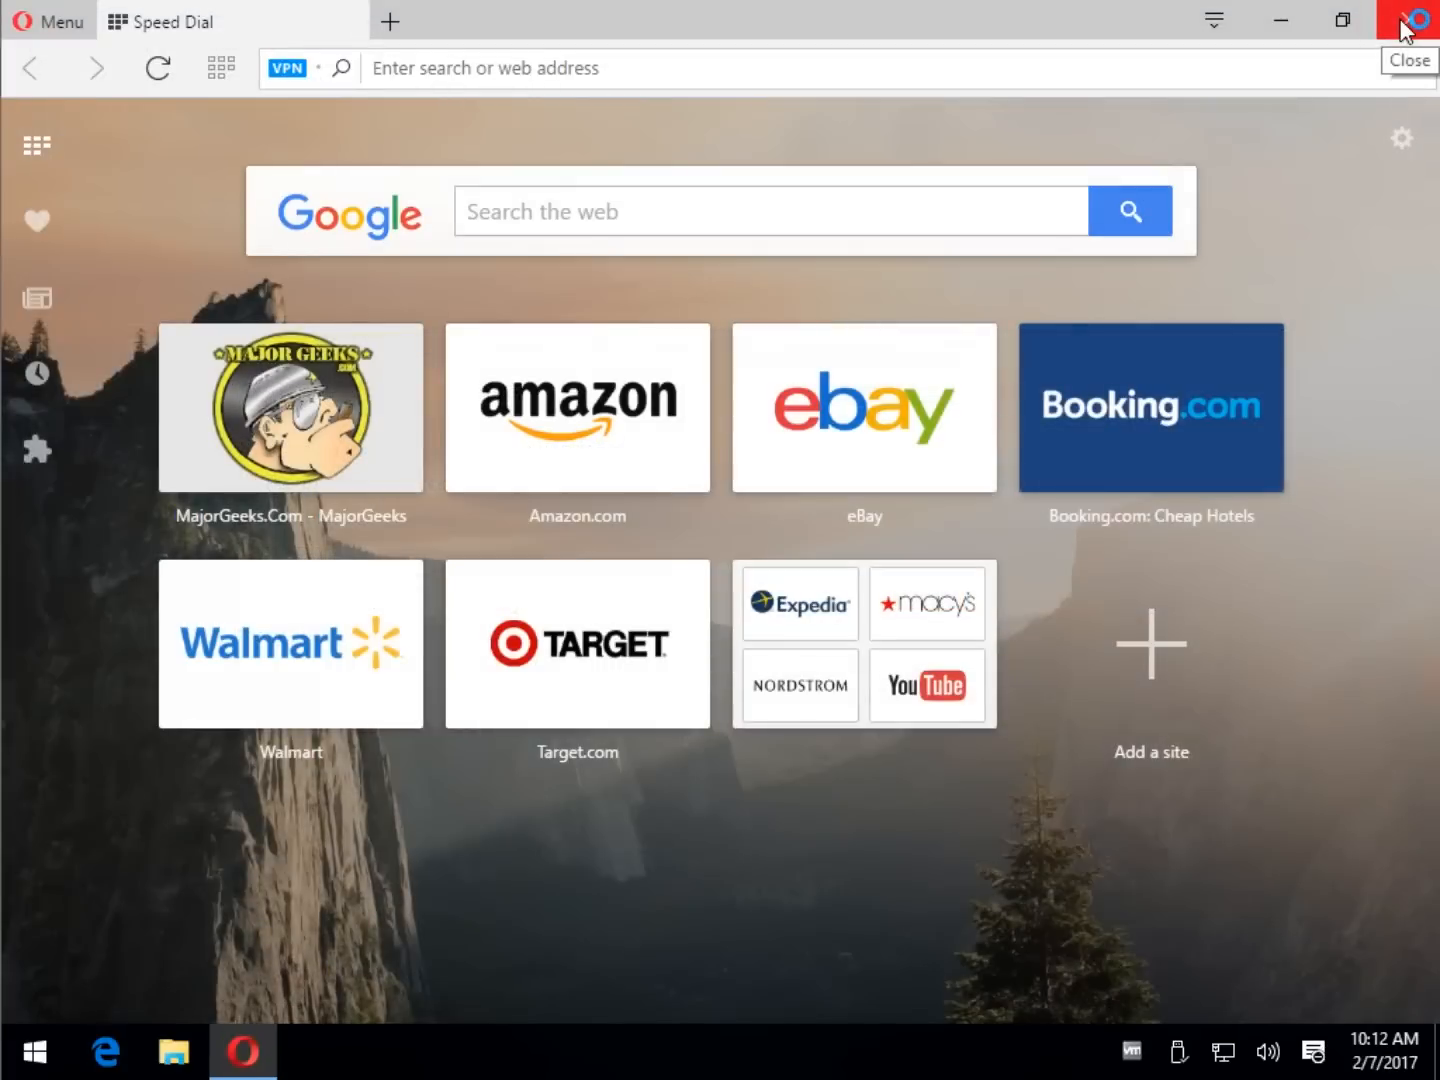
click(1150, 644)
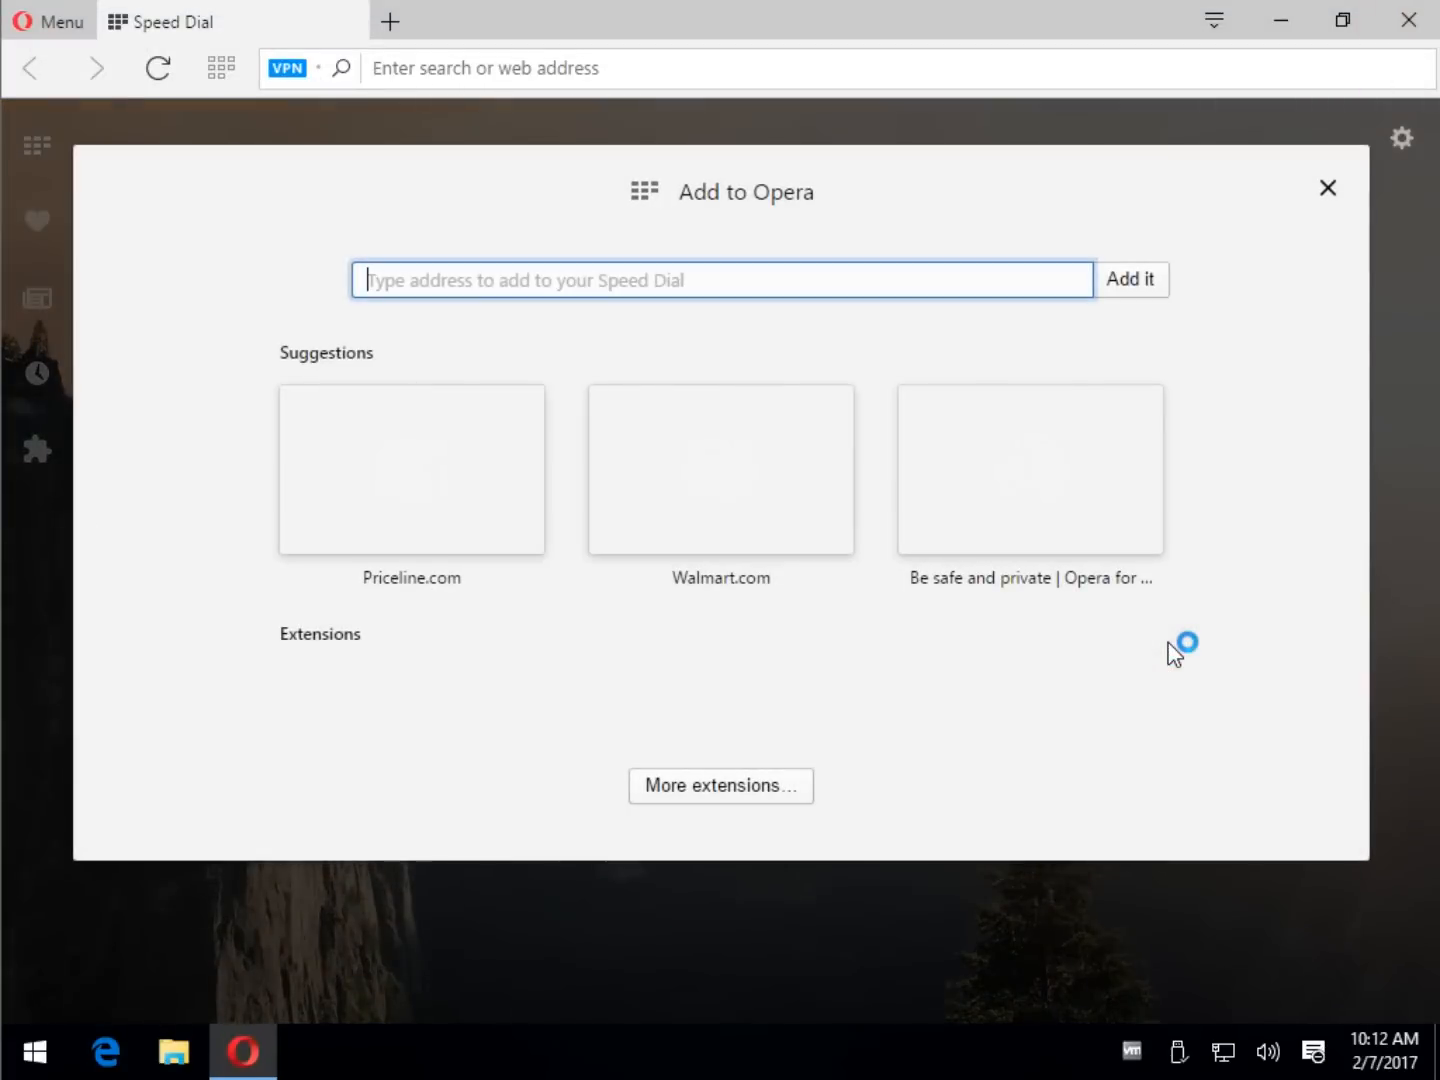
click(1328, 188)
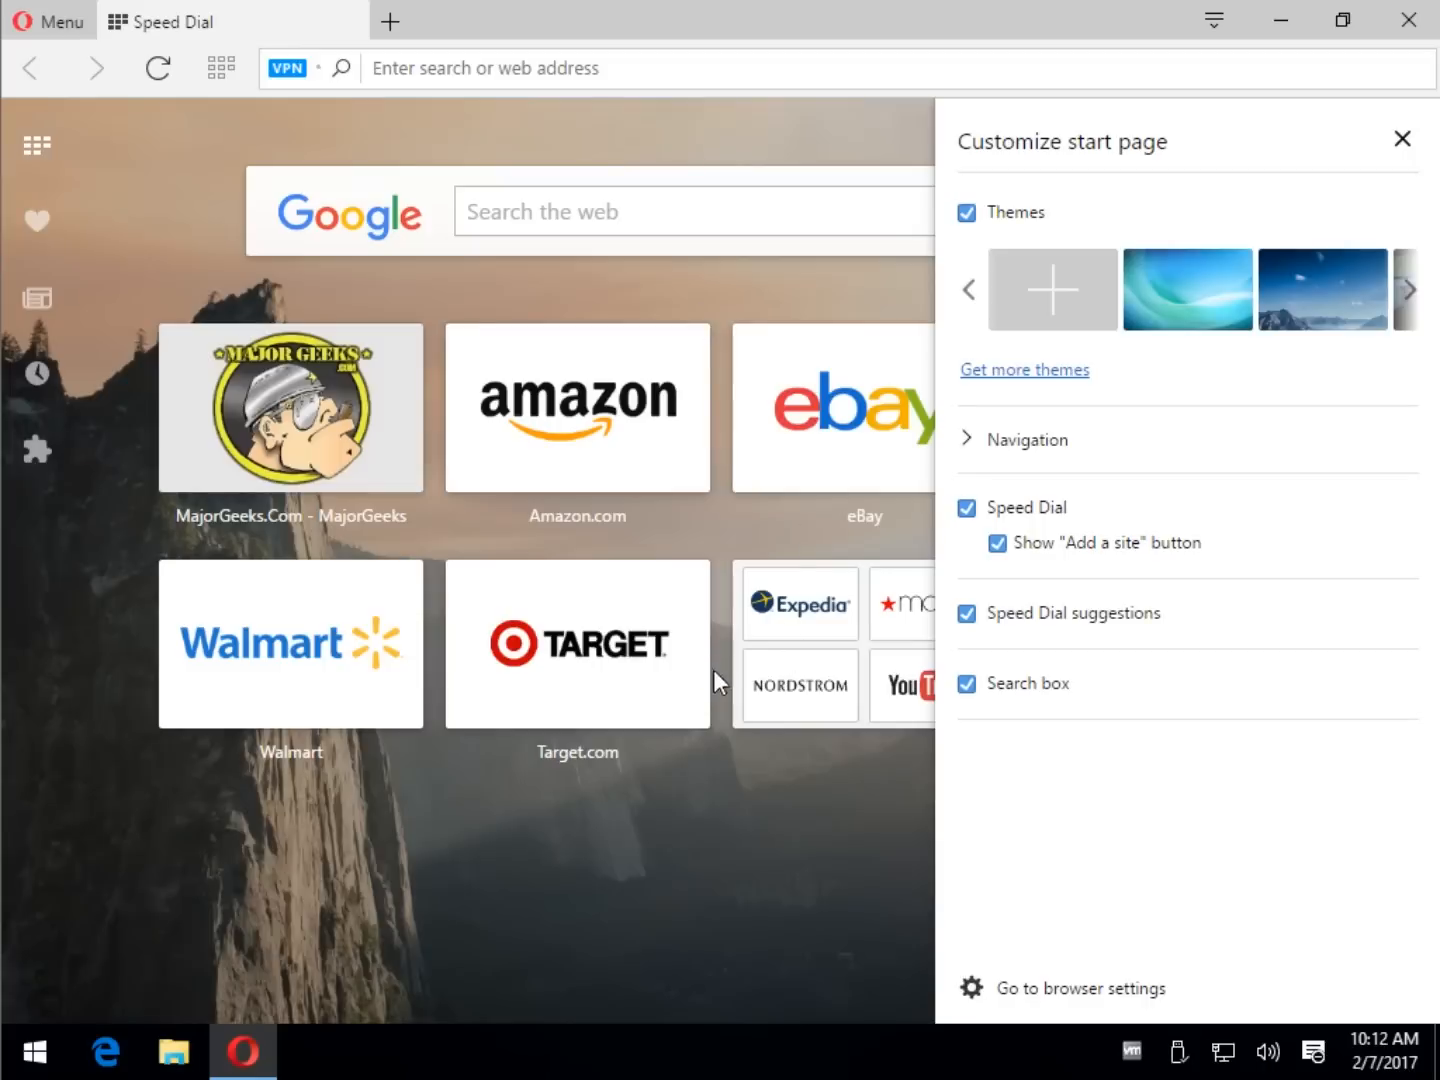
mouse_move(868, 928)
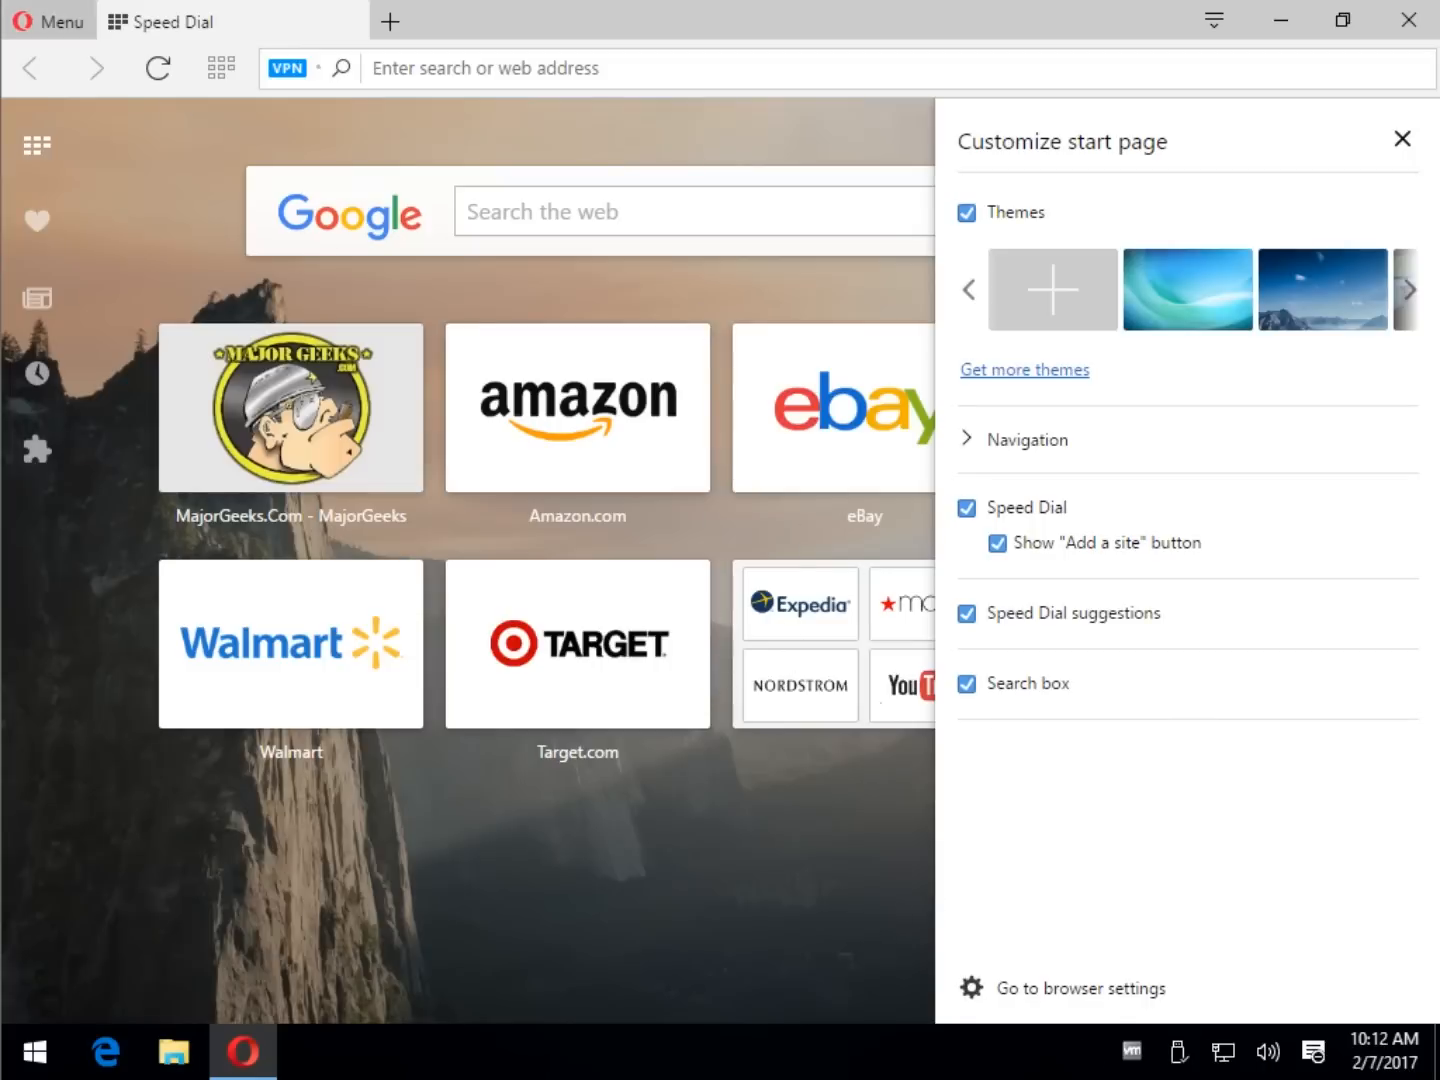
click(48, 20)
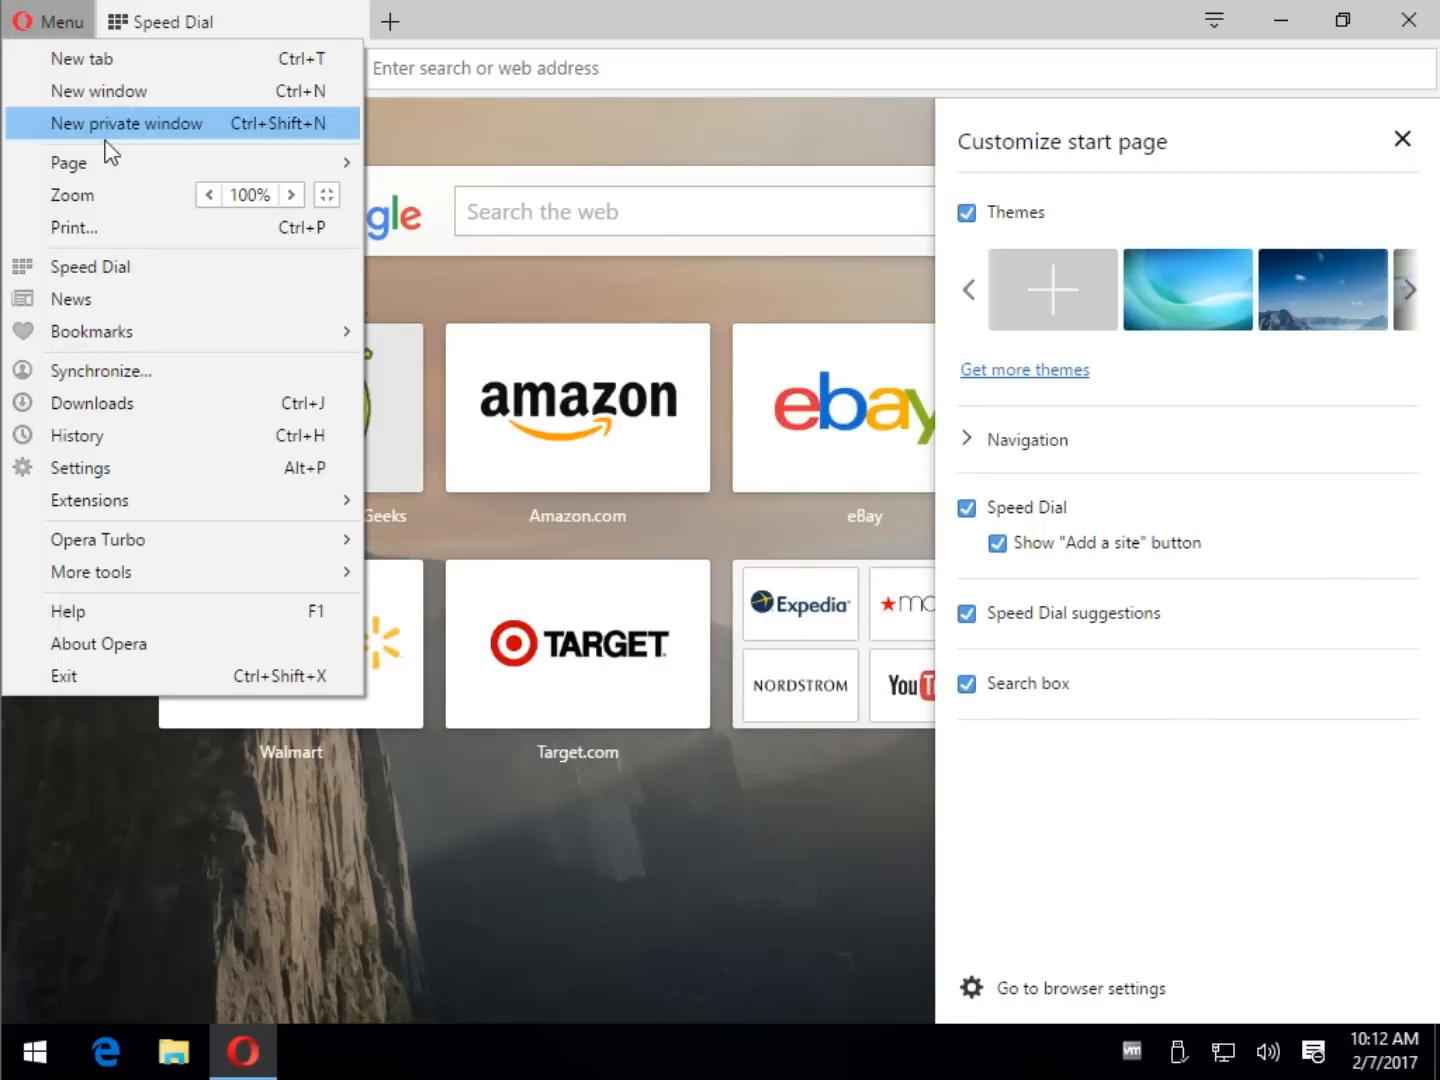
mouse_move(444, 1018)
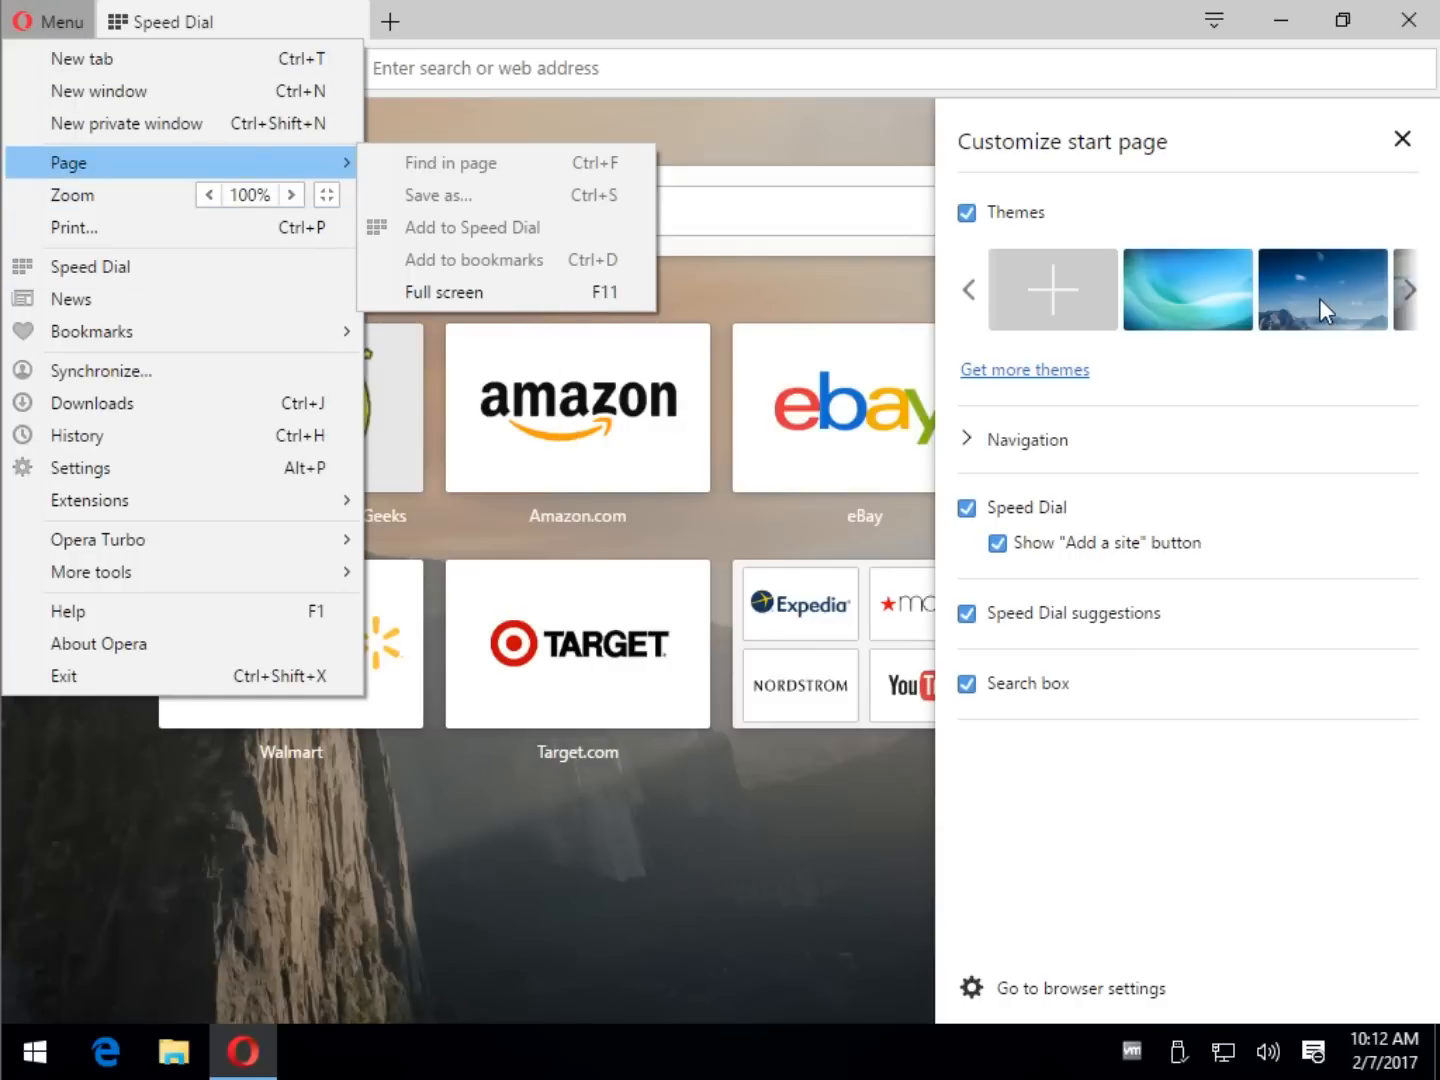
click(1188, 288)
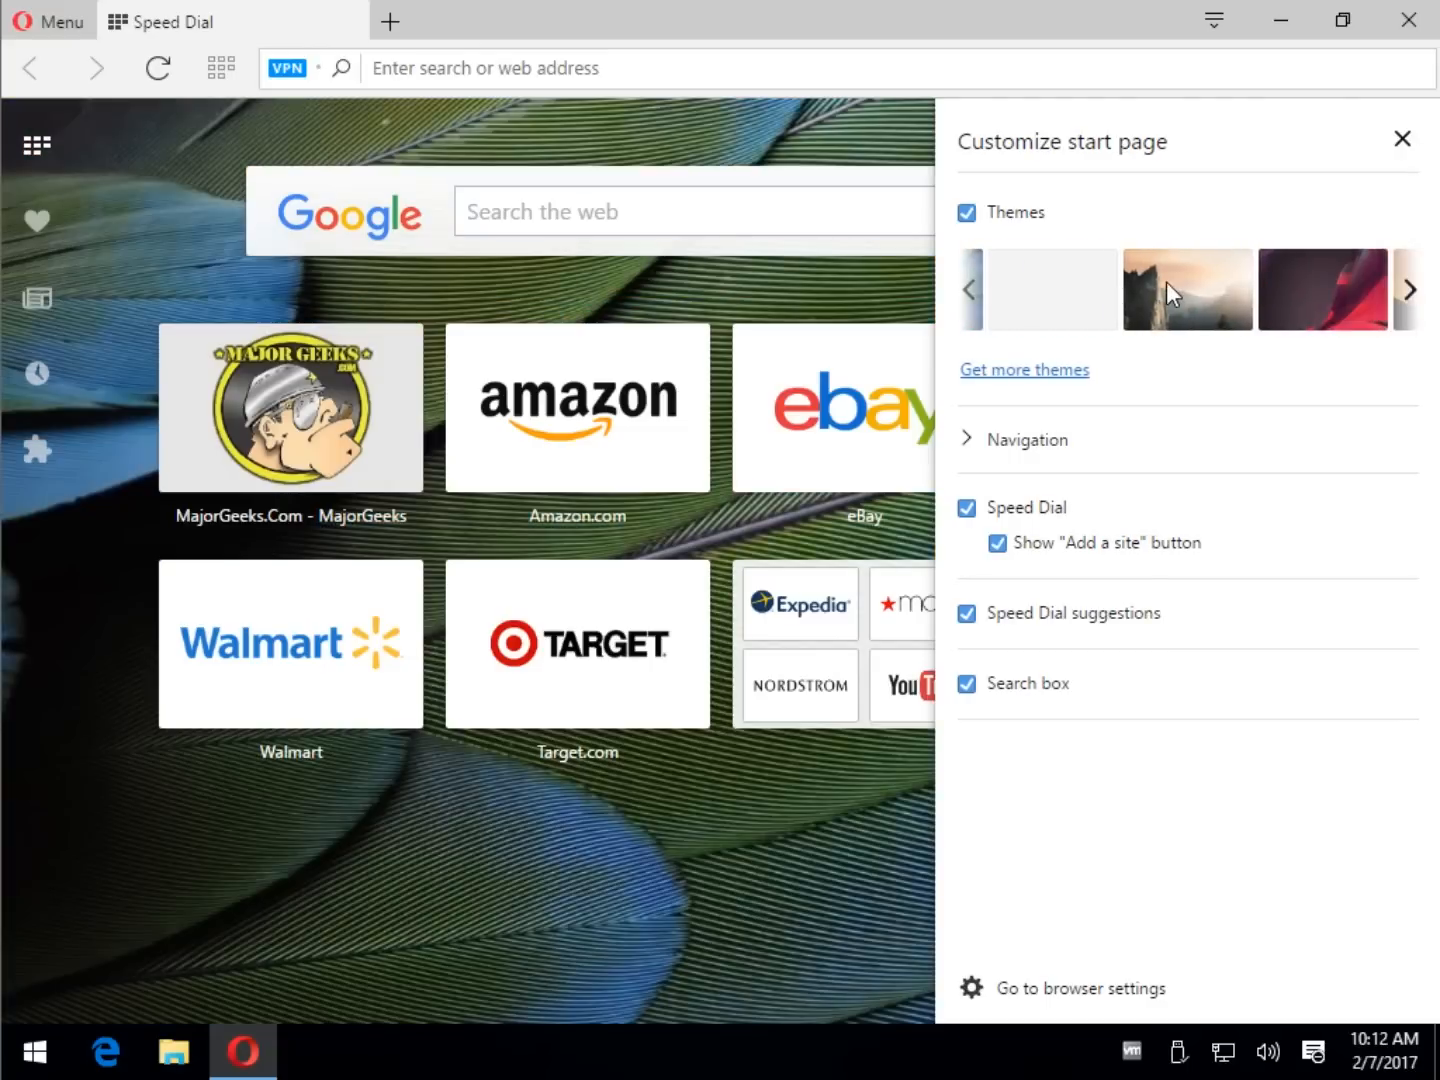
- Try the dark red abstract theme, then apply the mountain theme from more choices
click(1322, 288)
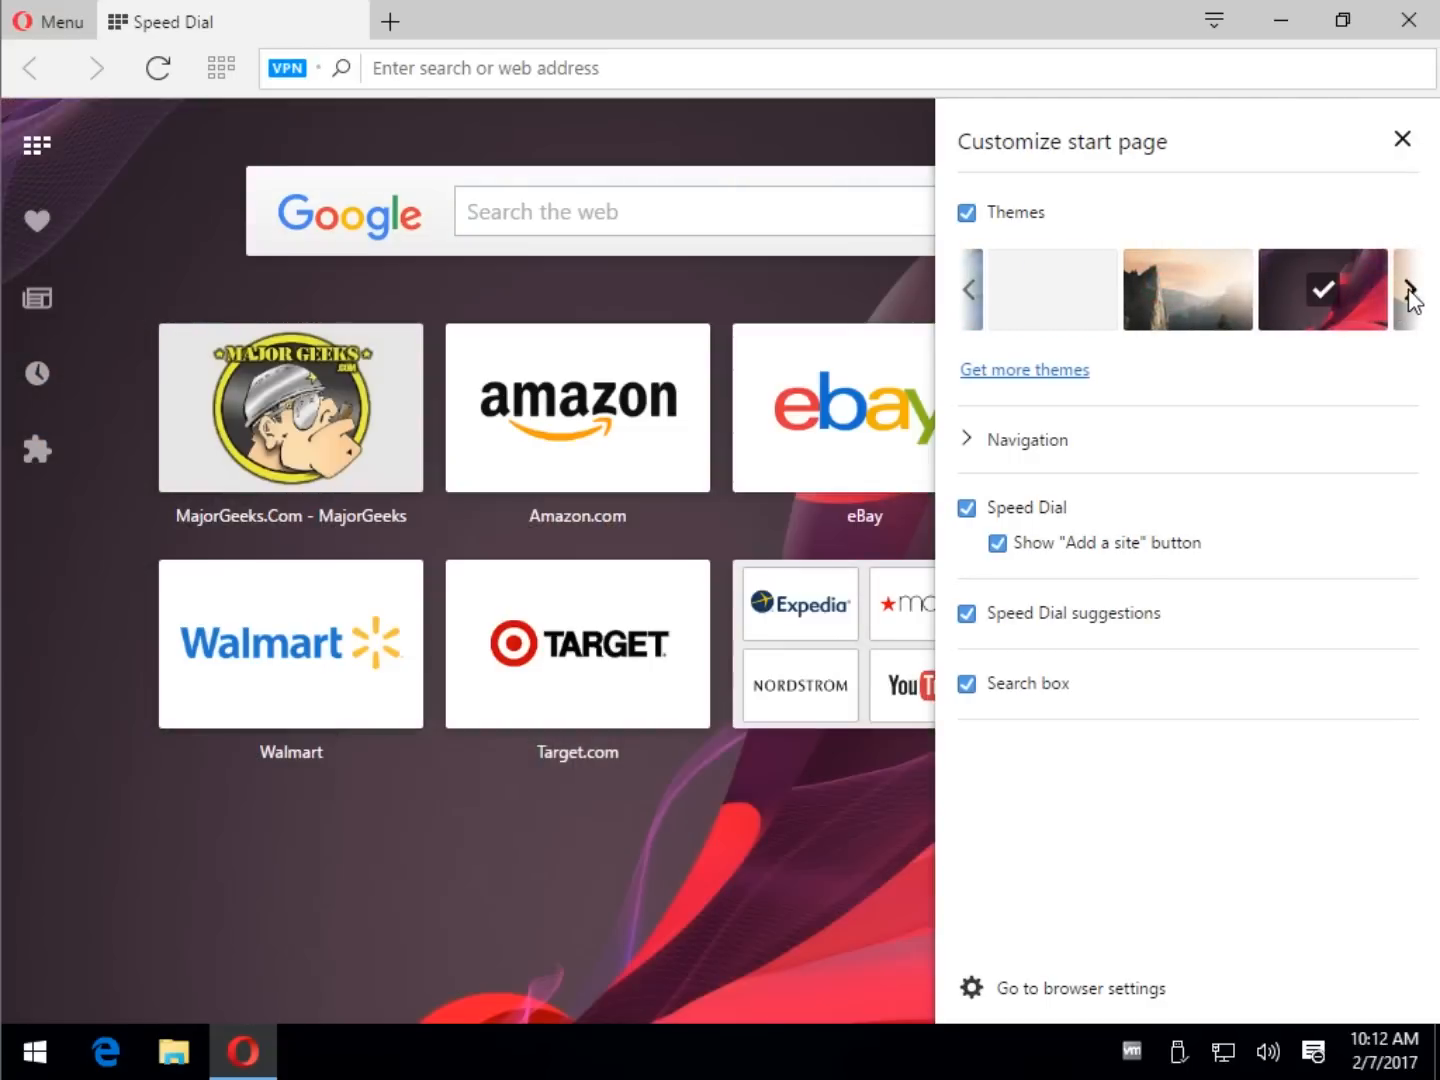
click(1410, 288)
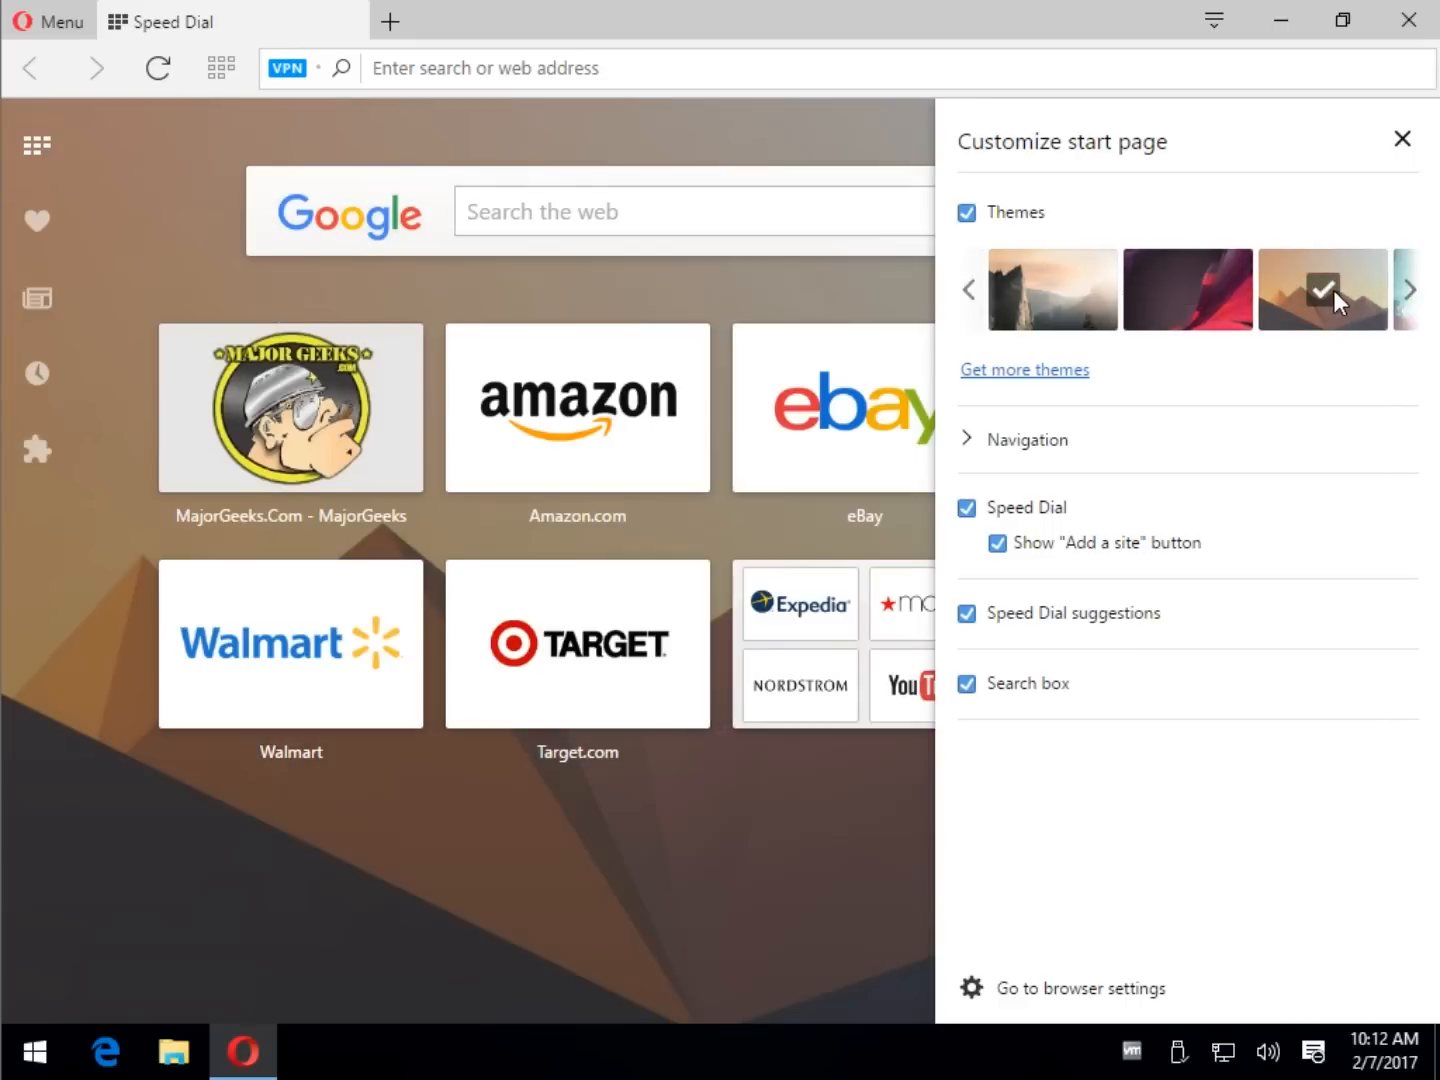
click(1402, 138)
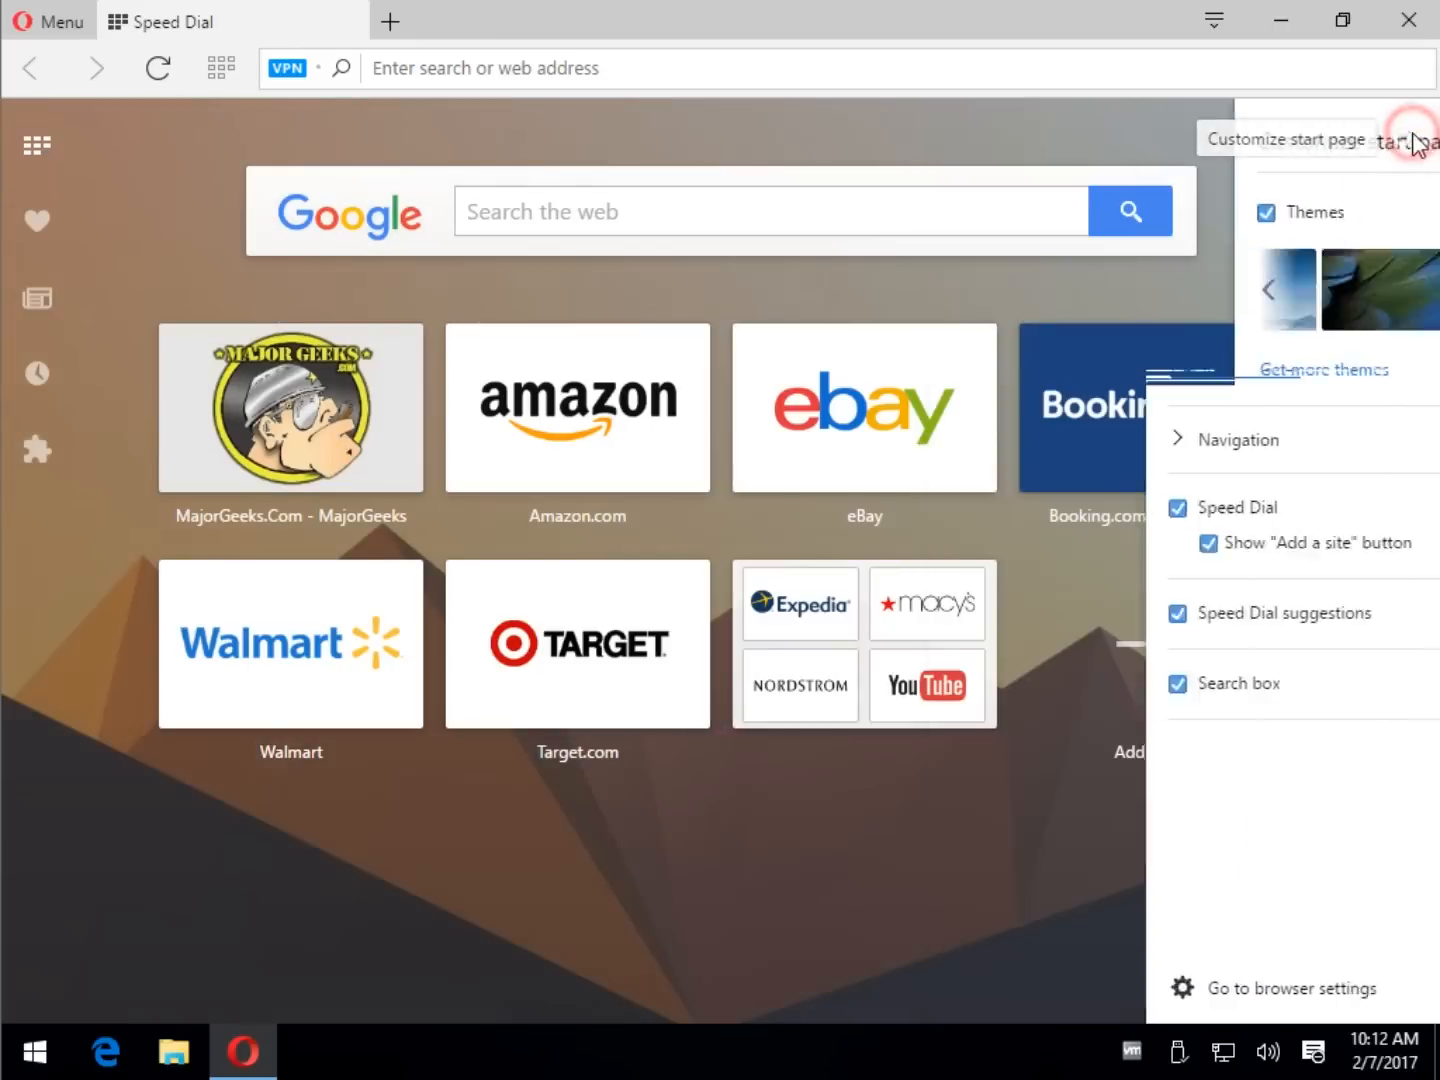
- Close the Customize start page panel, leaving Speed Dial on the mountain background
click(184, 272)
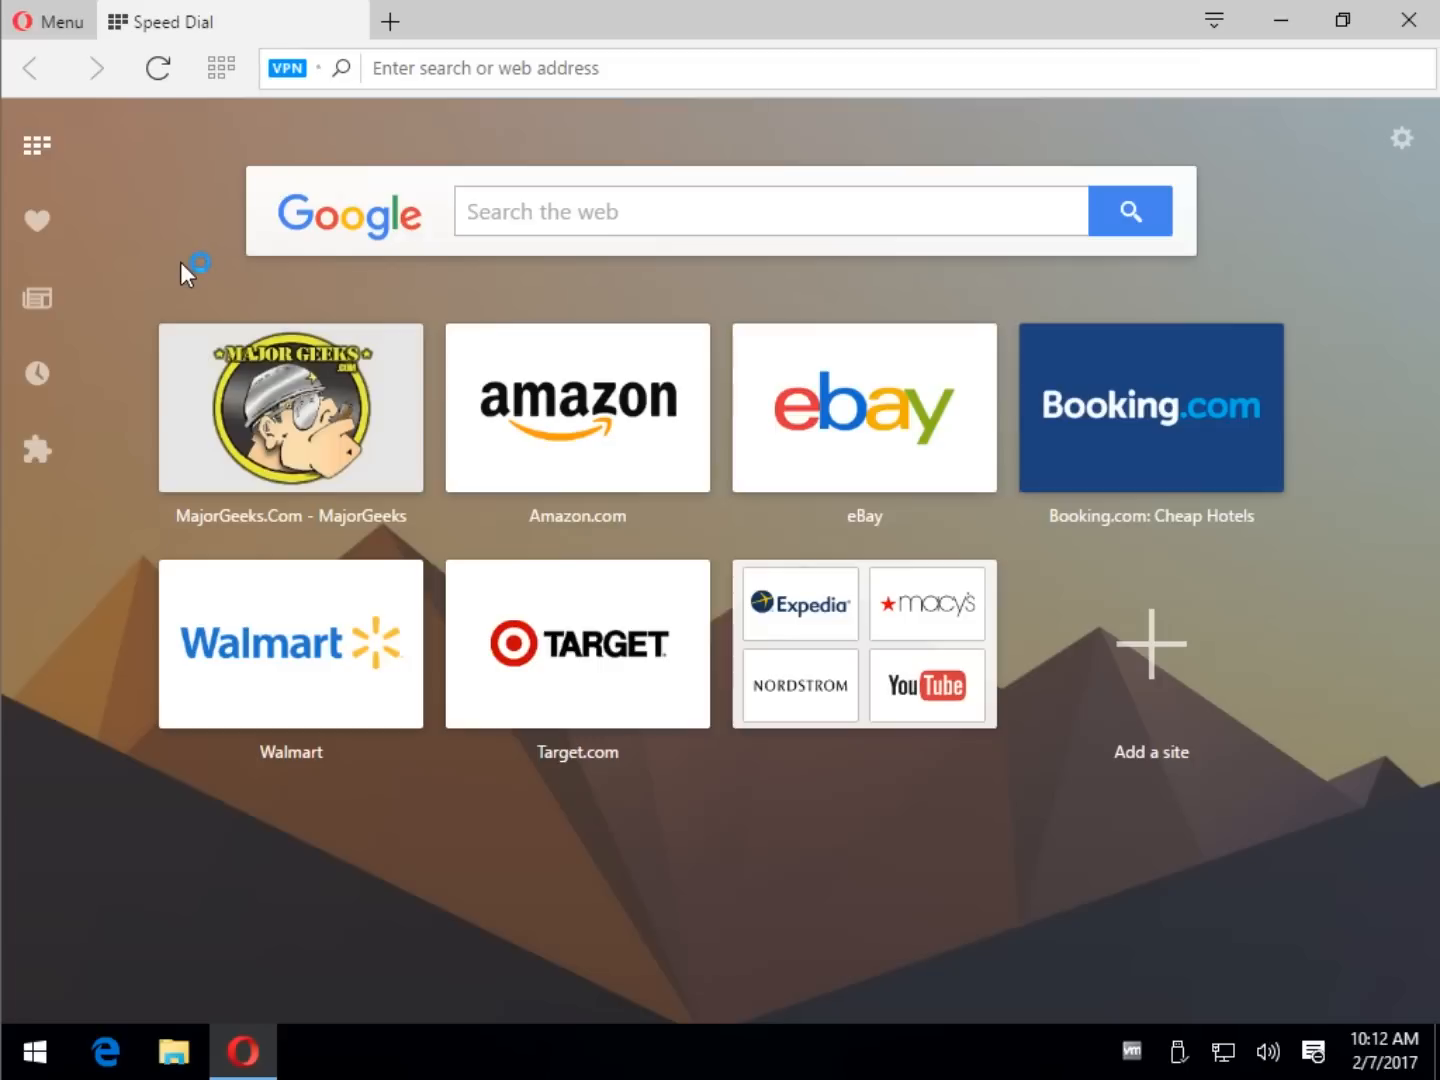
mouse_move(204, 216)
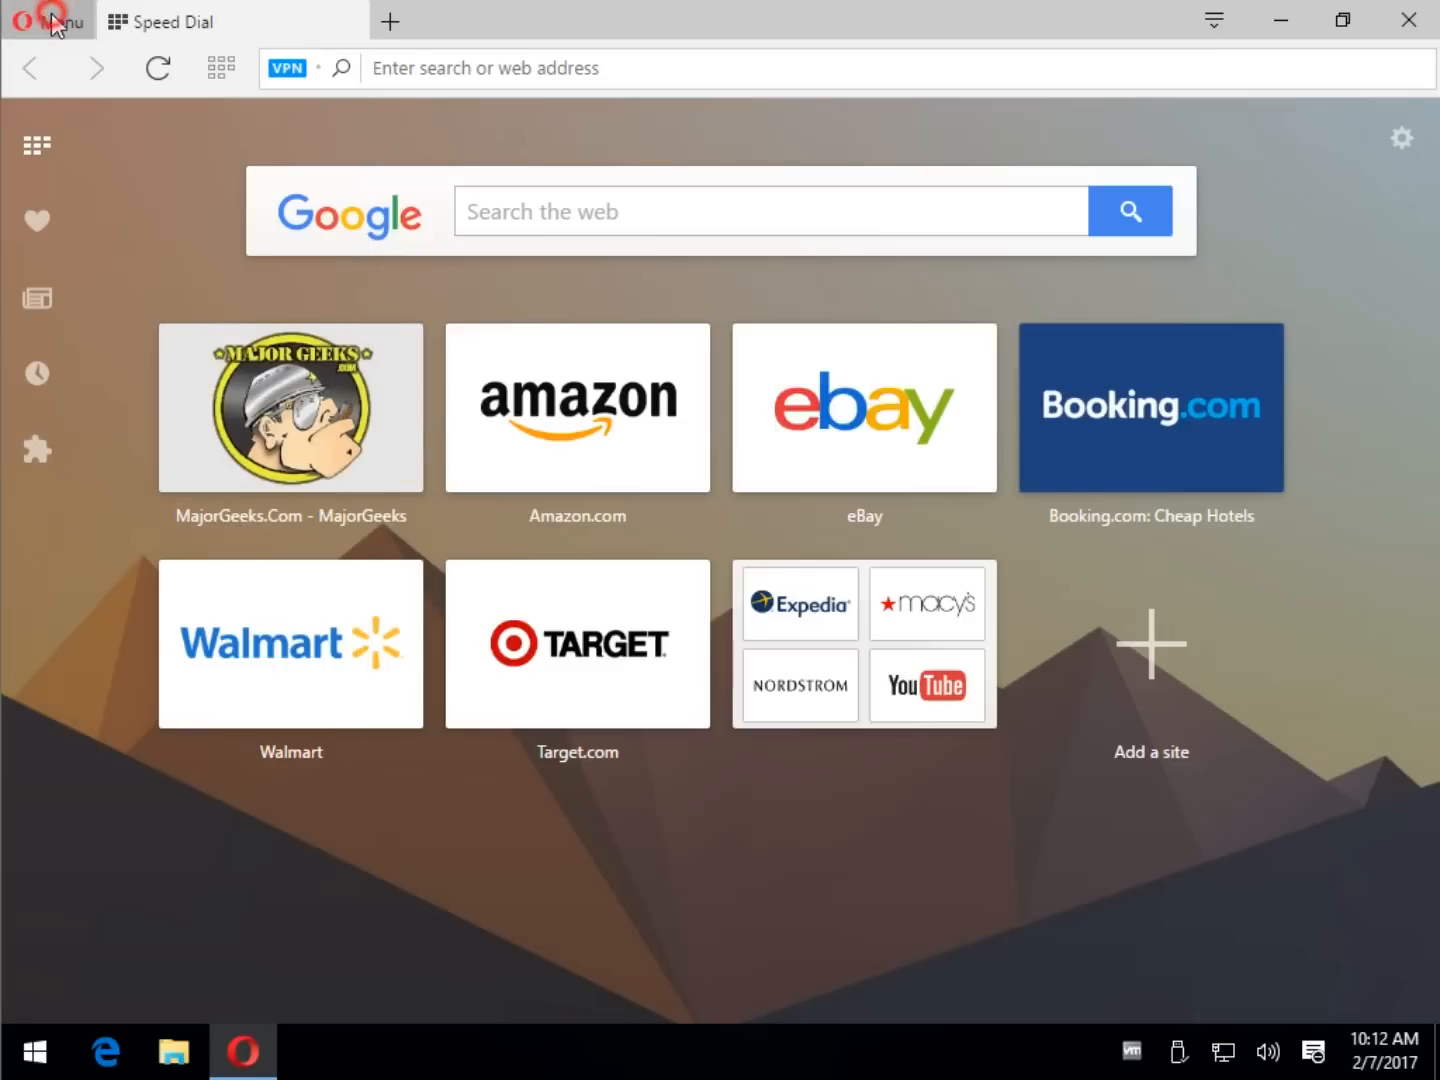
click(48, 20)
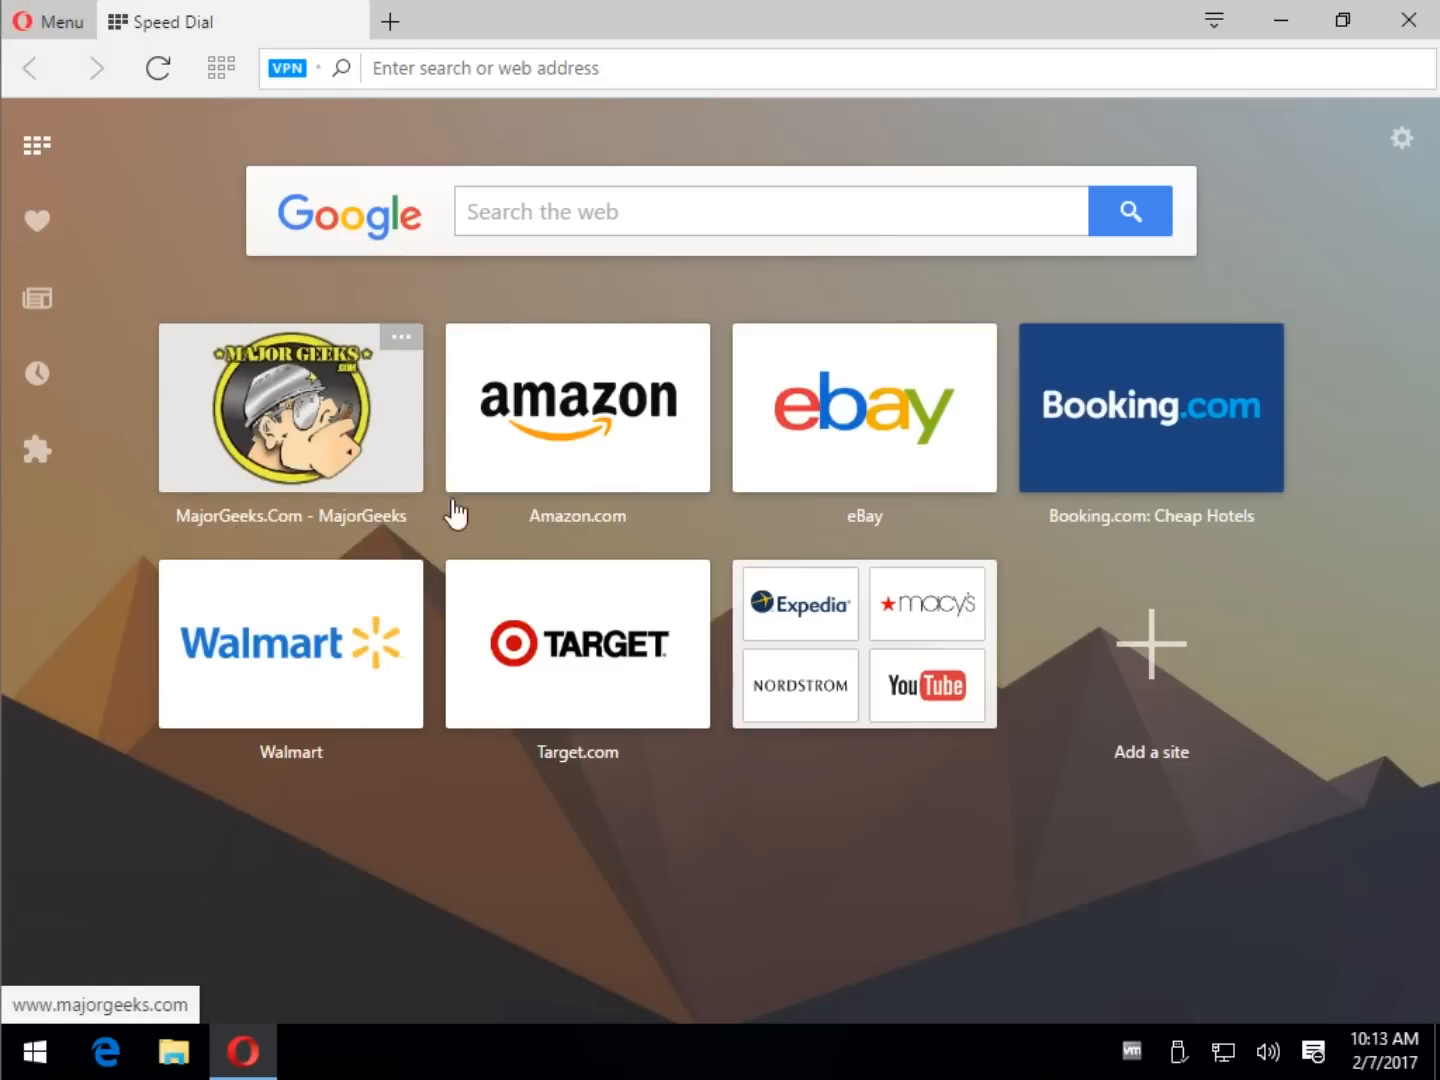
mouse_move(496, 964)
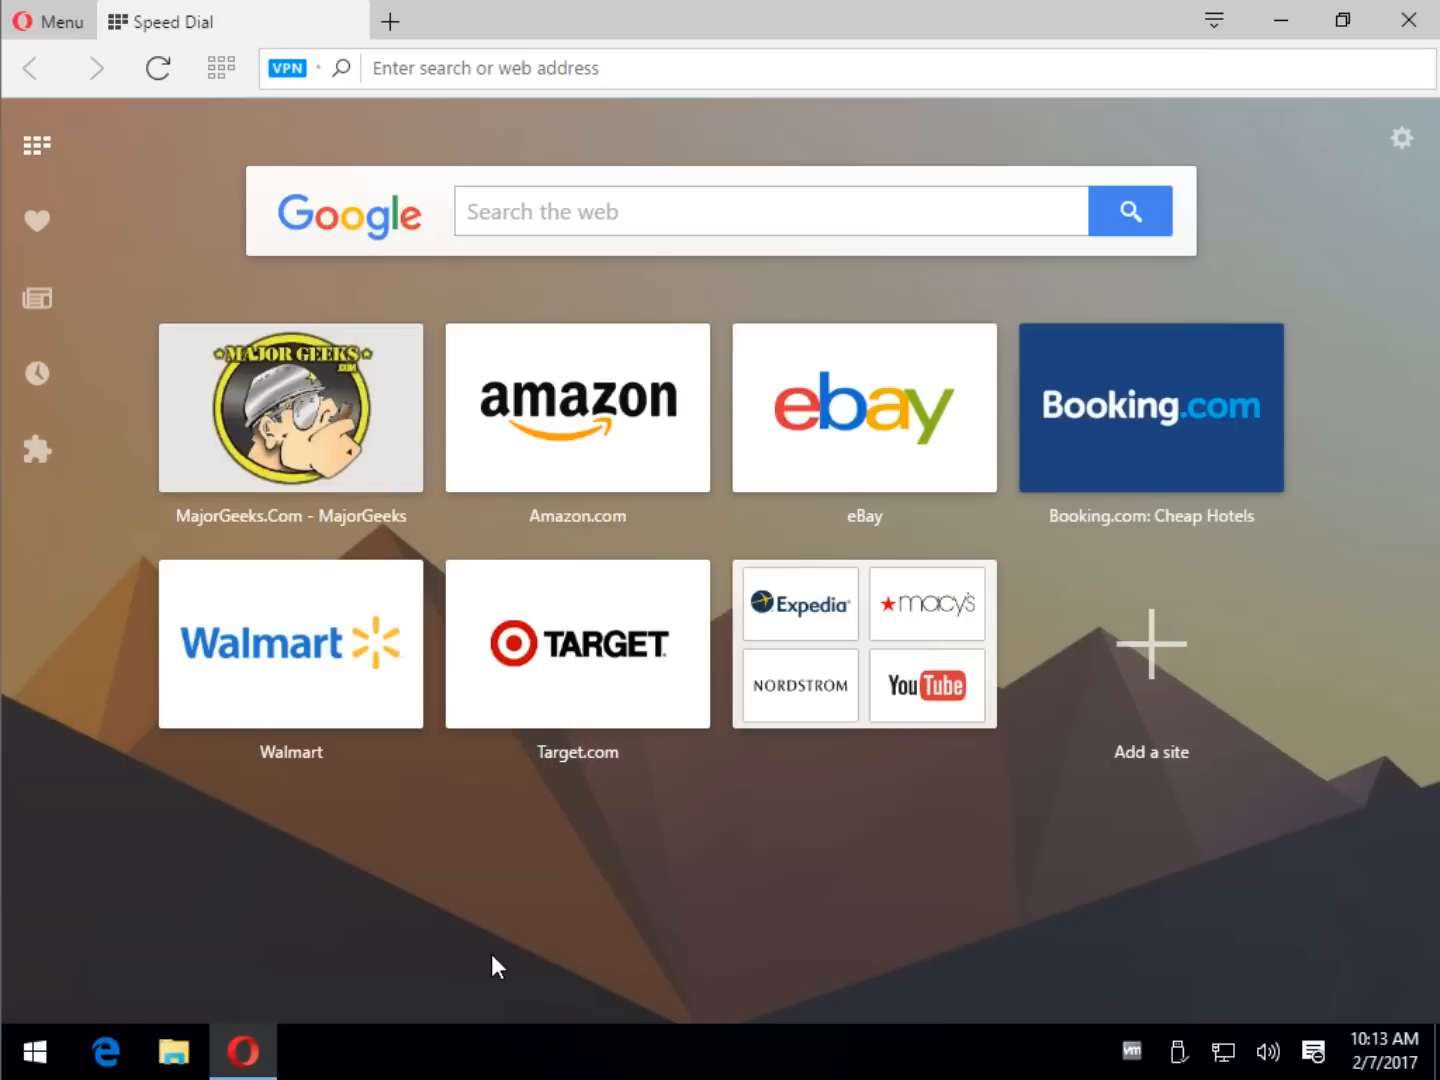
mouse_move(520, 870)
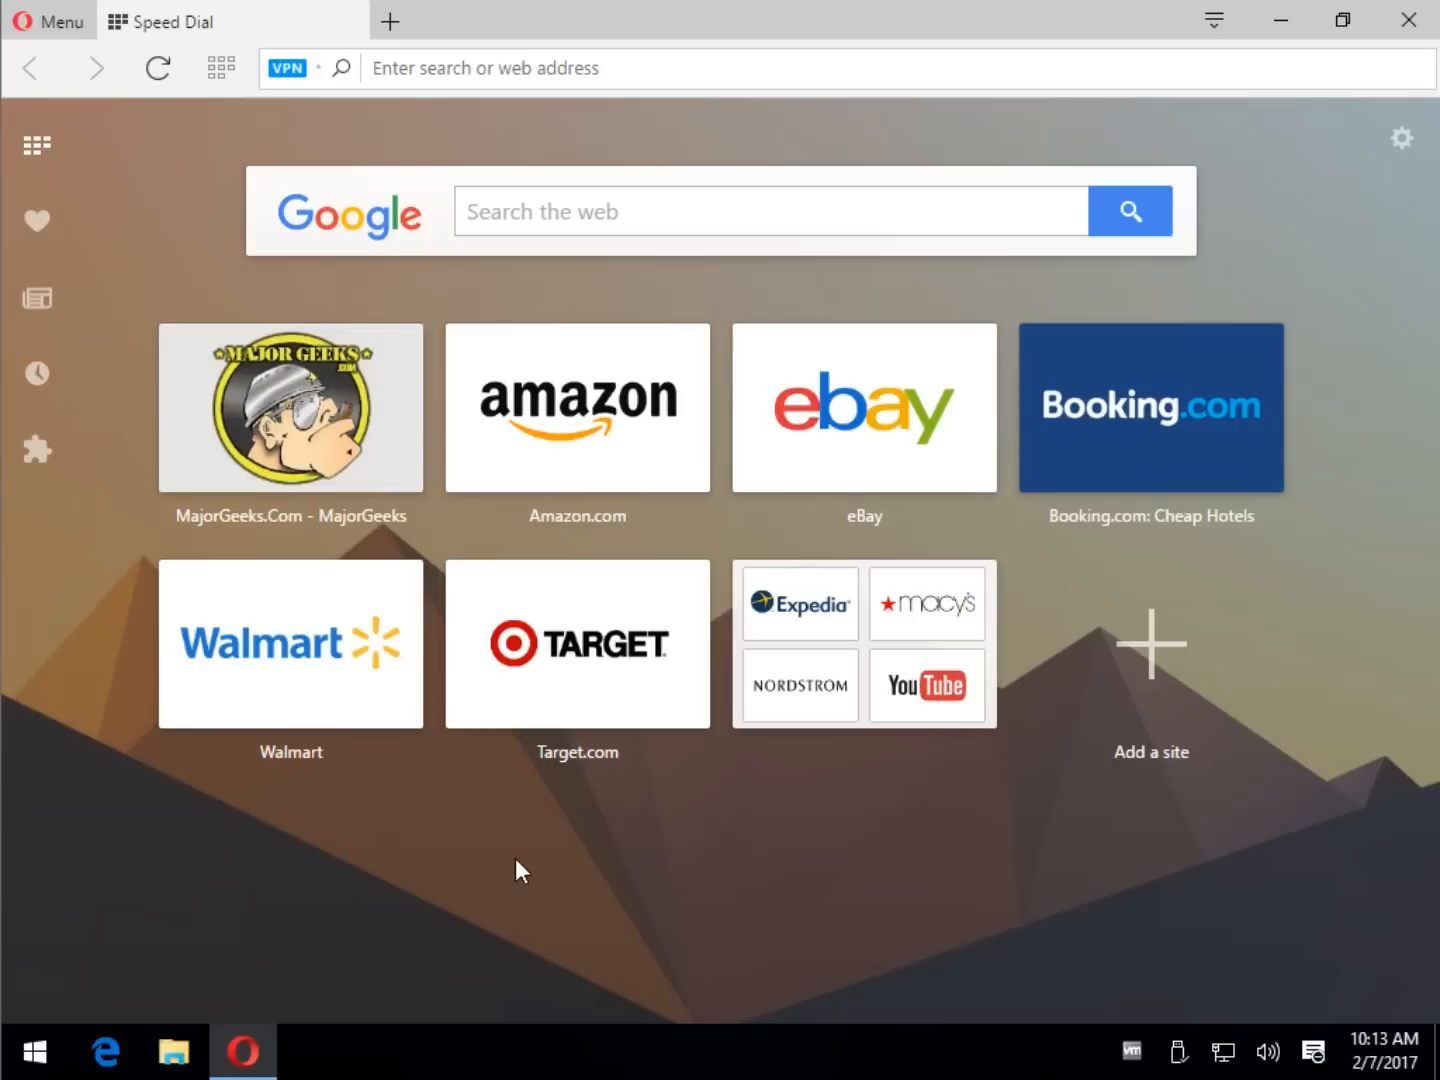
mouse_move(436, 820)
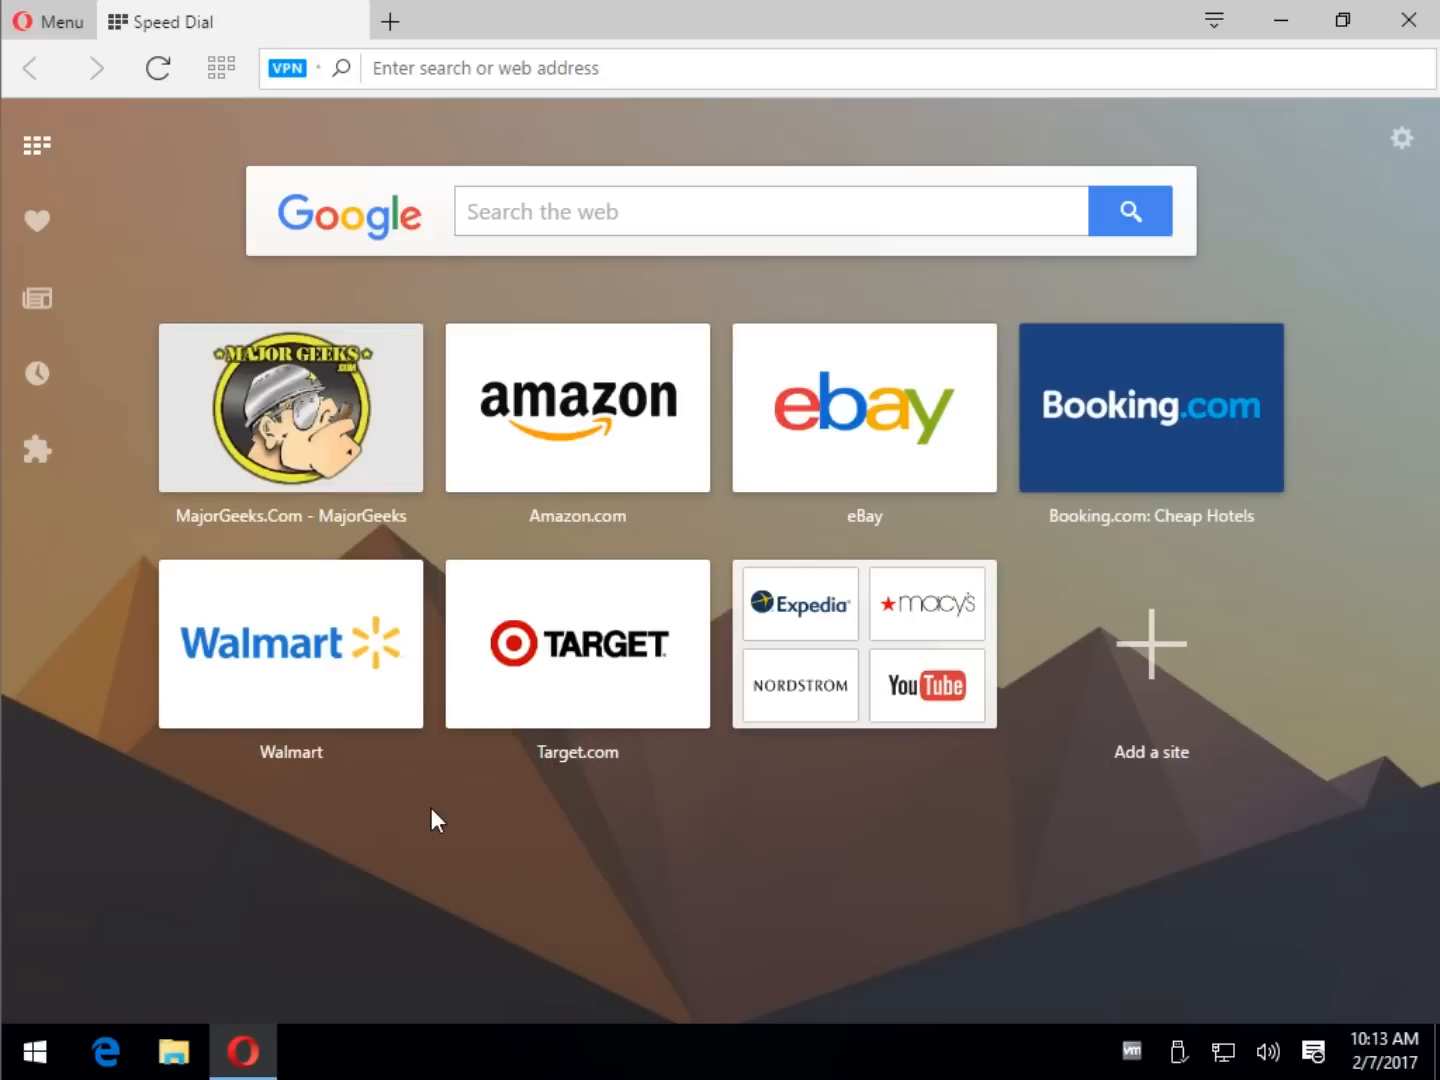
mouse_move(296, 834)
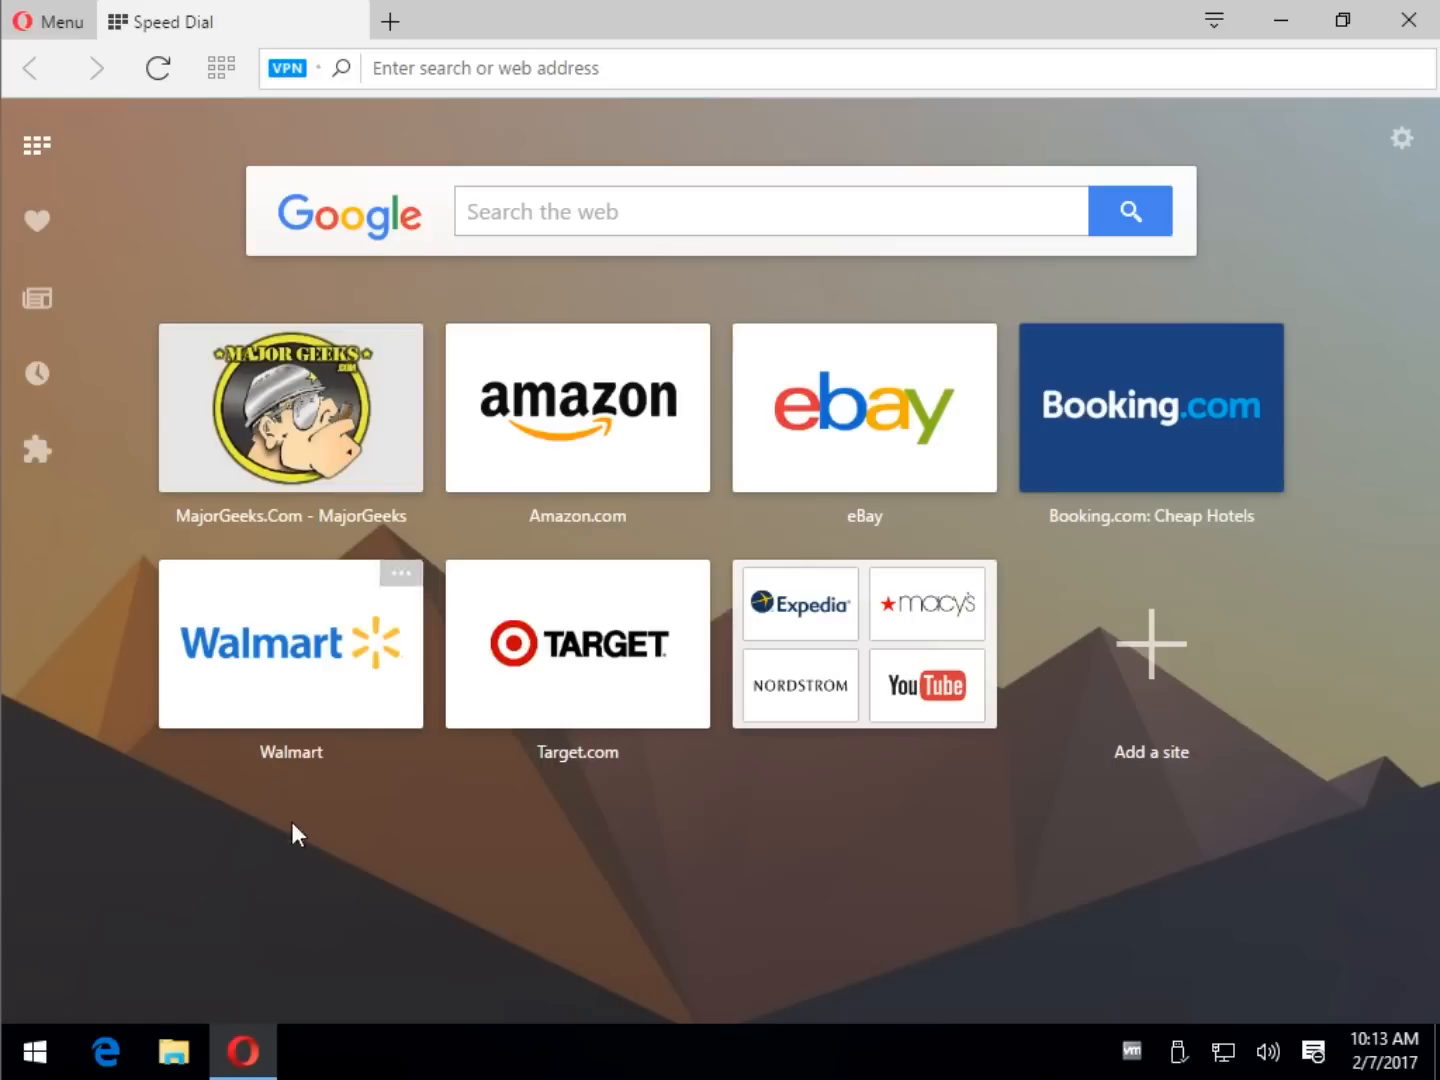
mouse_move(258, 810)
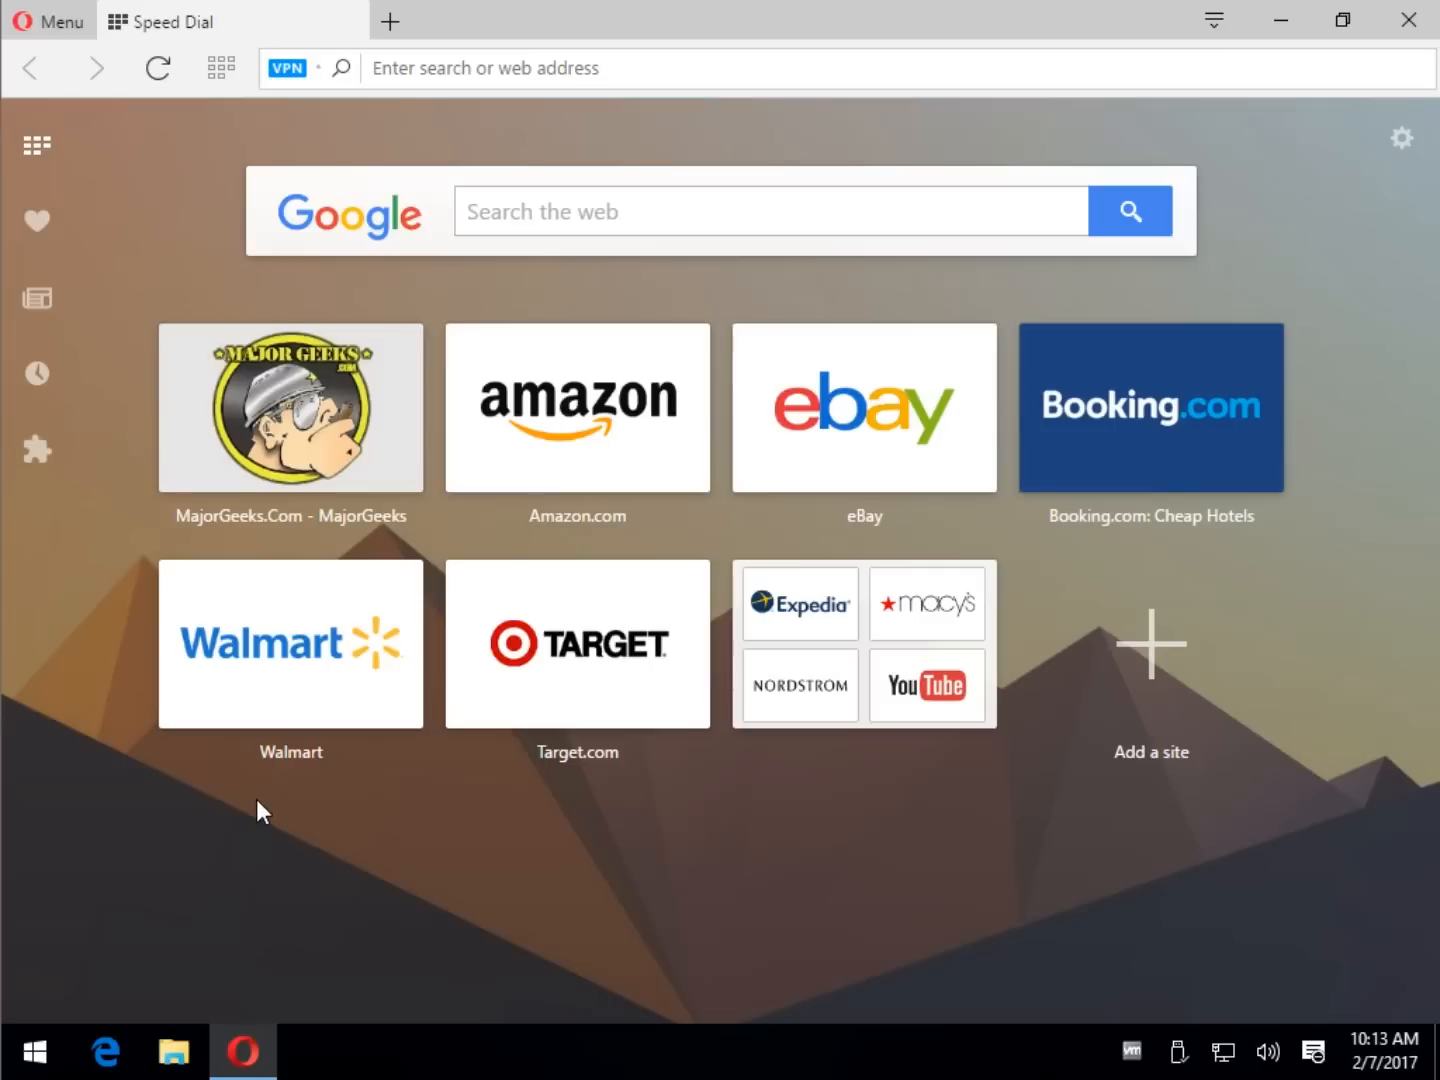